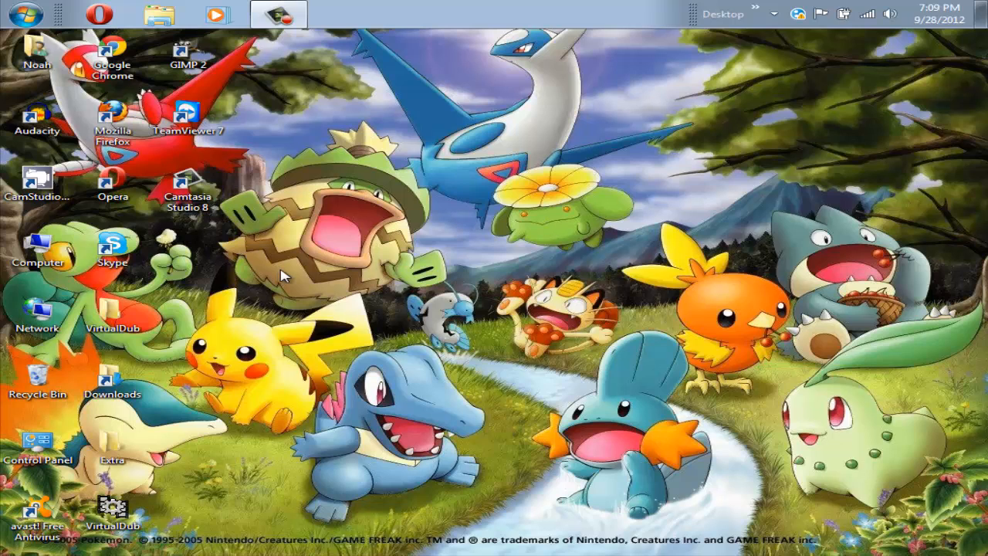
pyautogui.moveTo(203, 247)
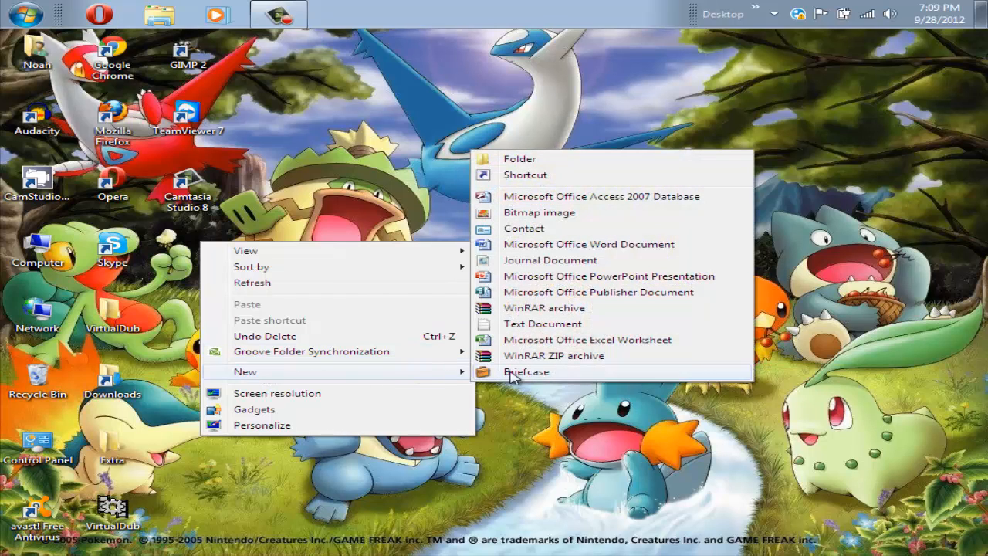
# Step: Create a new desktop folder and start naming it Texture Pack
pyautogui.click(517, 159)
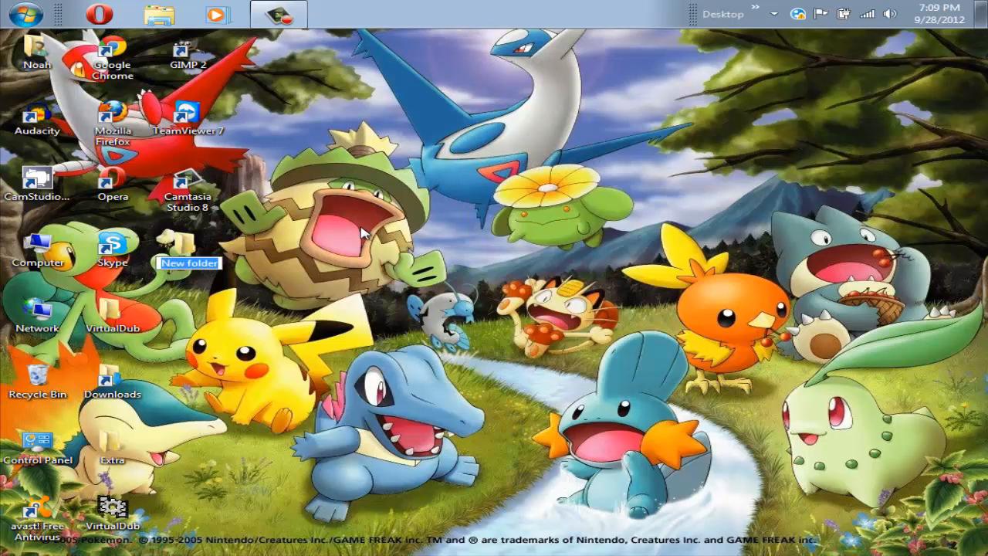
pyautogui.write('Tes')
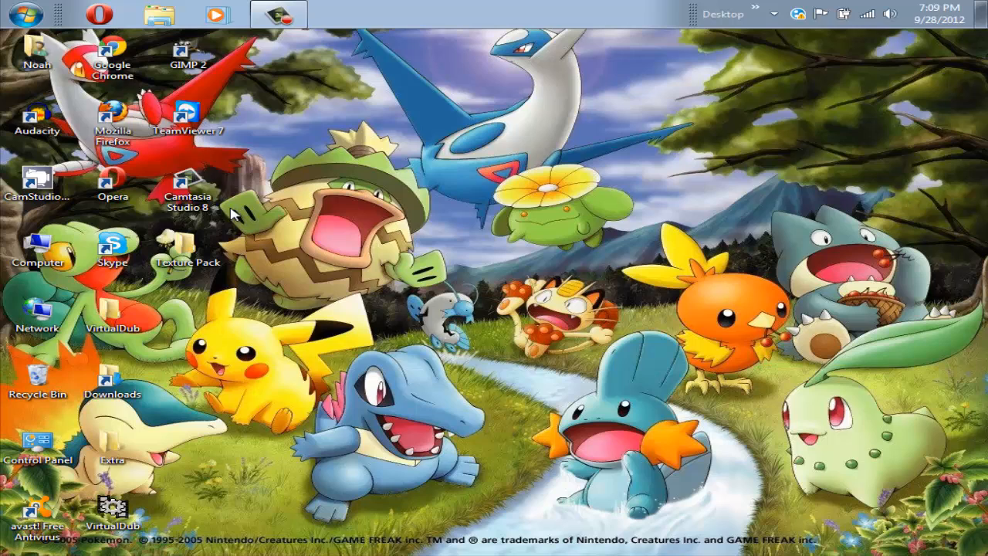
# Step: Go through %appdata% to .minecraft\bin and select minecraft.jar
pyautogui.click(14, 14)
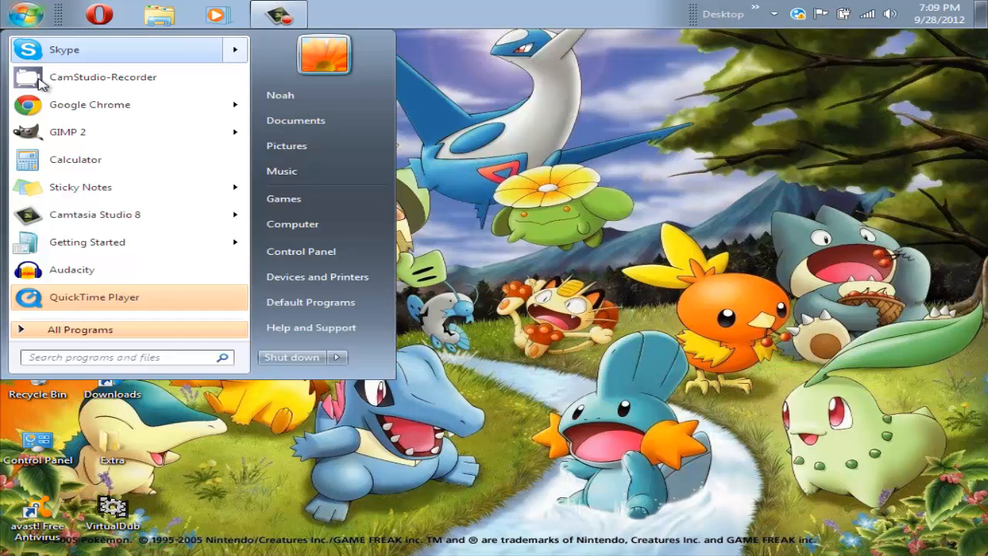
pyautogui.write('%appdata%')
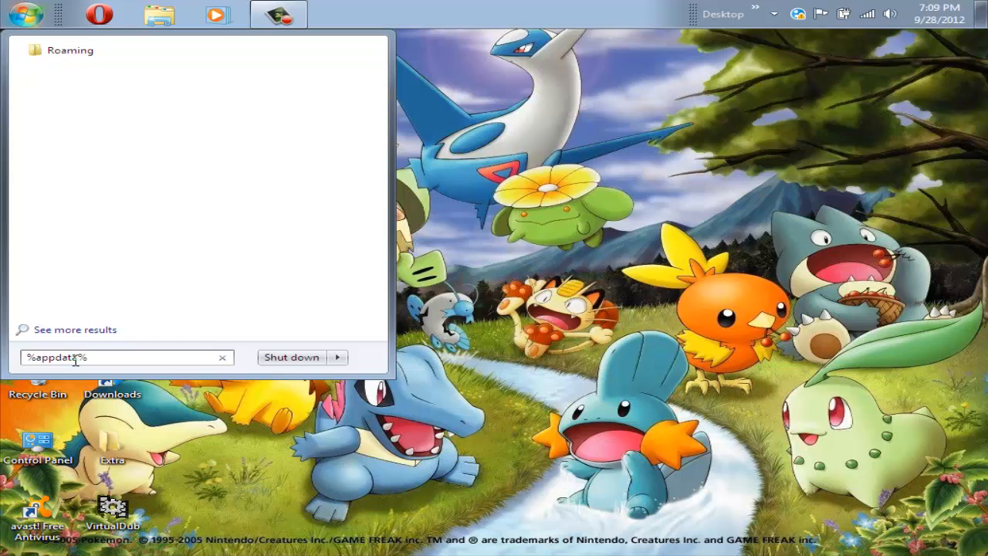
pyautogui.press('enter')
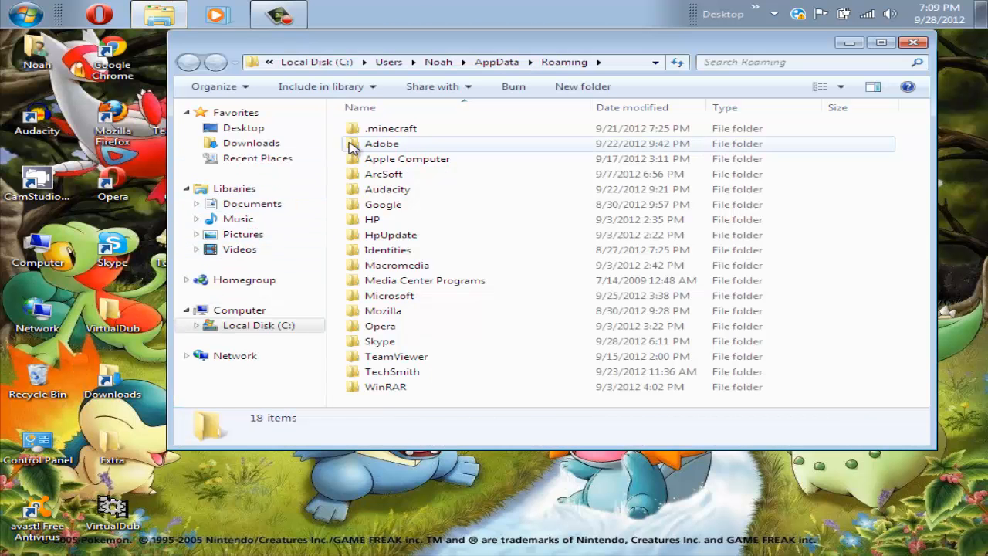
pyautogui.doubleClick(391, 129)
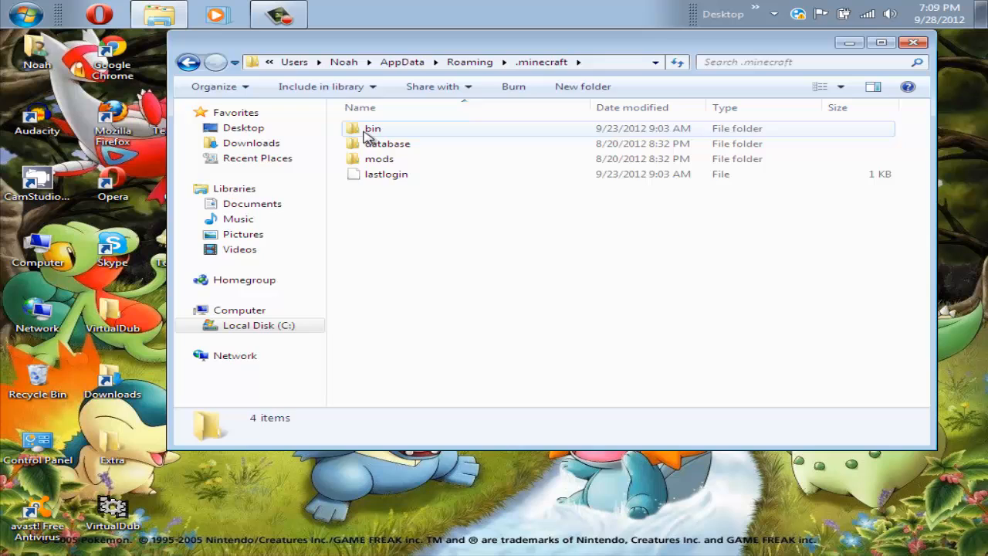
pyautogui.doubleClick(373, 128)
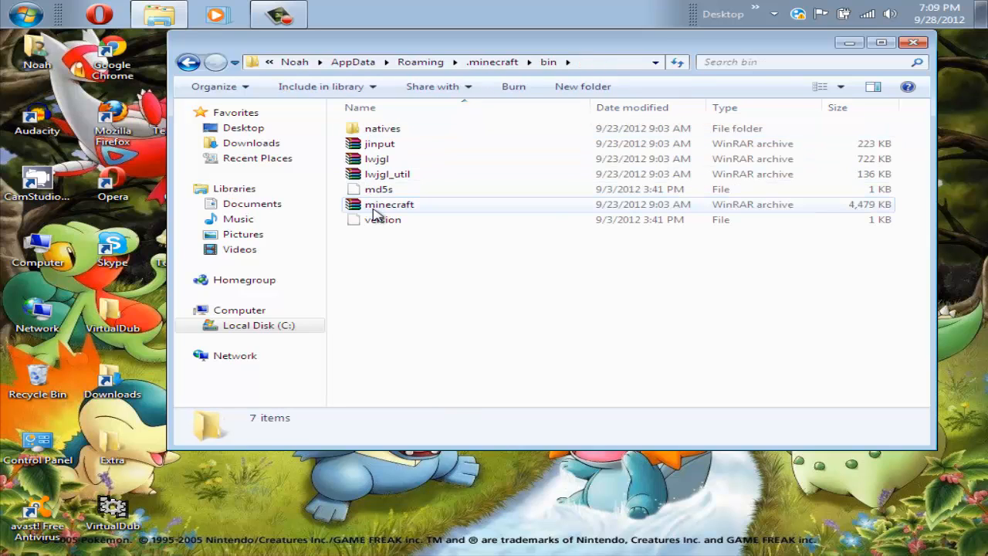
pyautogui.click(389, 204)
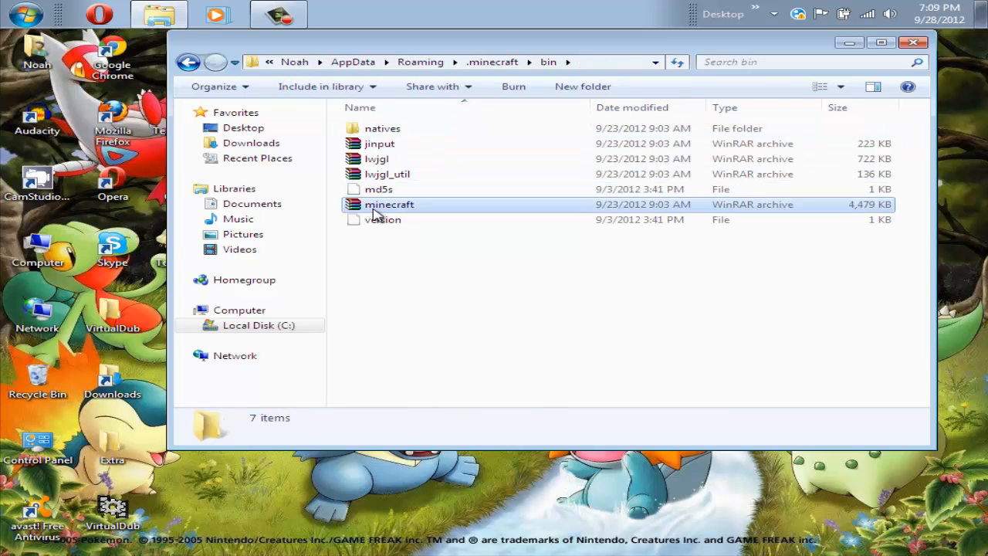
pyautogui.click(389, 204)
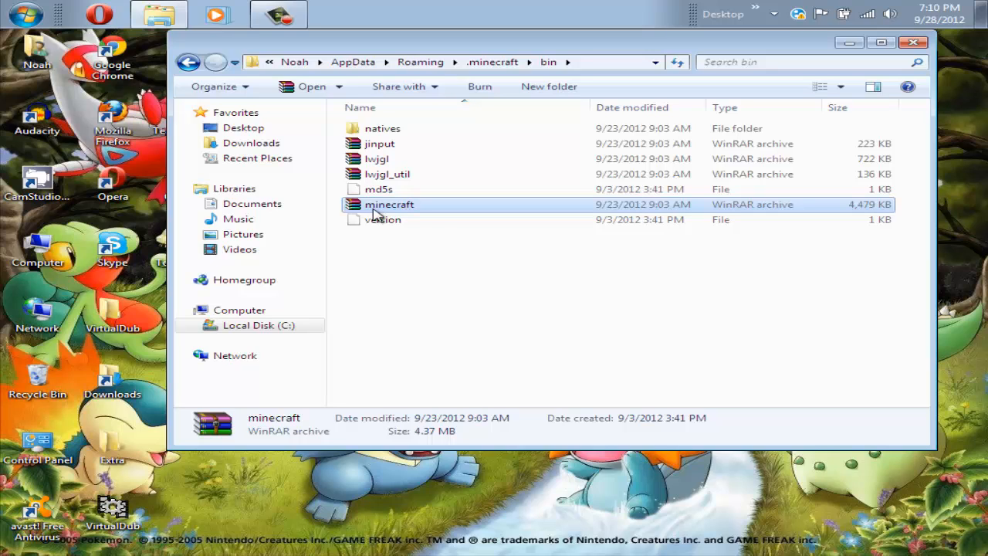
pyautogui.moveTo(396, 216)
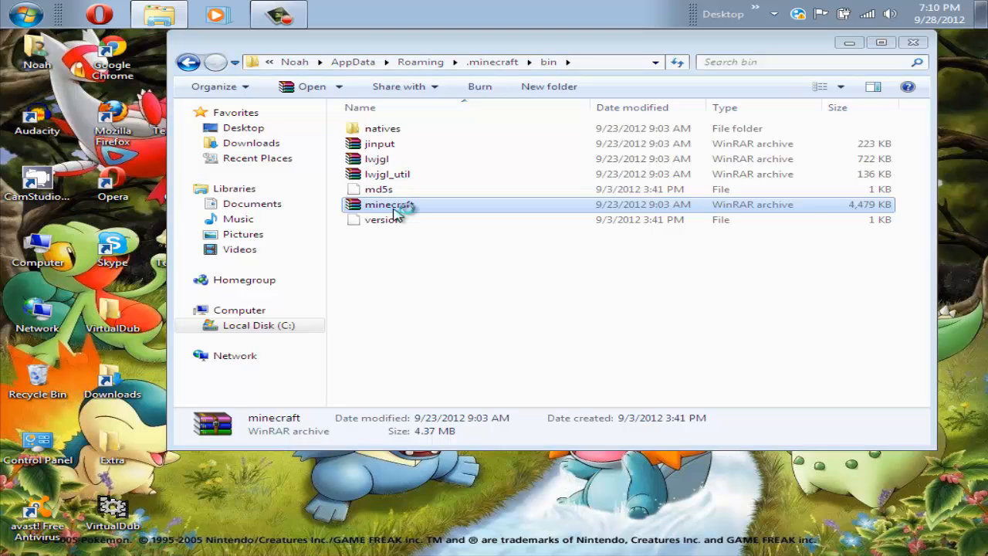
# Step: Open minecraft.jar in WinRAR and select the environment, mob and other texture folders
pyautogui.doubleClick(385, 204)
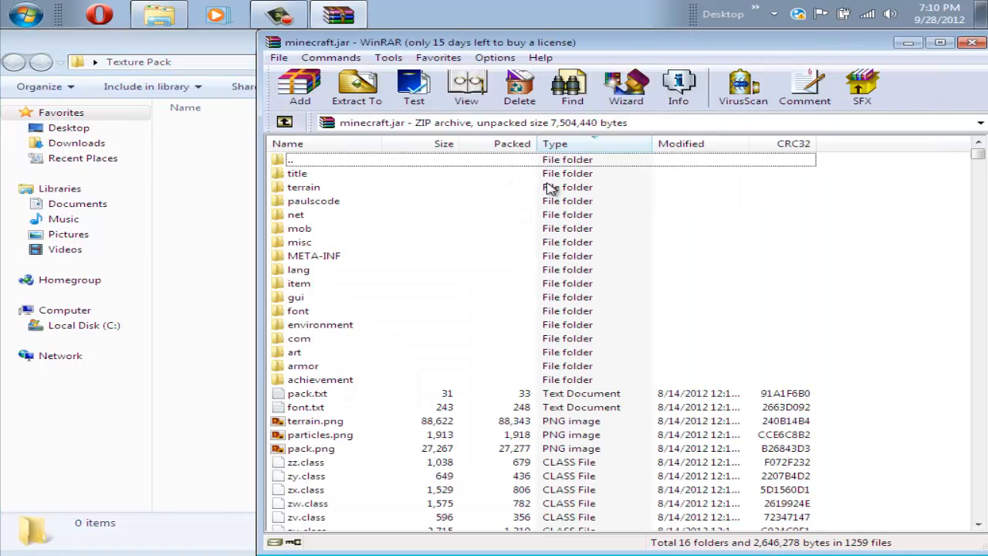
pyautogui.moveTo(313, 183)
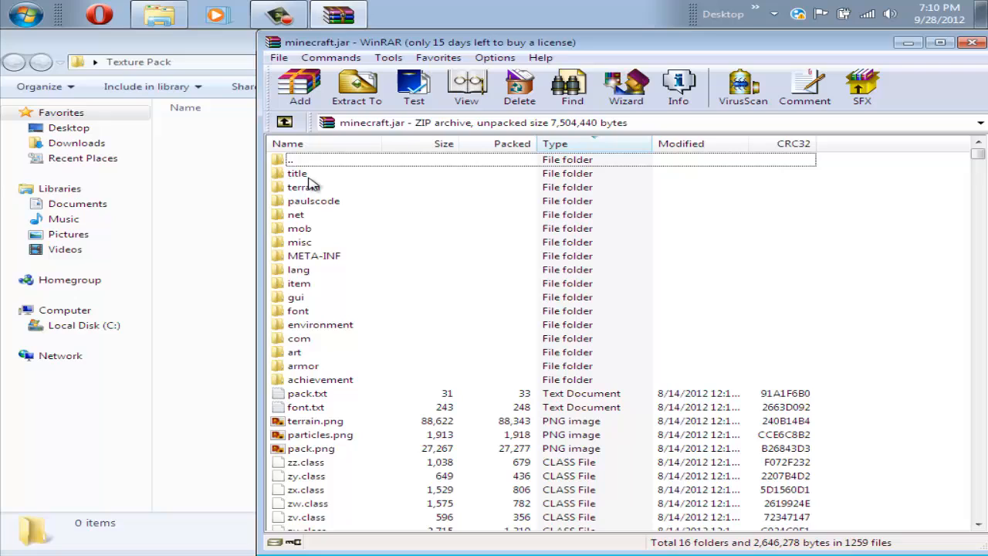
pyautogui.moveTo(299, 232)
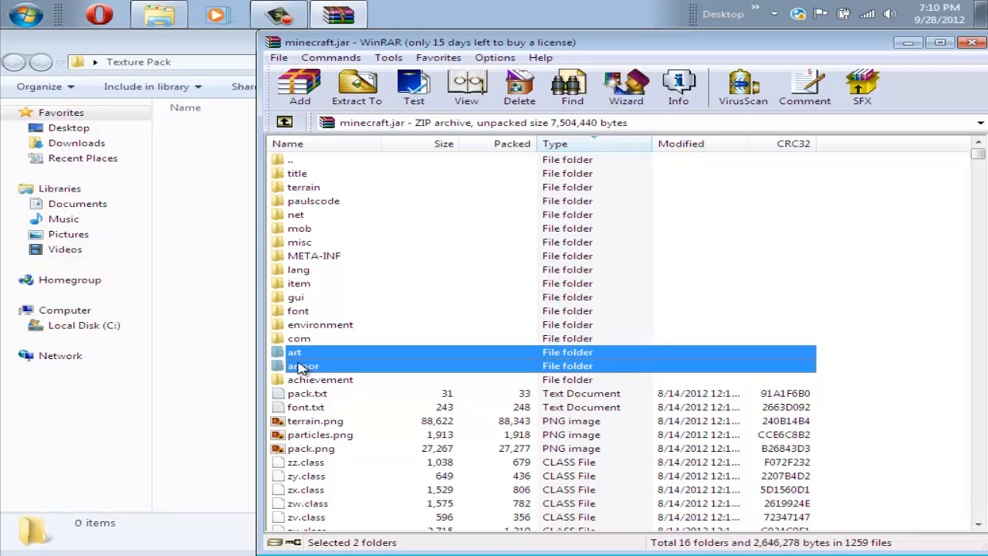
pyautogui.click(320, 324)
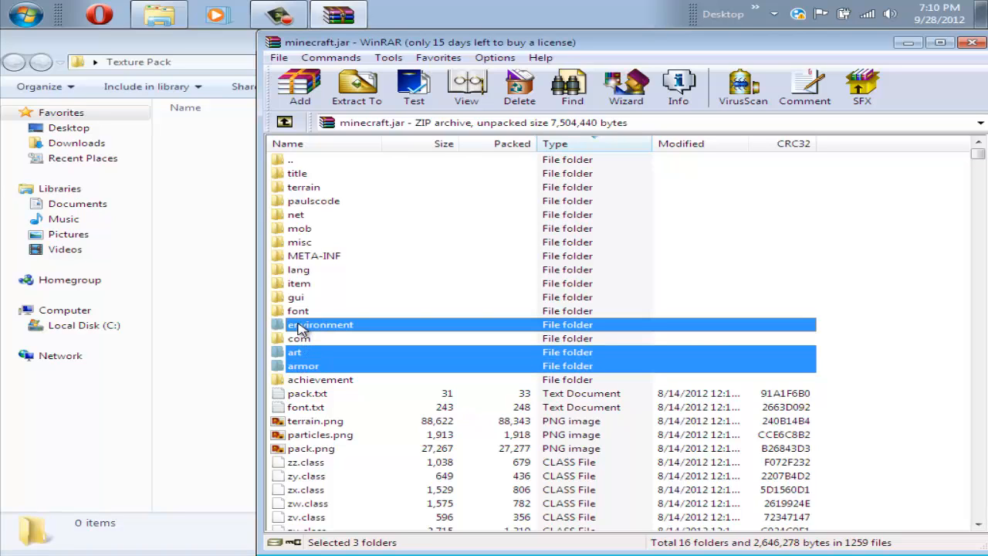
pyautogui.click(295, 296)
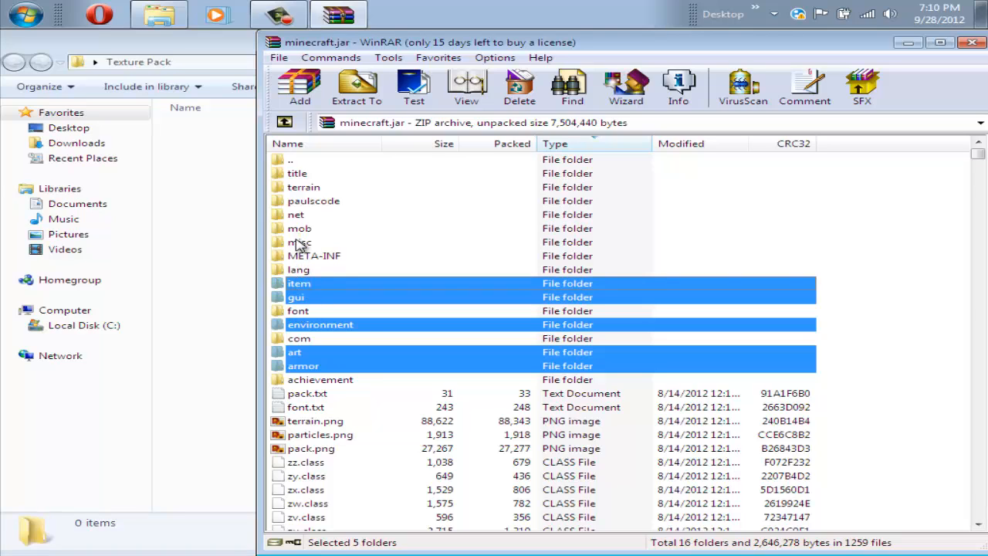
pyautogui.click(300, 228)
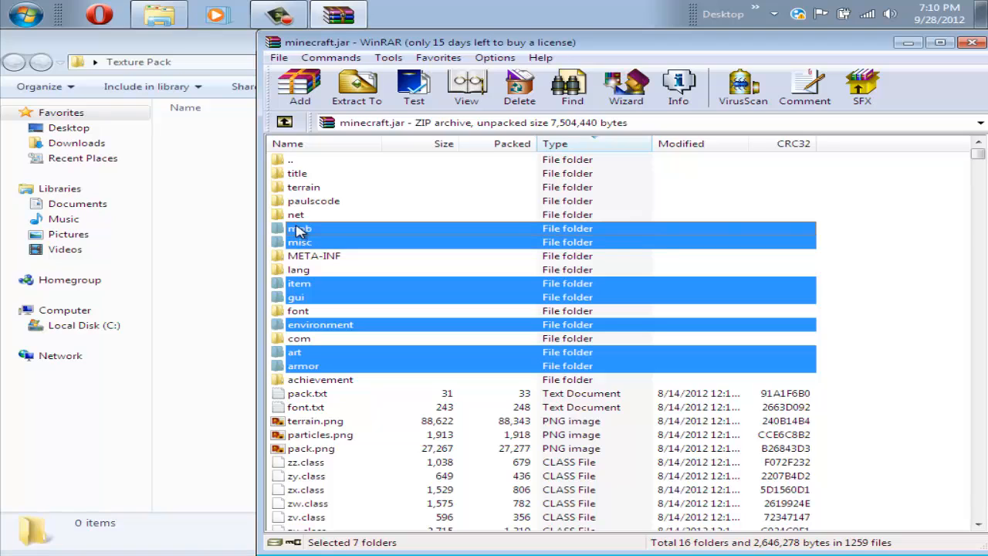
pyautogui.moveTo(308, 299)
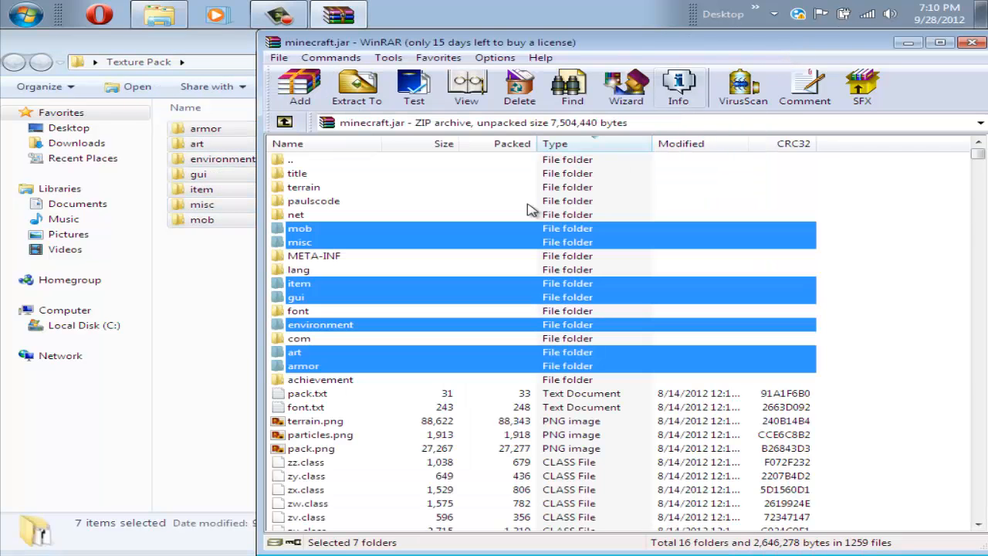
pyautogui.moveTo(476, 343)
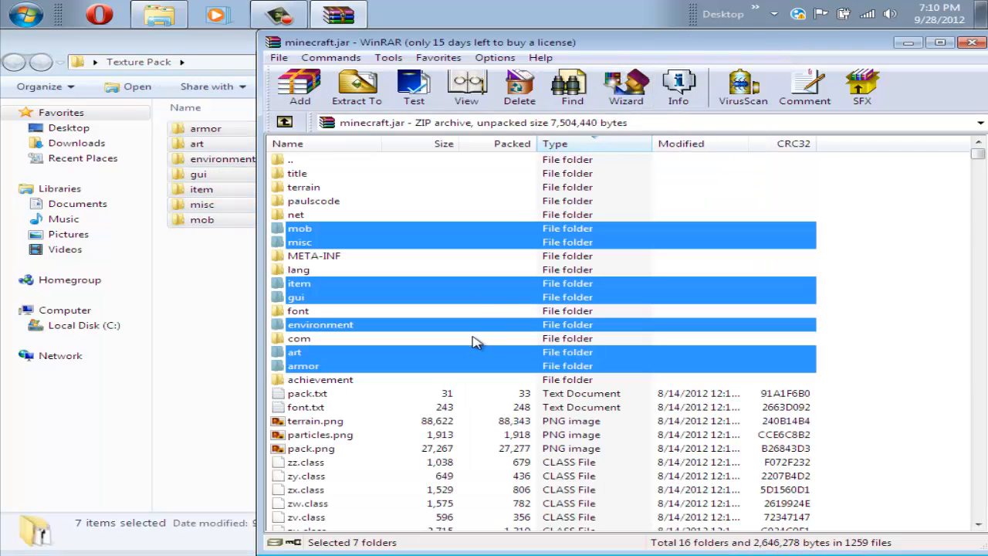
pyautogui.moveTo(871, 225)
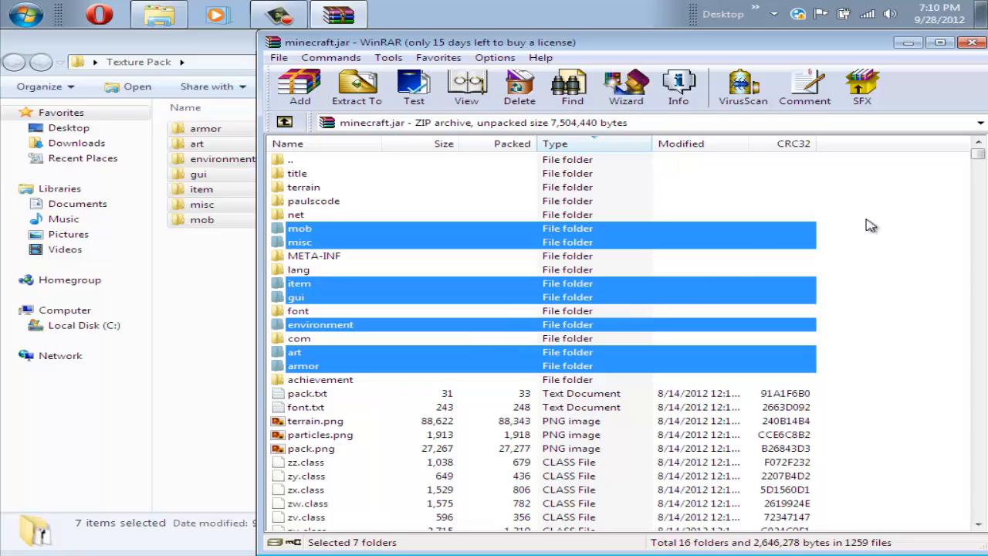
pyautogui.moveTo(409, 423)
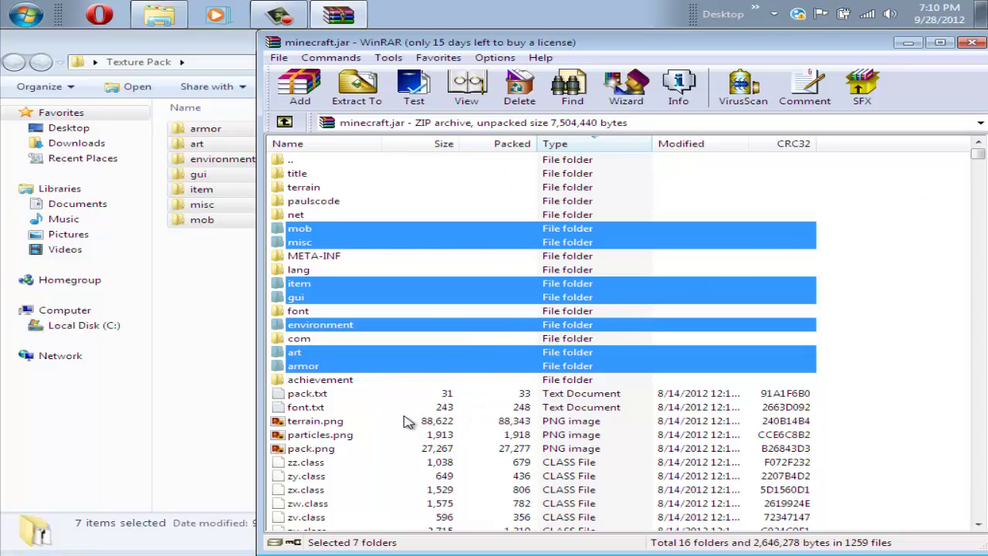
pyautogui.moveTo(395, 403)
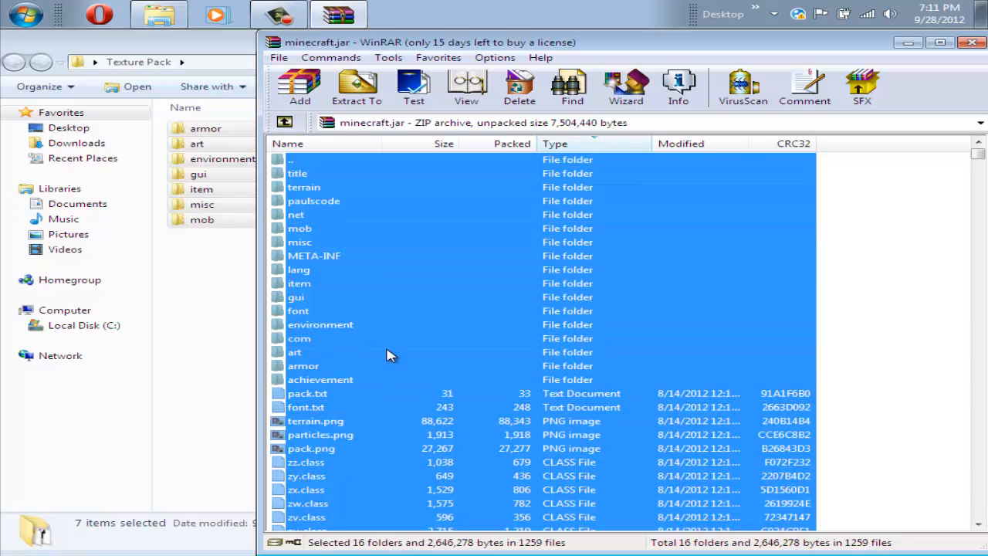
# Step: Reselect the archive's pack.txt, font.txt, terrain.png, particles.png and pack.png files
pyautogui.click(730, 348)
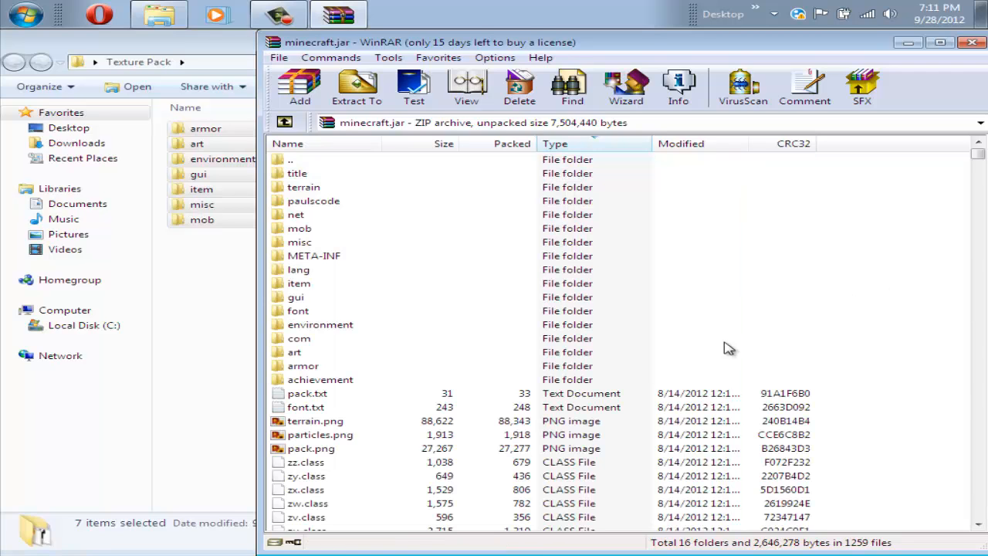
pyautogui.click(308, 393)
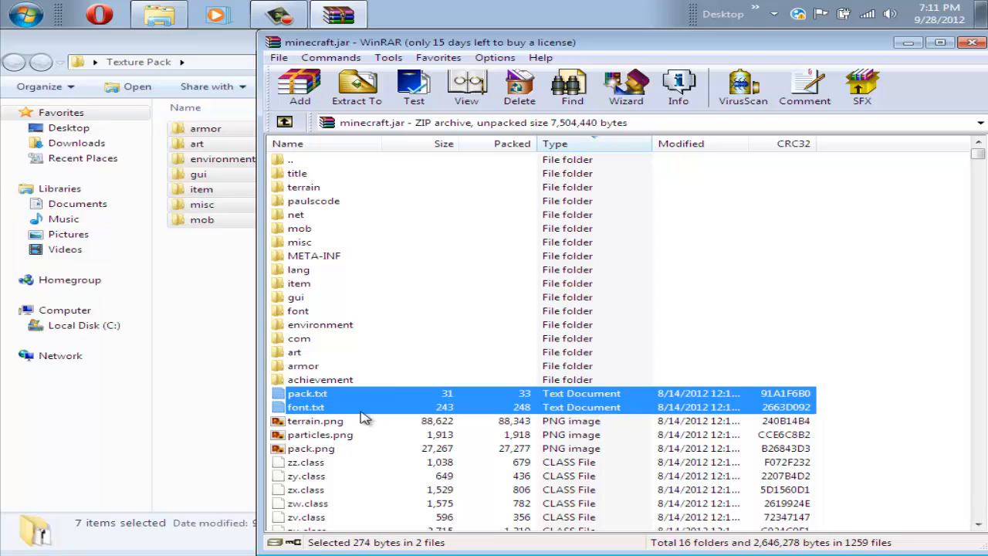
pyautogui.click(315, 420)
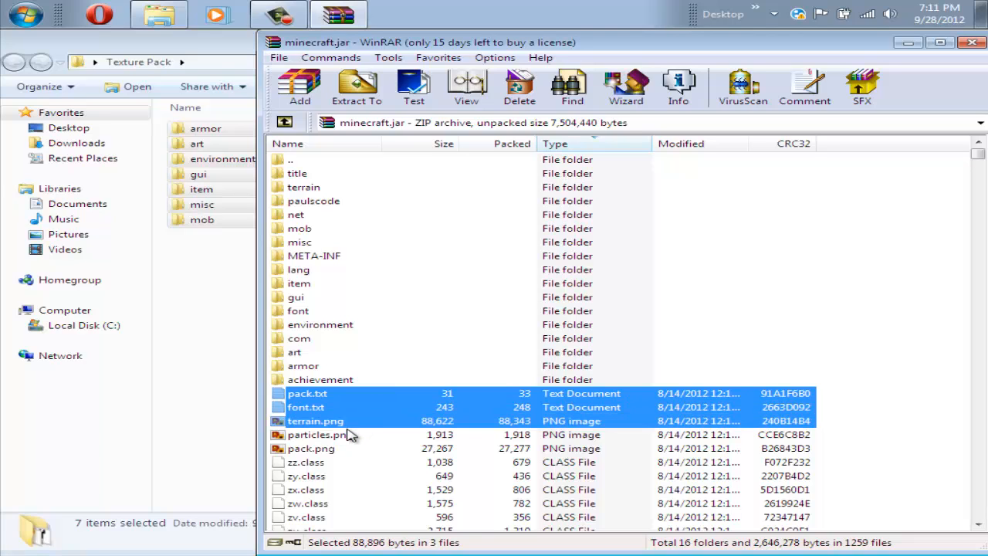
pyautogui.click(319, 435)
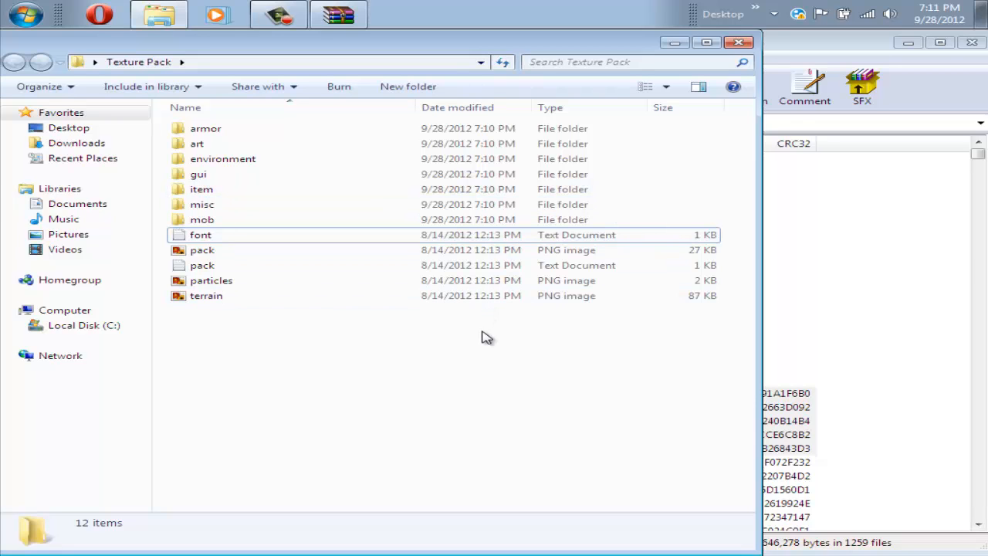
pyautogui.moveTo(830, 47)
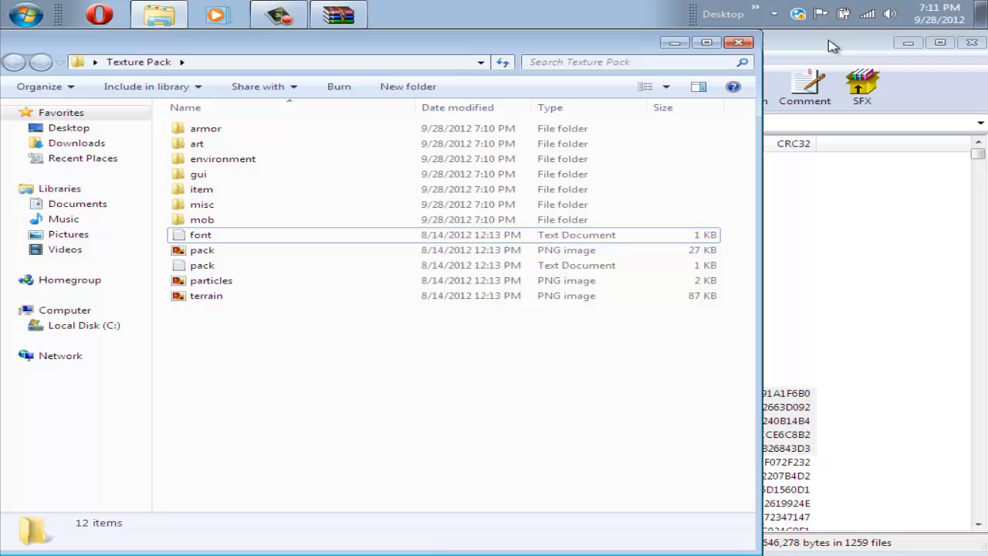
pyautogui.moveTo(397, 177)
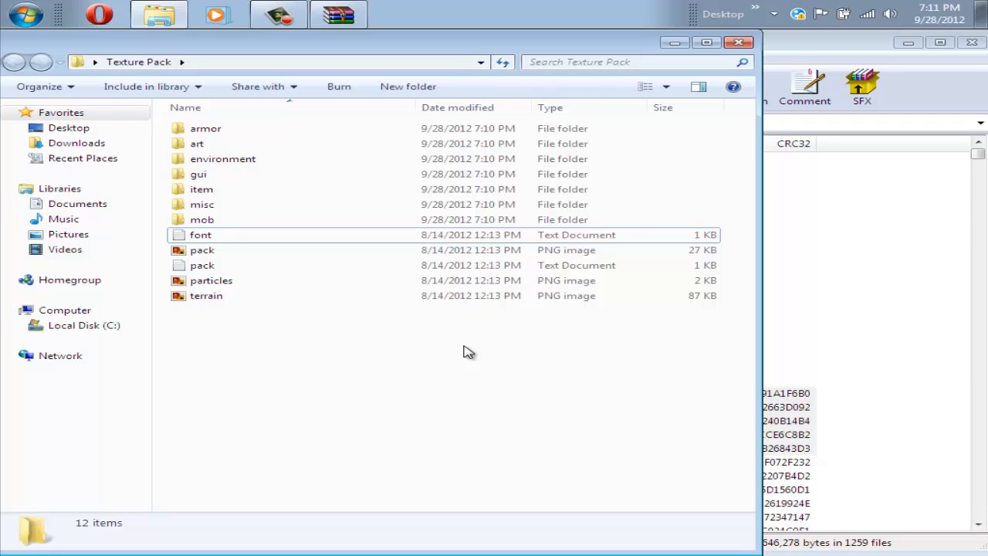
pyautogui.moveTo(277, 149)
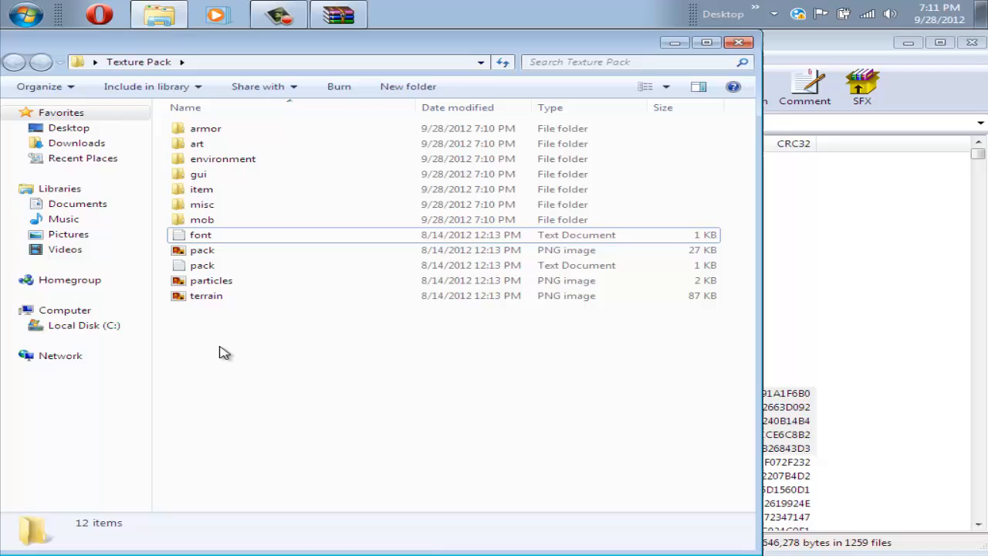
pyautogui.moveTo(224, 369)
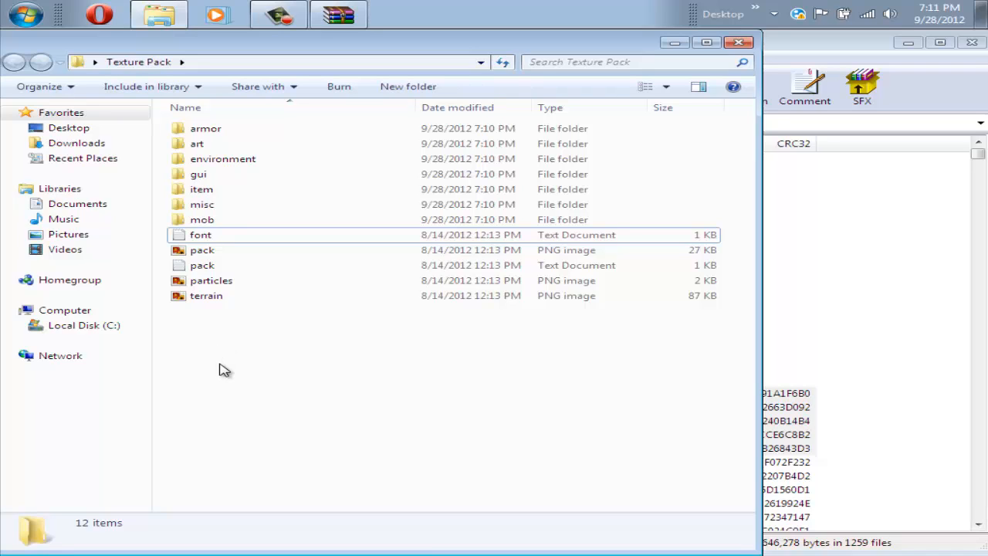
pyautogui.moveTo(823, 61)
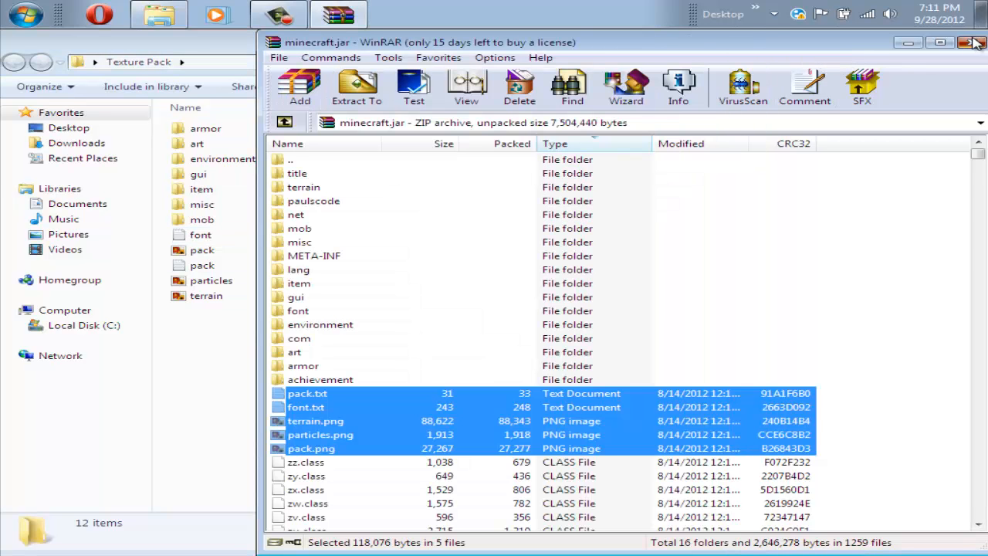
# Step: Open terrain.png from the Texture Pack folder with GIMP through Open with
pyautogui.click(975, 42)
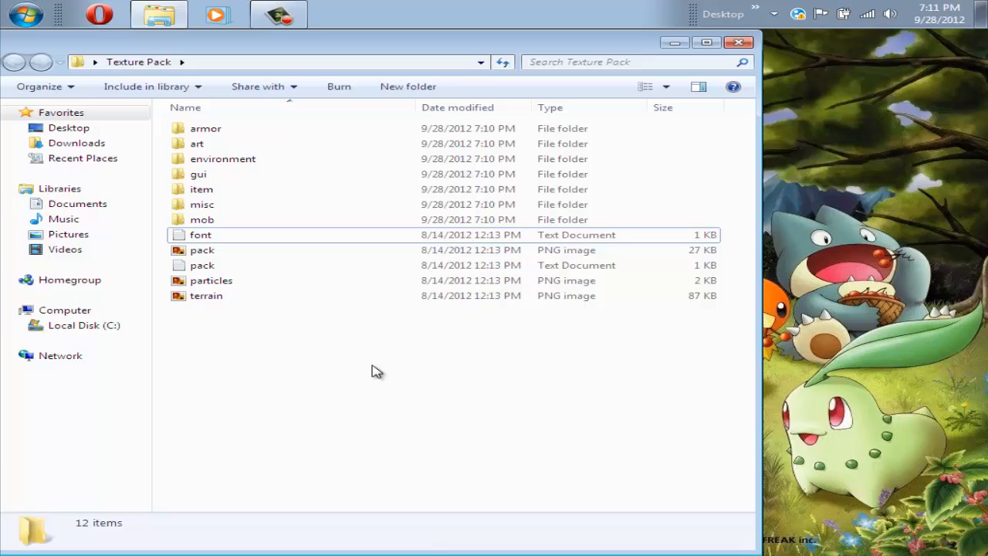
pyautogui.moveTo(301, 349)
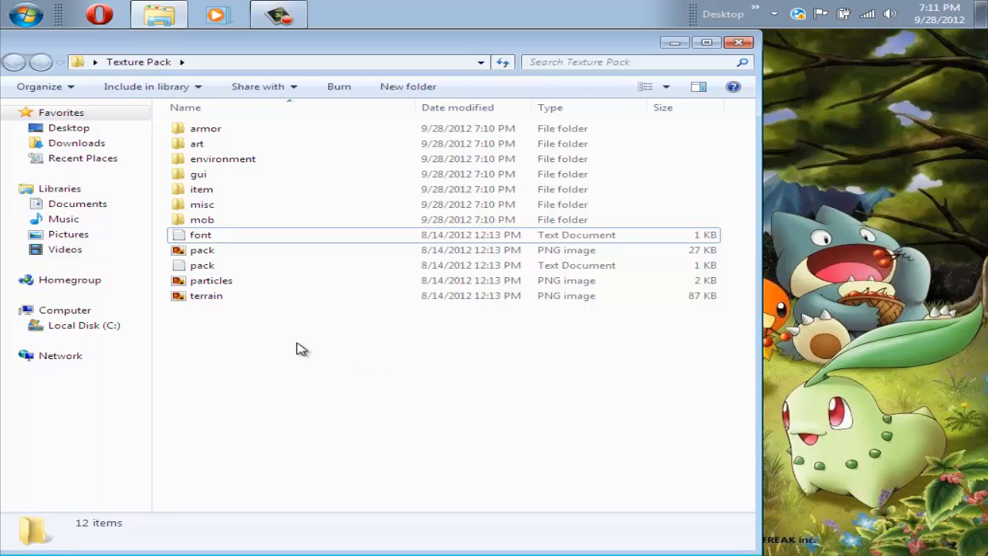
pyautogui.click(206, 296)
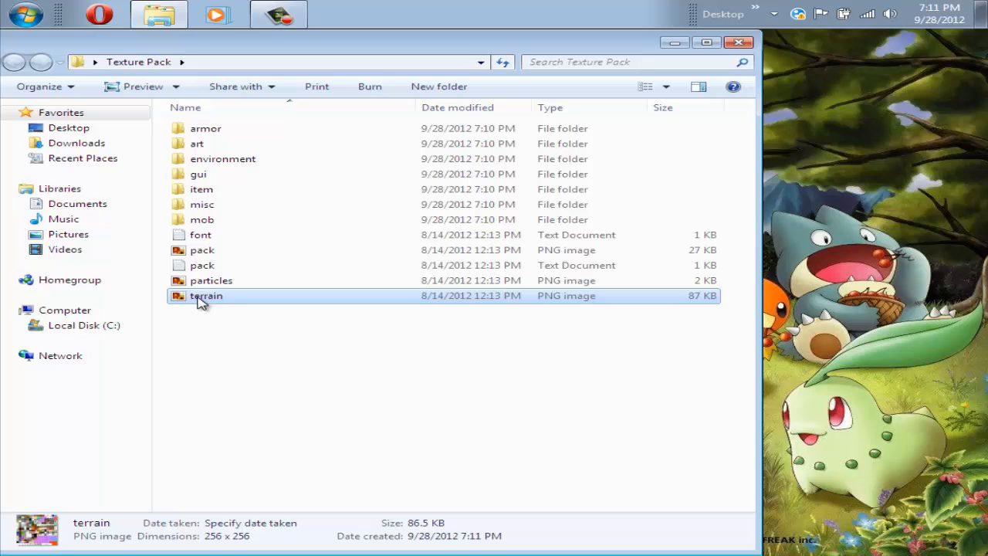
pyautogui.rightClick(204, 296)
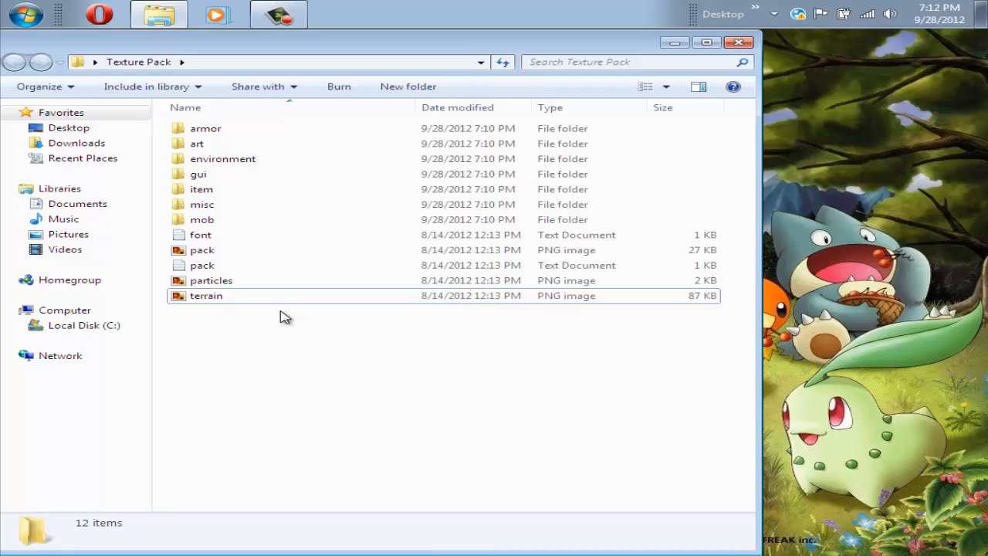
pyautogui.rightClick(286, 317)
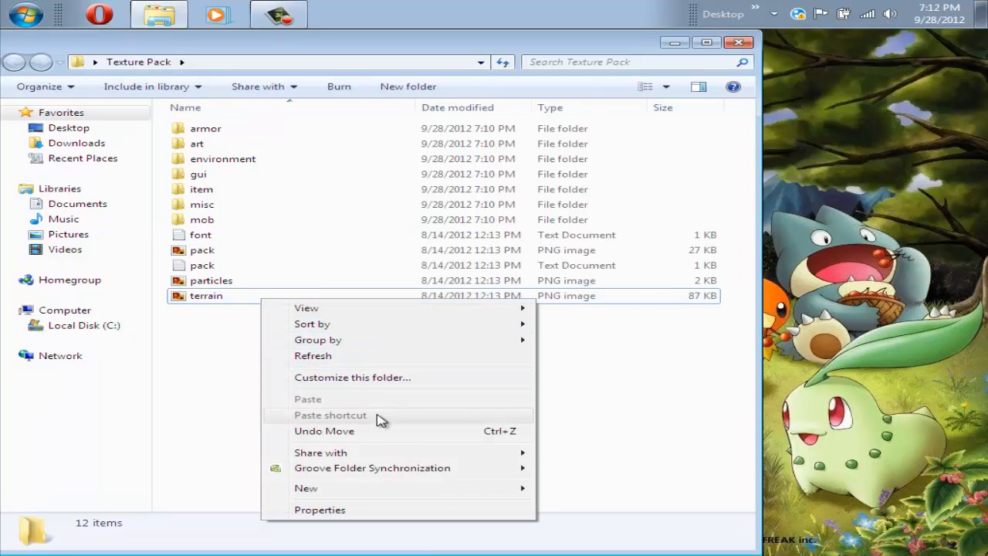
pyautogui.rightClick(206, 295)
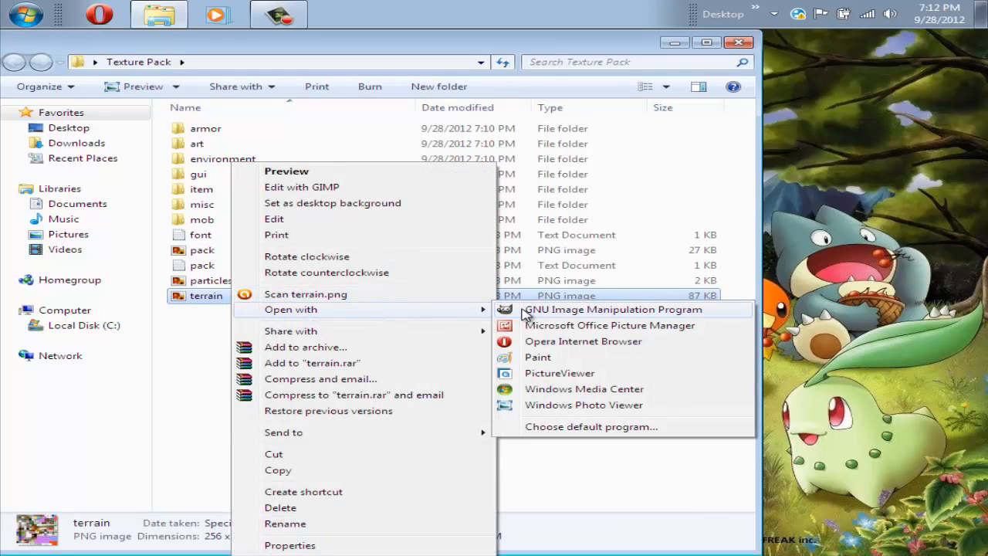
pyautogui.click(614, 308)
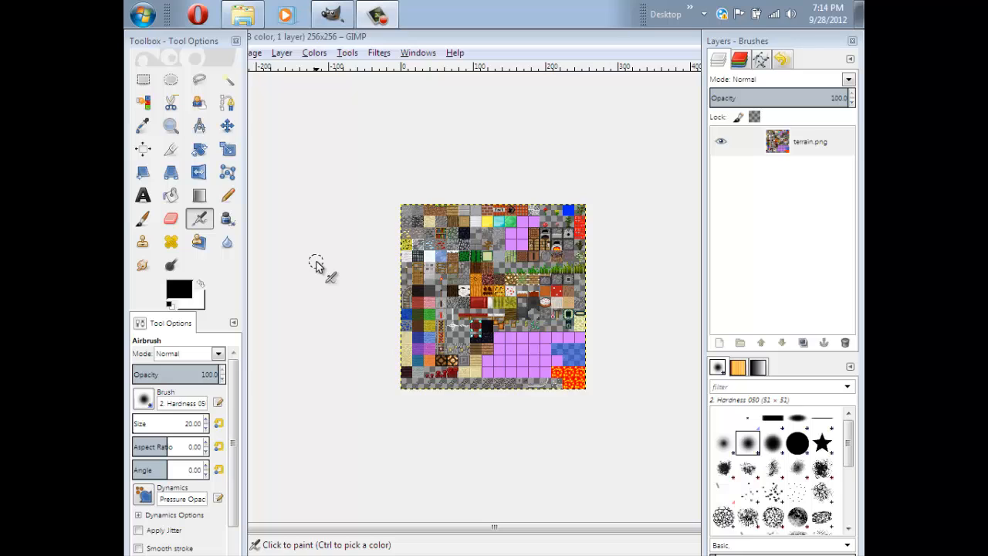
pyautogui.moveTo(344, 267)
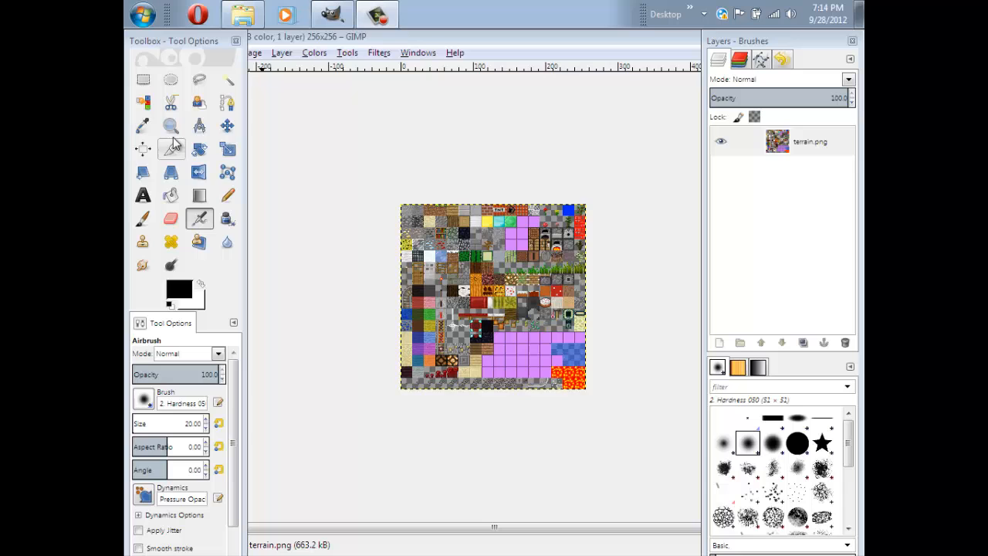
# Step: Zoom into the glass tile, erase its streaks with a hard brush, then switch to Pencil
pyautogui.click(171, 126)
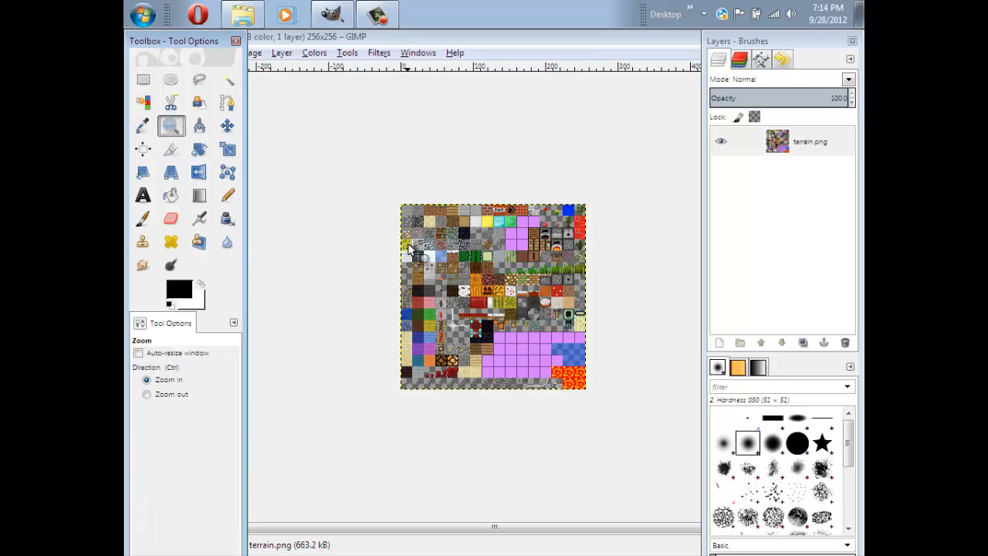
pyautogui.moveTo(429, 261)
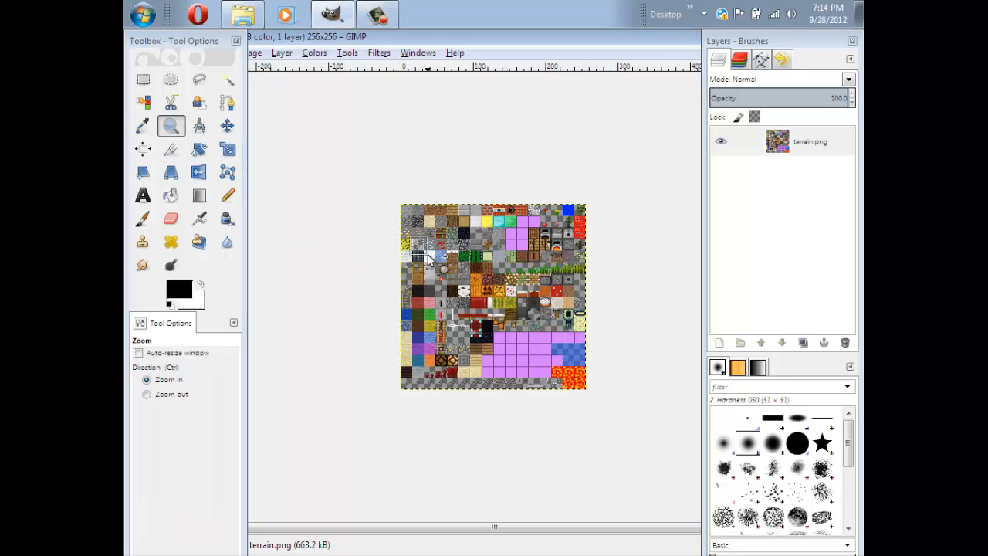
pyautogui.click(429, 259)
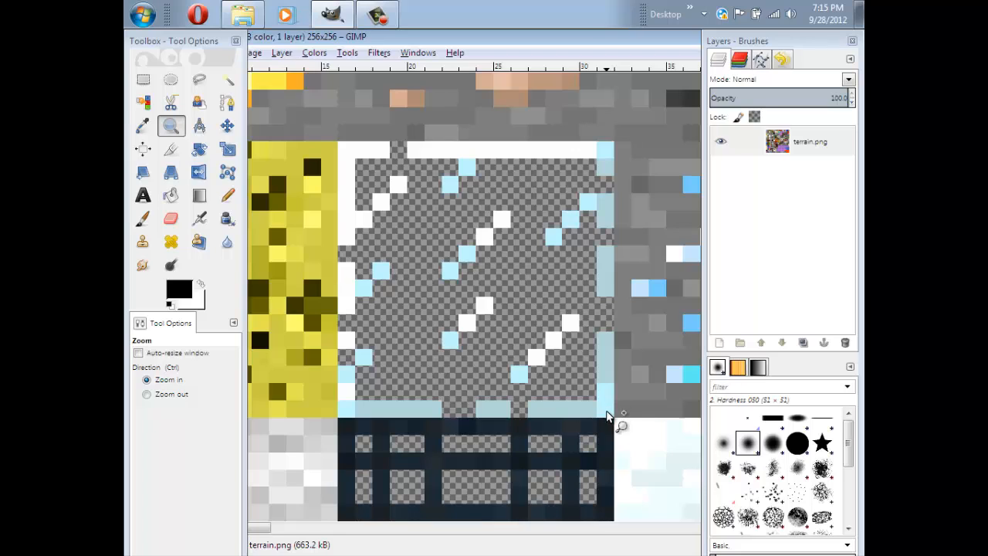
pyautogui.moveTo(488, 309)
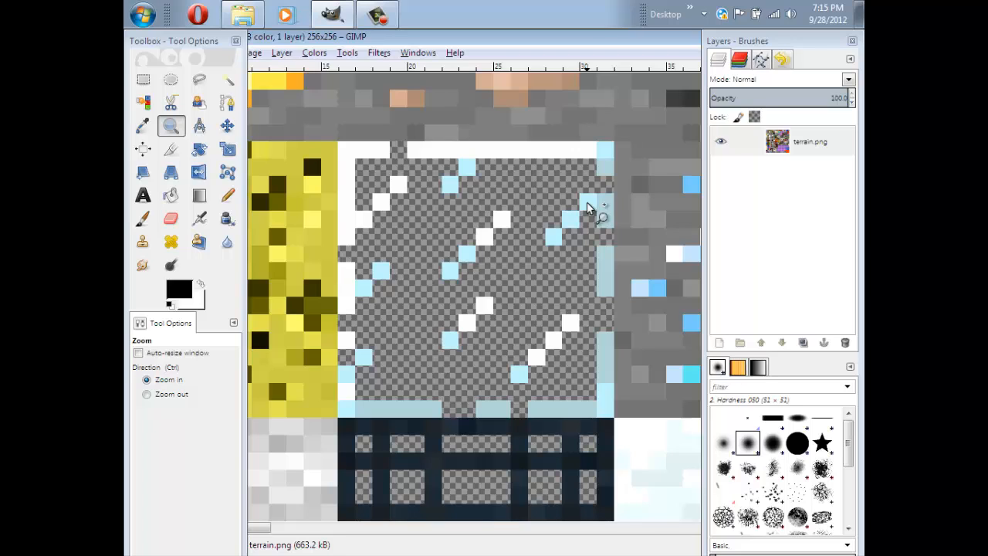
pyautogui.moveTo(377, 222)
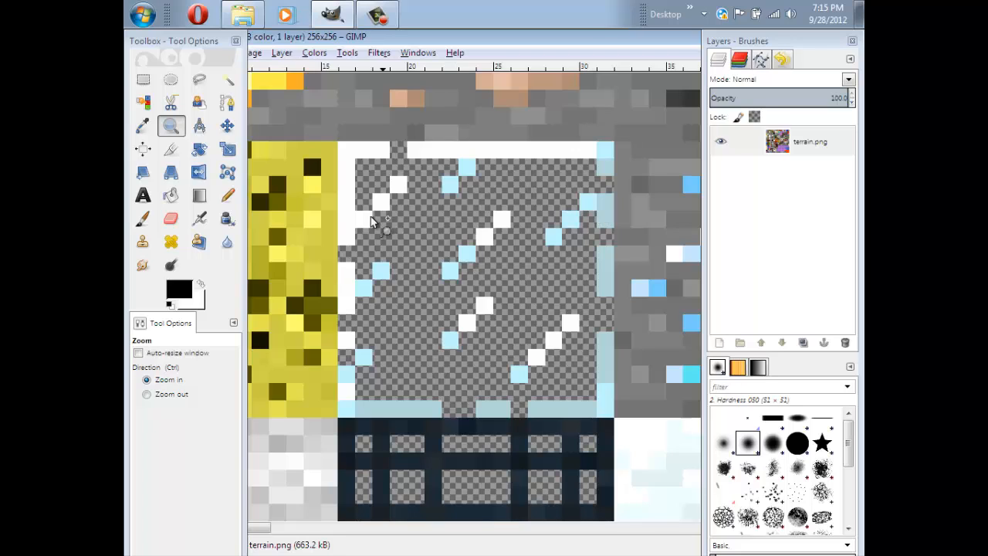
pyautogui.moveTo(367, 234)
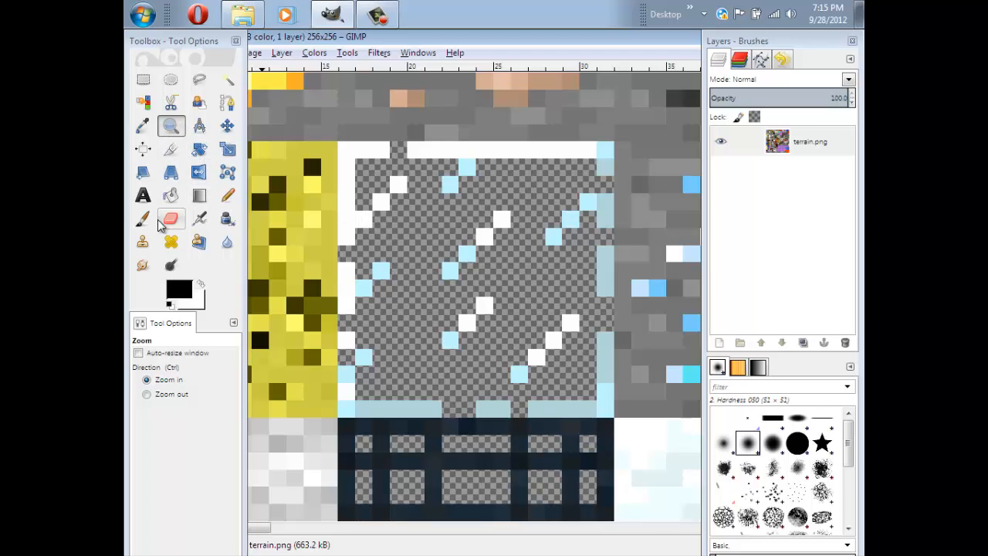
pyautogui.click(170, 219)
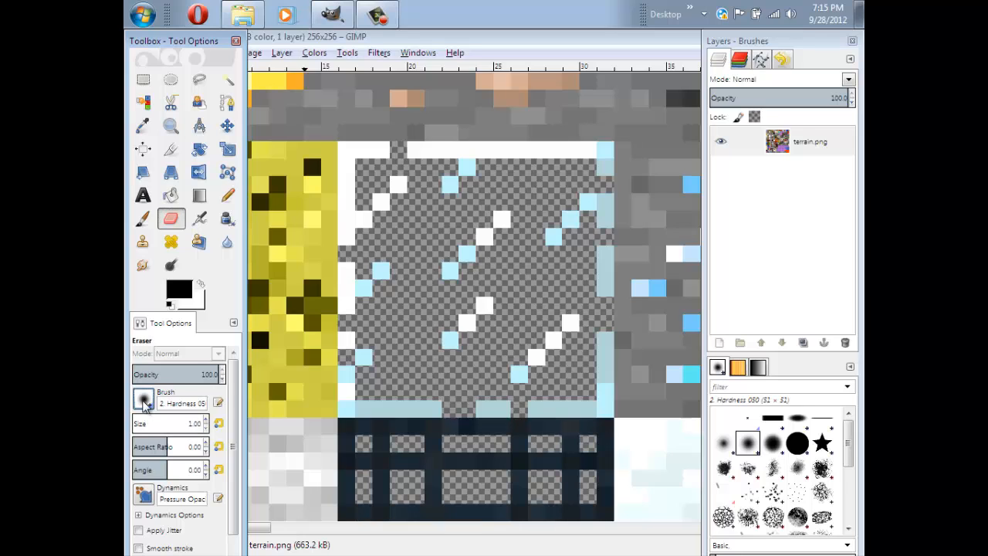
pyautogui.click(794, 444)
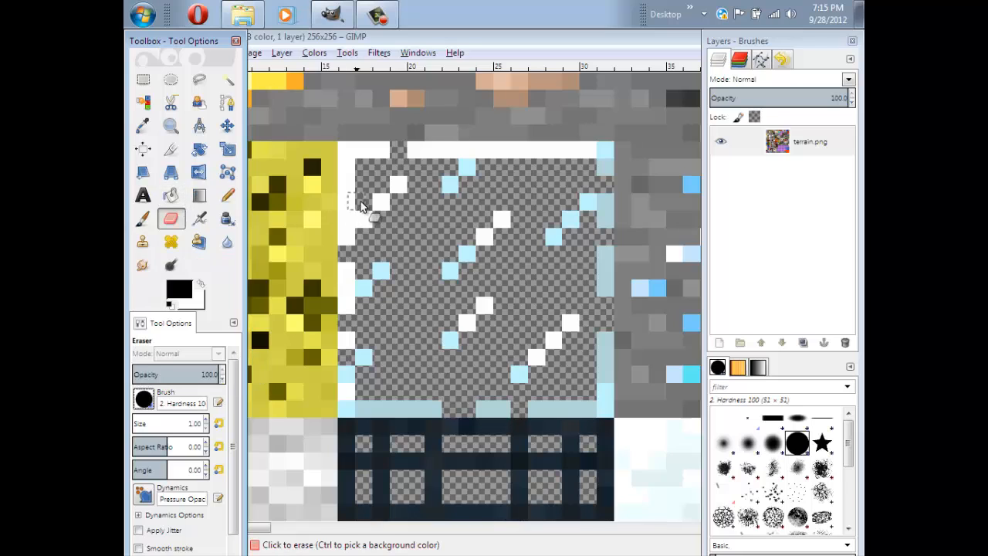
pyautogui.click(382, 195)
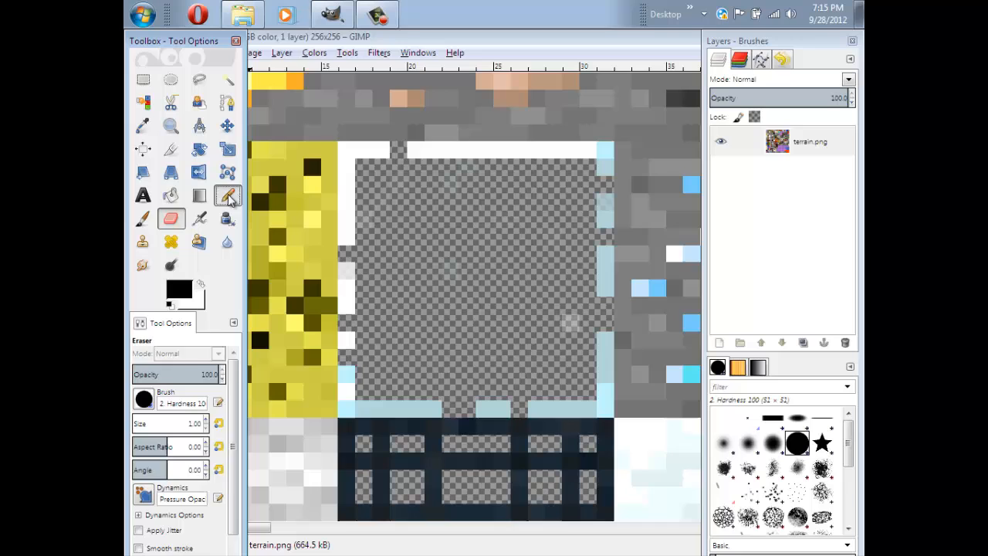
pyautogui.click(227, 195)
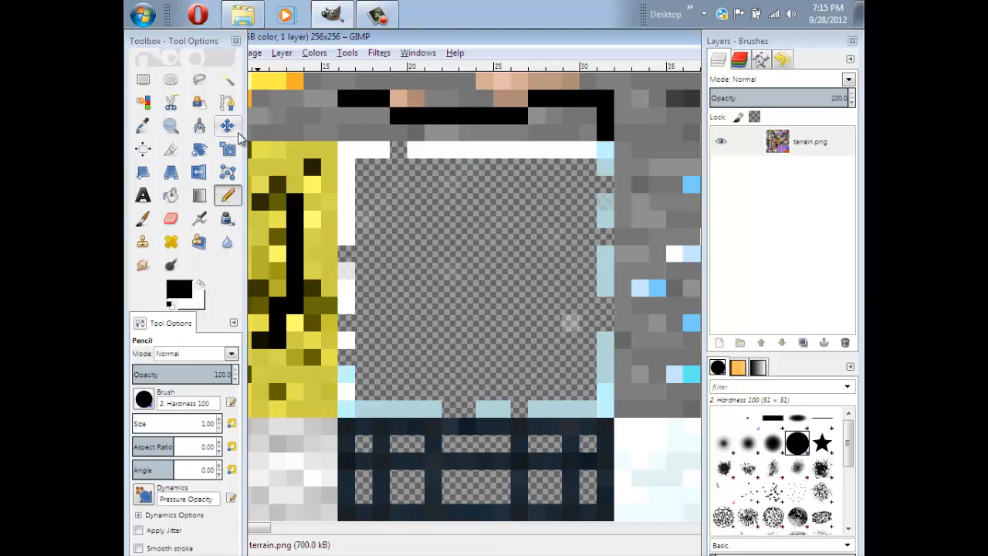
pyautogui.moveTo(407, 42)
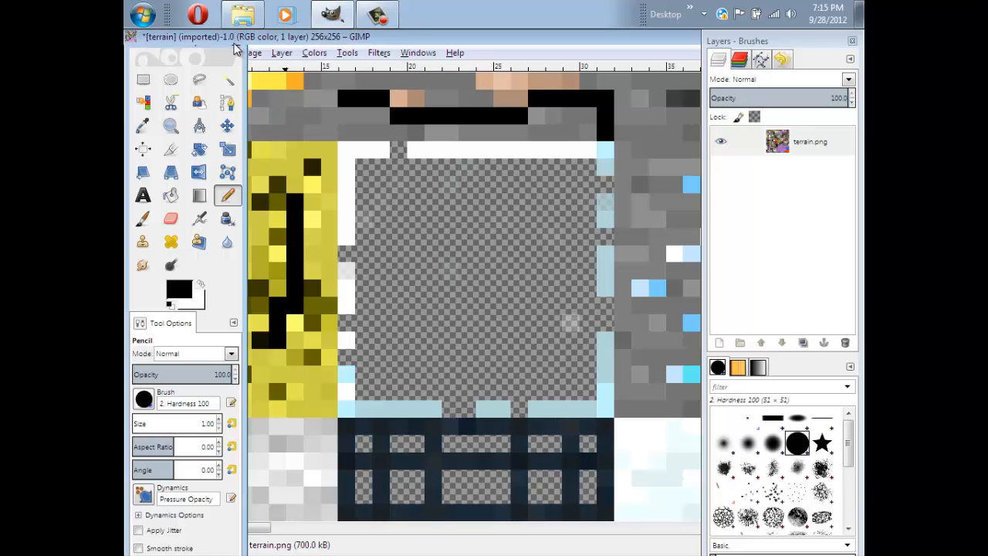
pyautogui.click(379, 53)
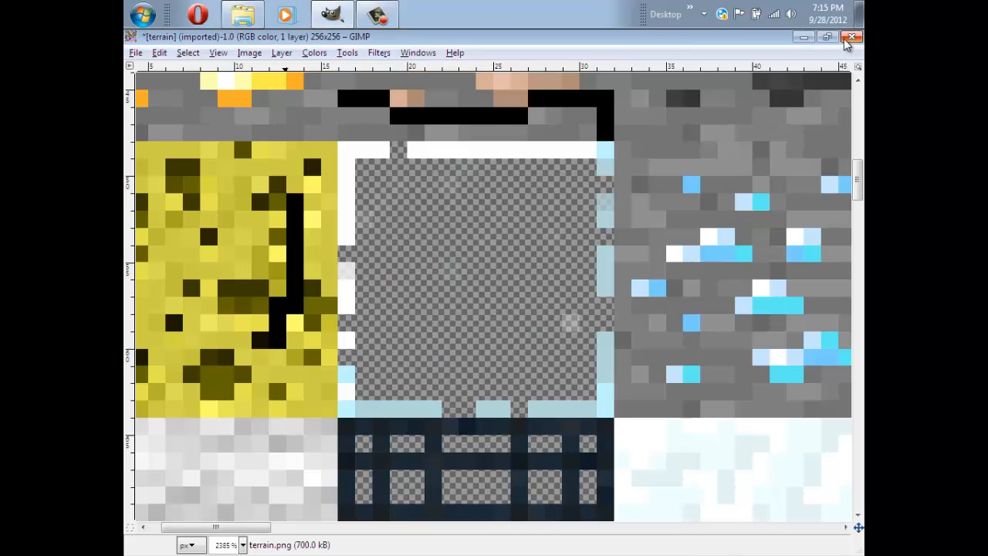
# Step: Close terrain and quit GIMP, briefly view font.txt, then preview pack.png
pyautogui.click(854, 39)
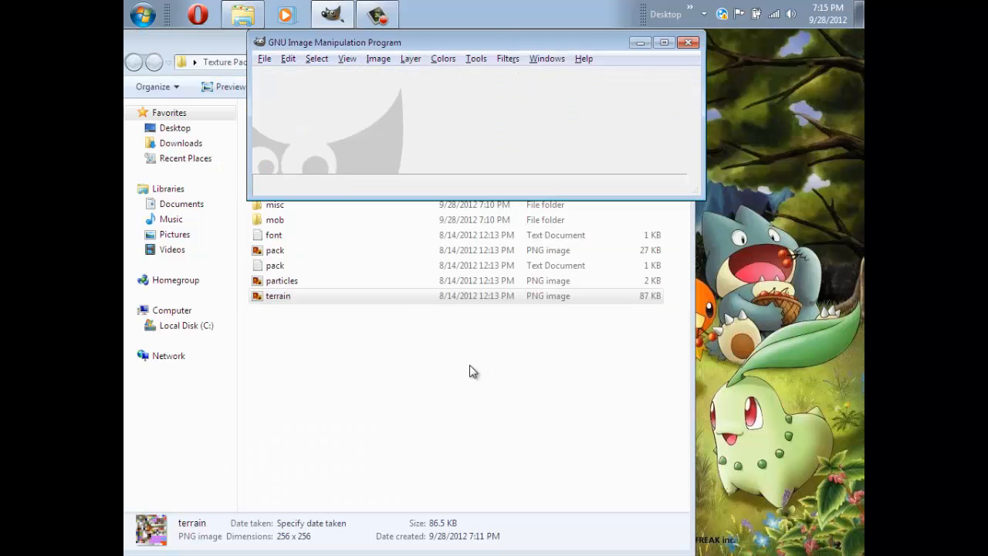
pyautogui.click(687, 43)
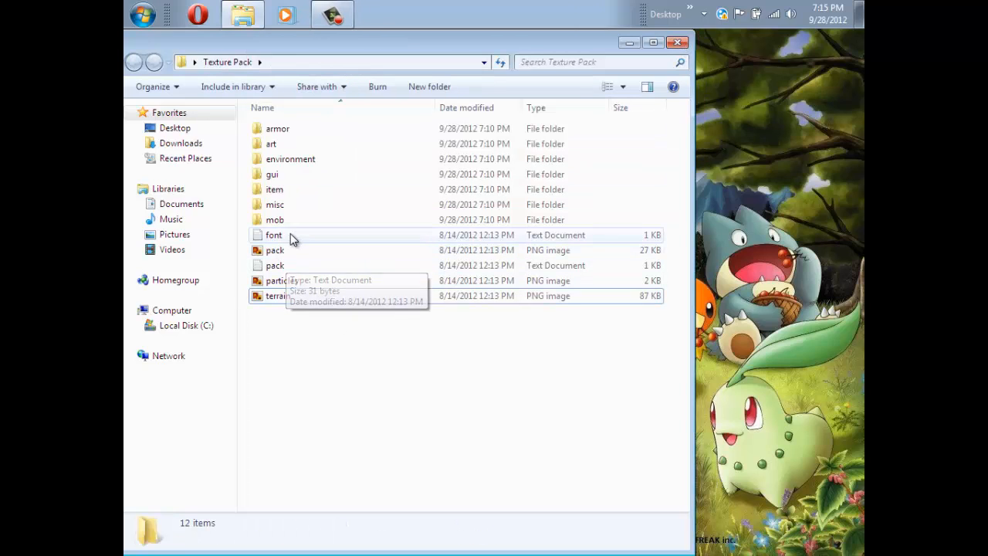
pyautogui.doubleClick(274, 235)
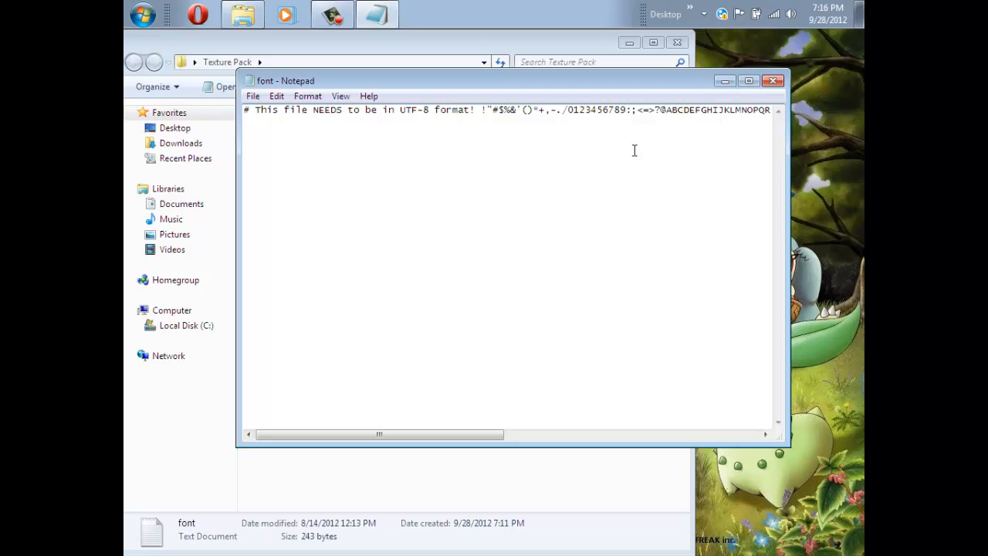
pyautogui.click(773, 80)
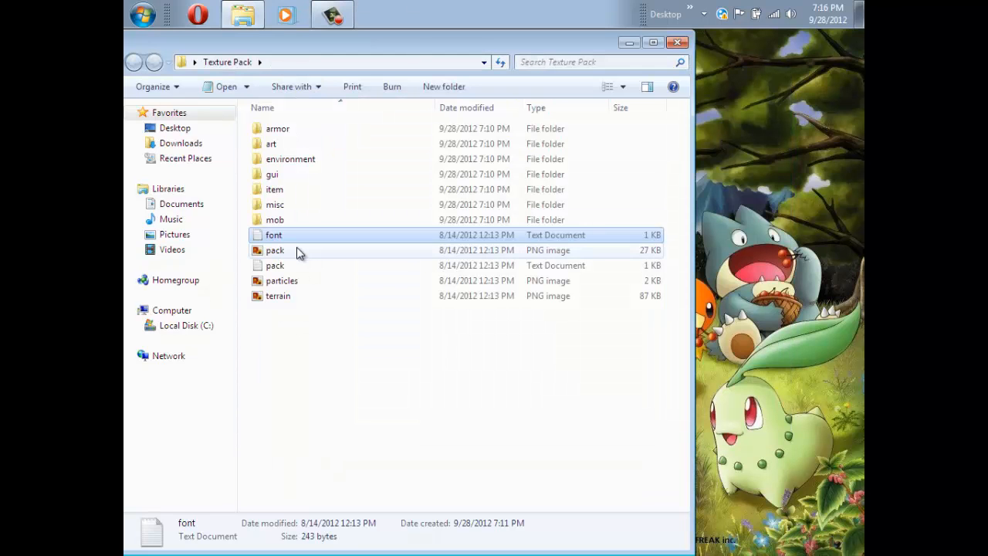
pyautogui.doubleClick(275, 250)
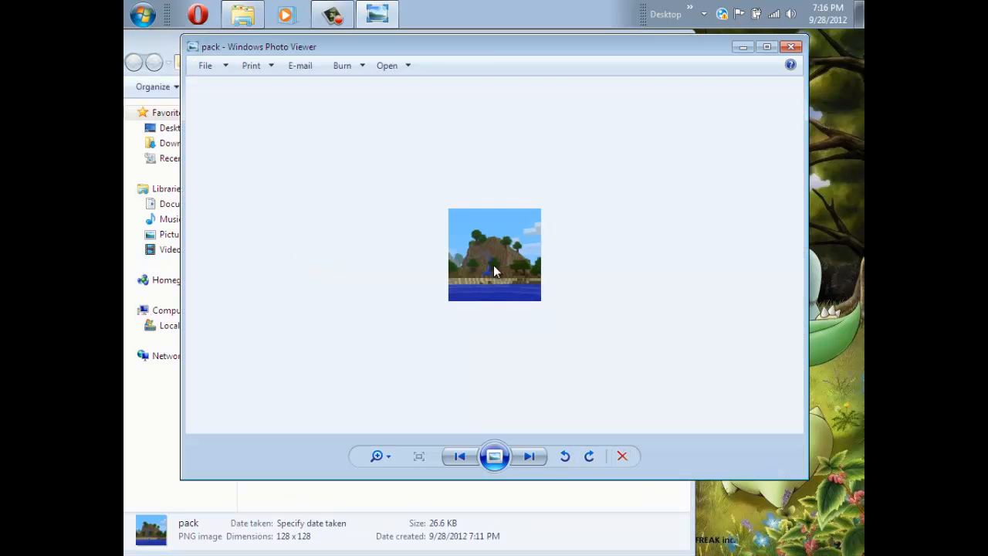
pyautogui.moveTo(543, 306)
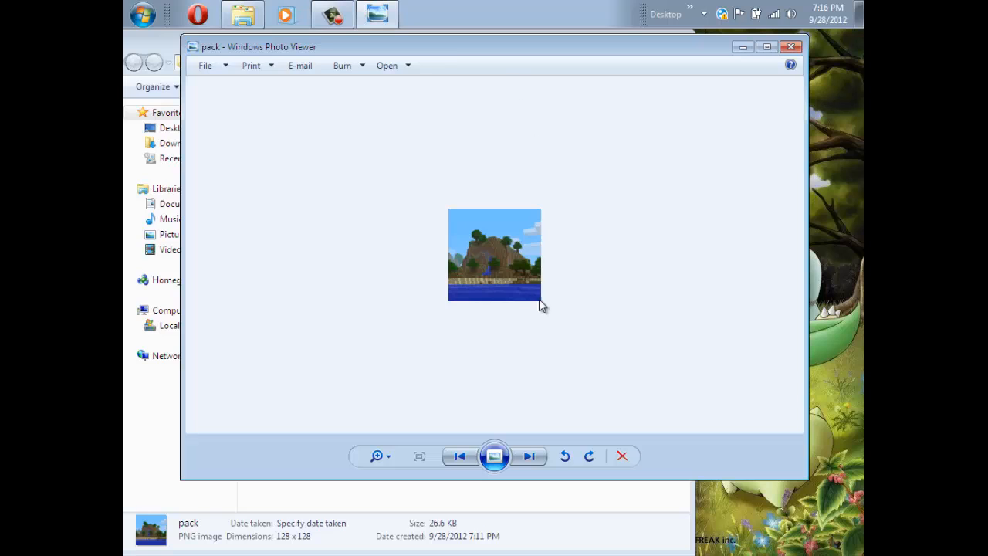
pyautogui.moveTo(431, 382)
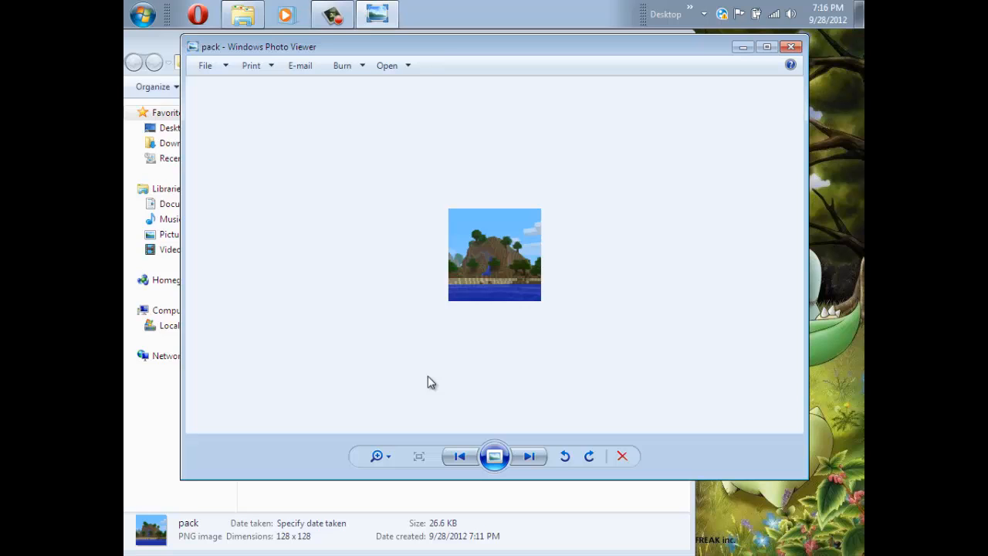
pyautogui.moveTo(434, 279)
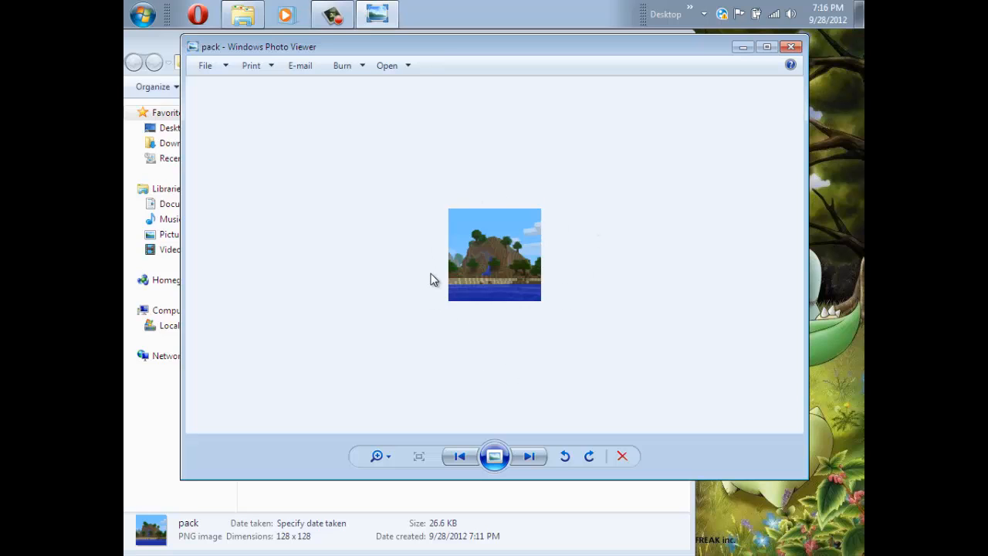
pyautogui.moveTo(512, 318)
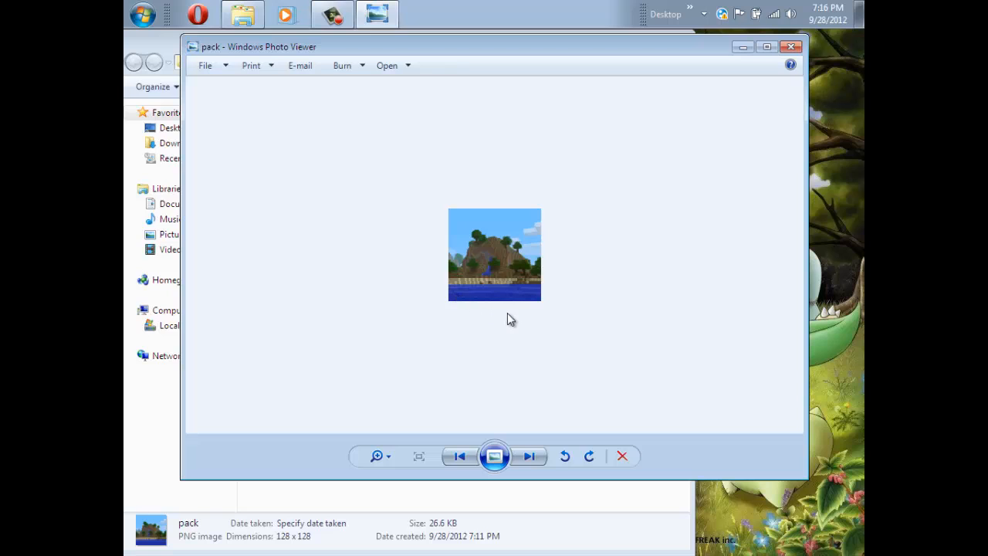
pyautogui.moveTo(523, 223)
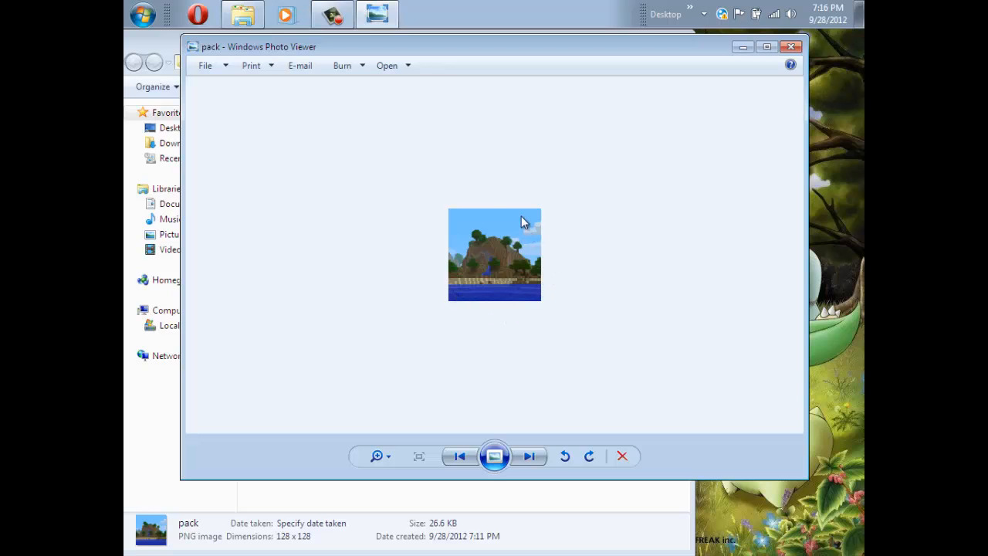
pyautogui.moveTo(437, 243)
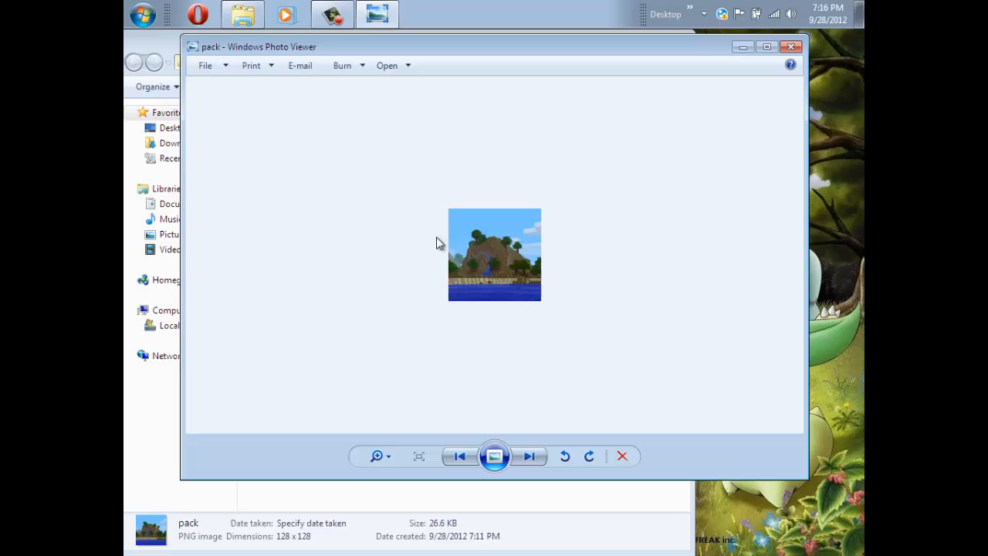
pyautogui.moveTo(564, 281)
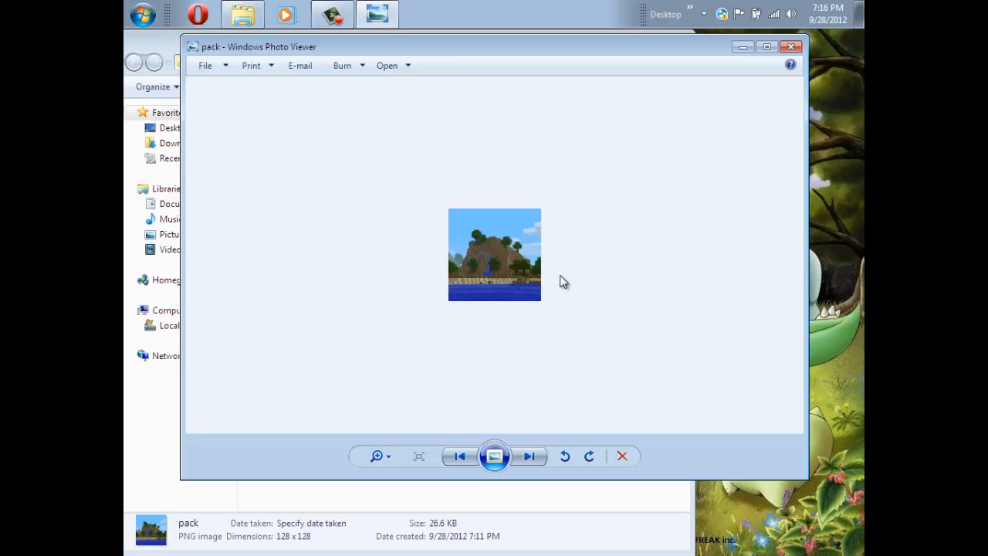
pyautogui.moveTo(446, 269)
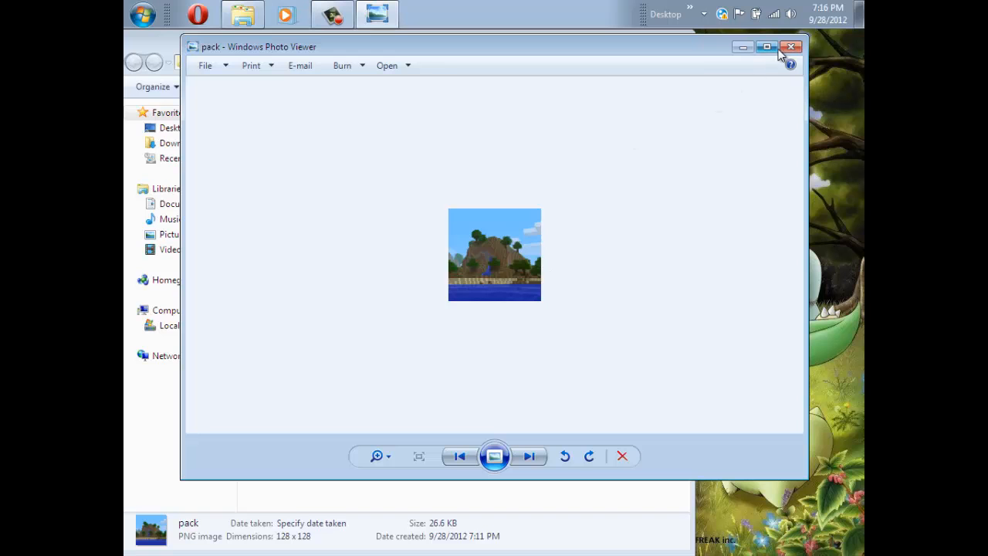
pyautogui.moveTo(817, 48)
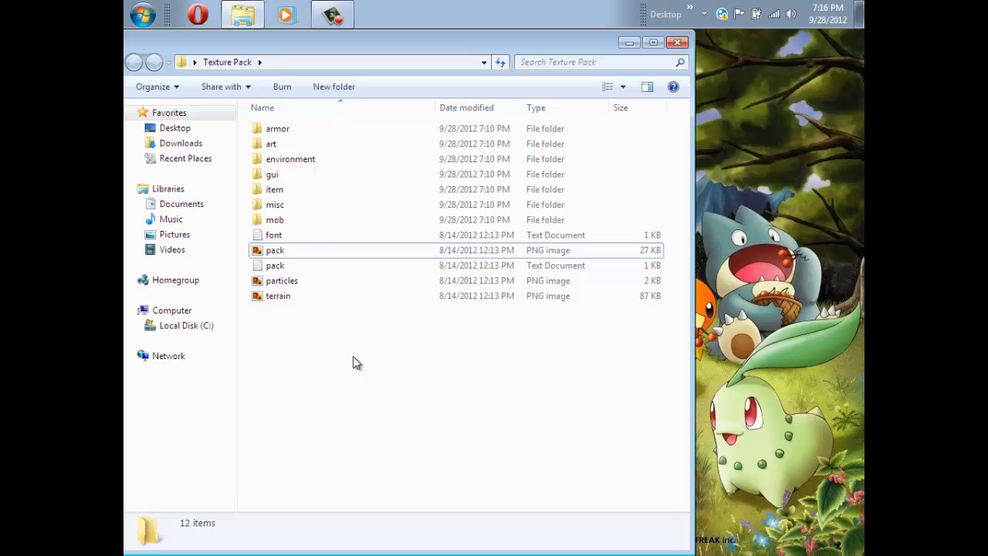
# Step: Change pack.txt's description to 'My first texture pack' and close Notepad
pyautogui.doubleClick(275, 264)
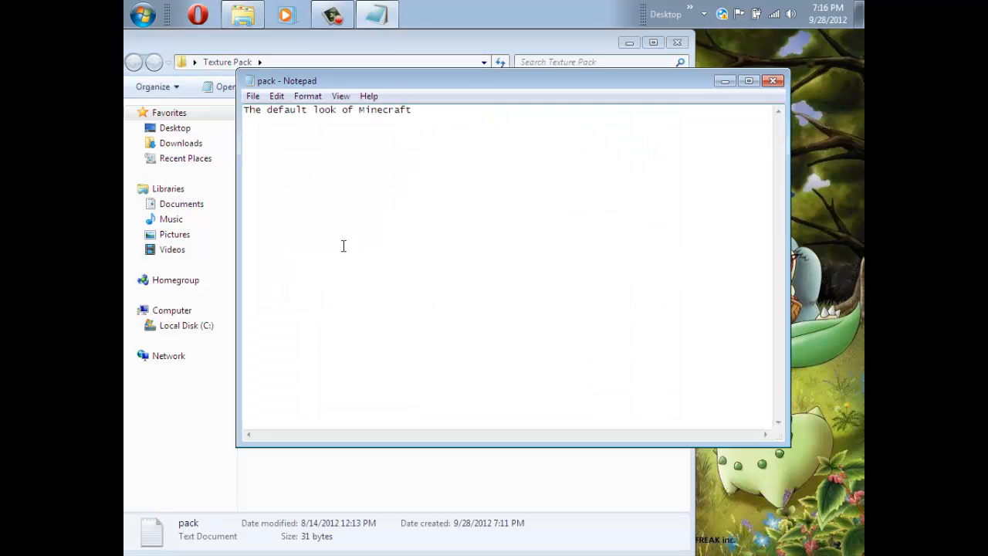
pyautogui.moveTo(454, 130)
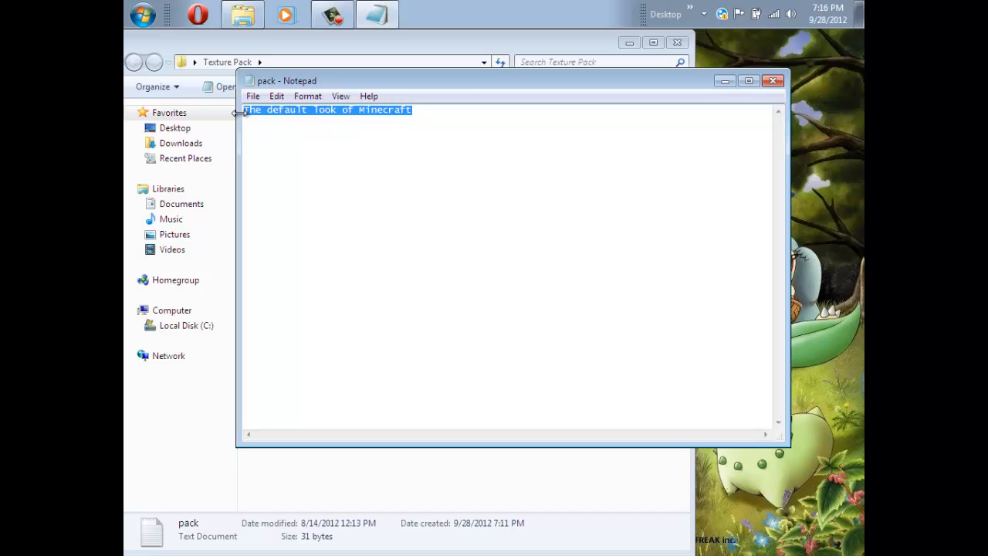
pyautogui.write('My first texture pack')
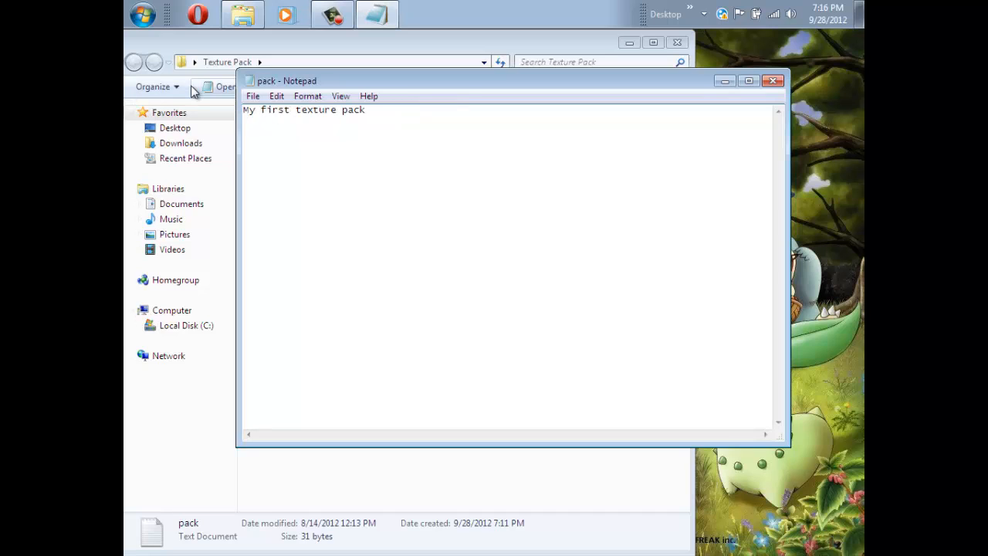
pyautogui.click(253, 96)
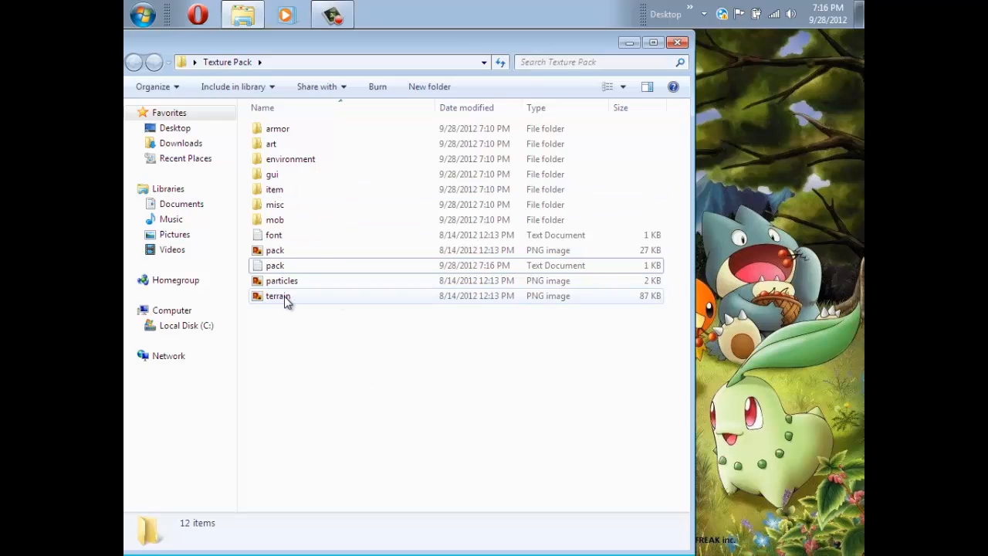
# Step: Zip all twelve items as 'NewMotion128's Texture' and drag the archive to the desktop
pyautogui.press('ctrl+a')
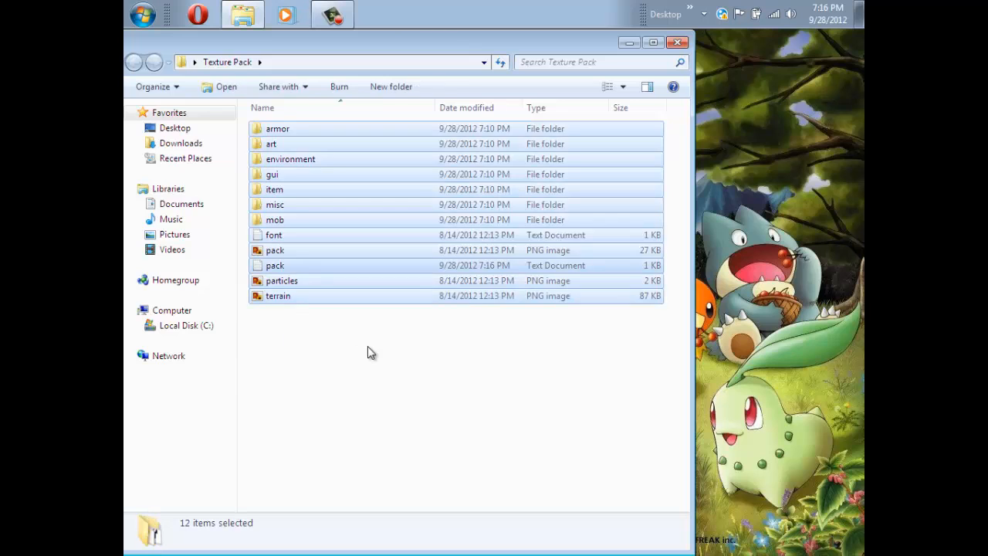
pyautogui.moveTo(308, 158)
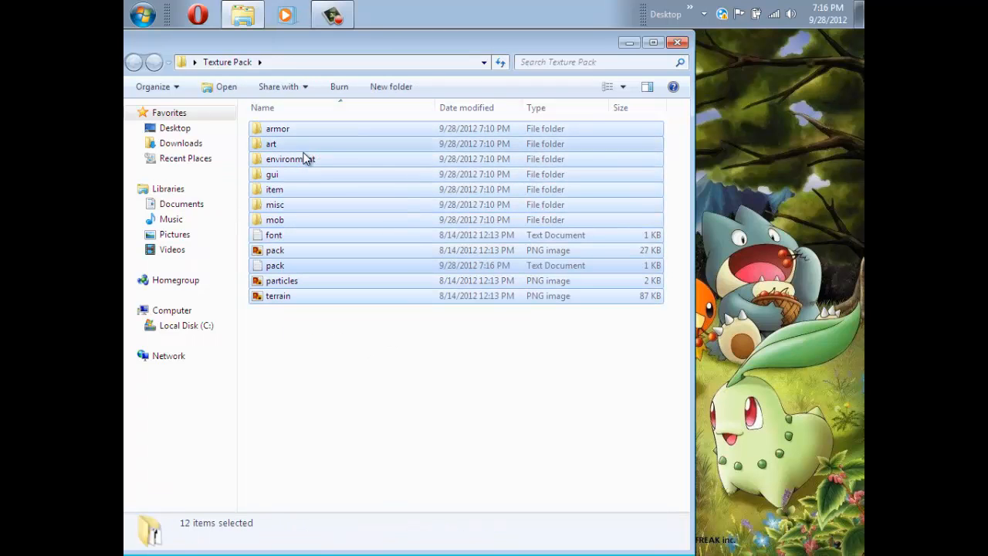
pyautogui.rightClick(305, 158)
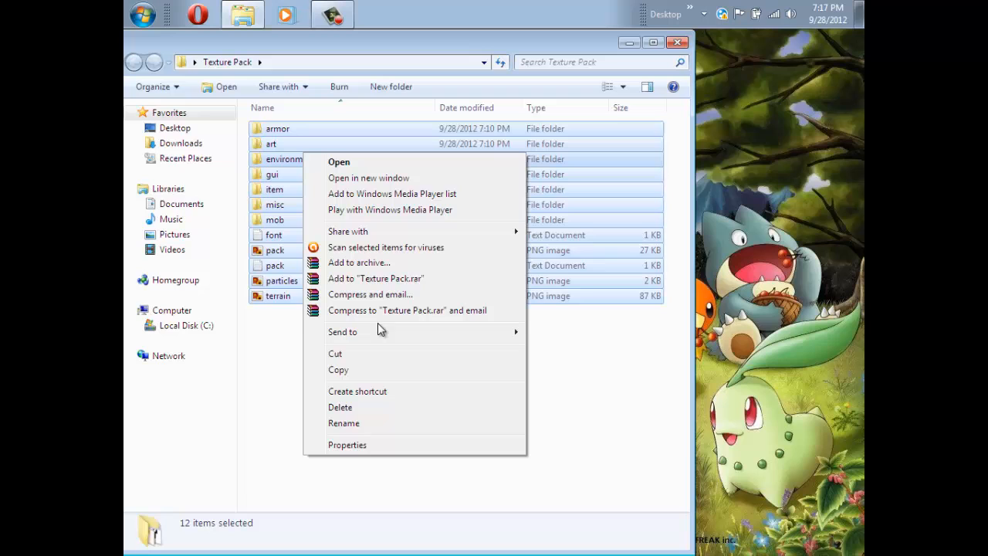
pyautogui.click(543, 359)
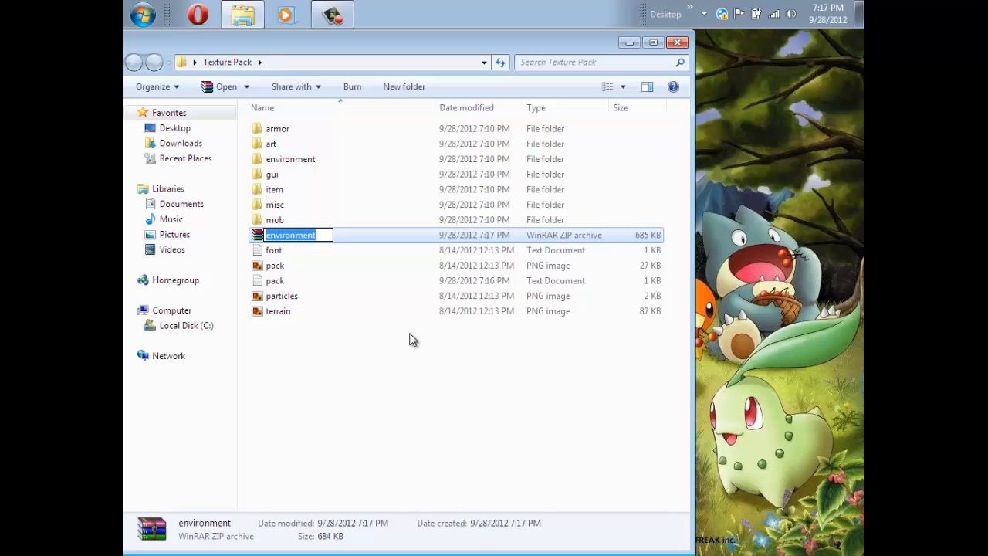
pyautogui.write('NewMotion')
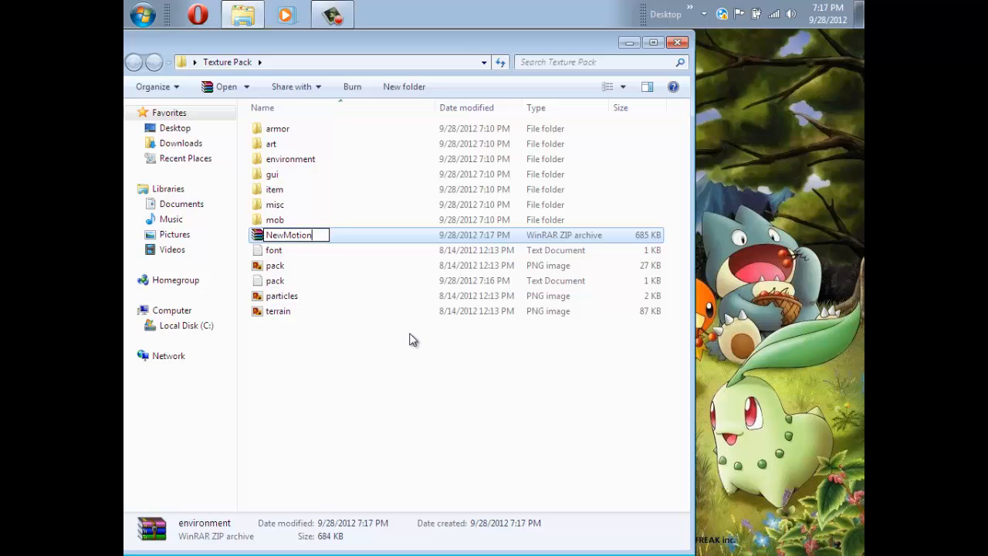
pyautogui.write("128's Texture")
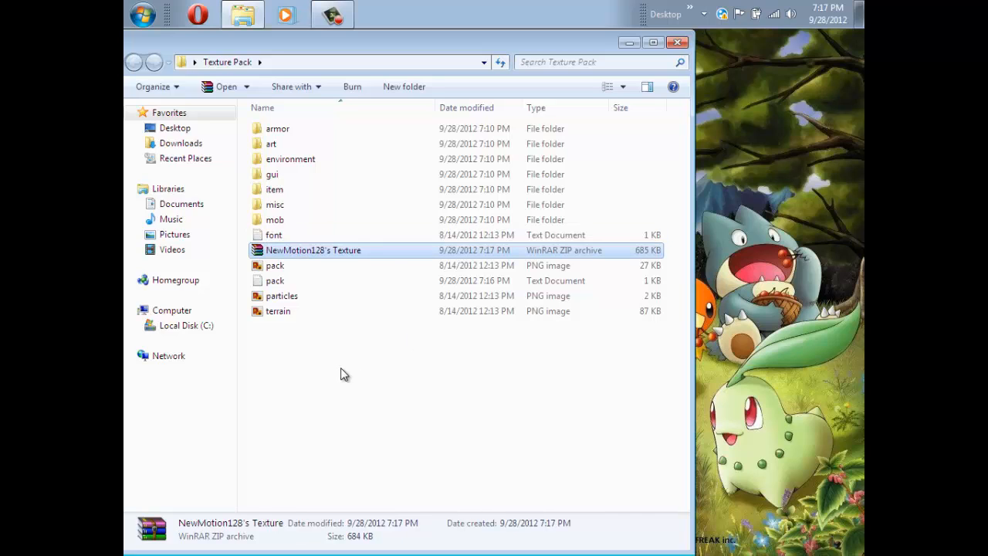
pyautogui.moveTo(438, 255)
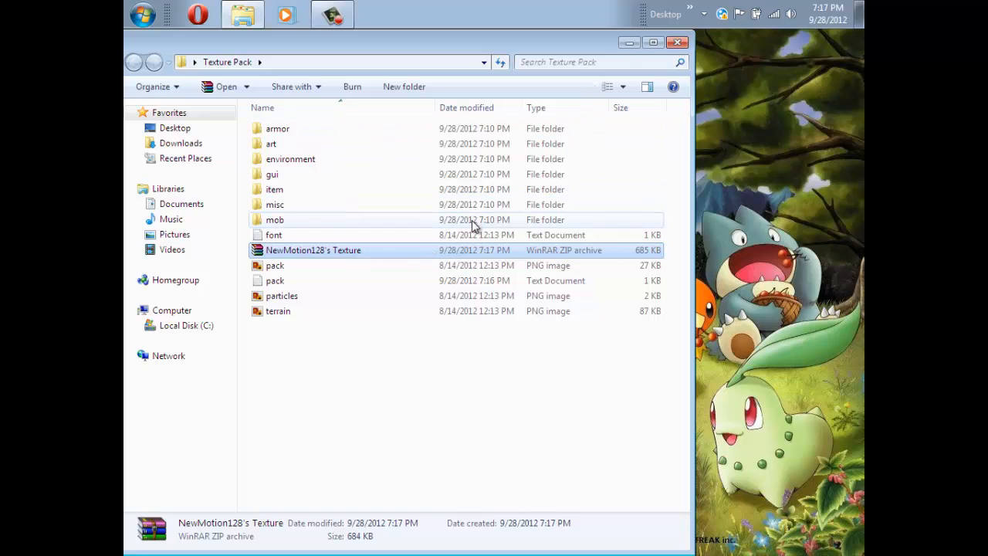
pyautogui.moveTo(313, 249); pyautogui.dragTo(741, 197)
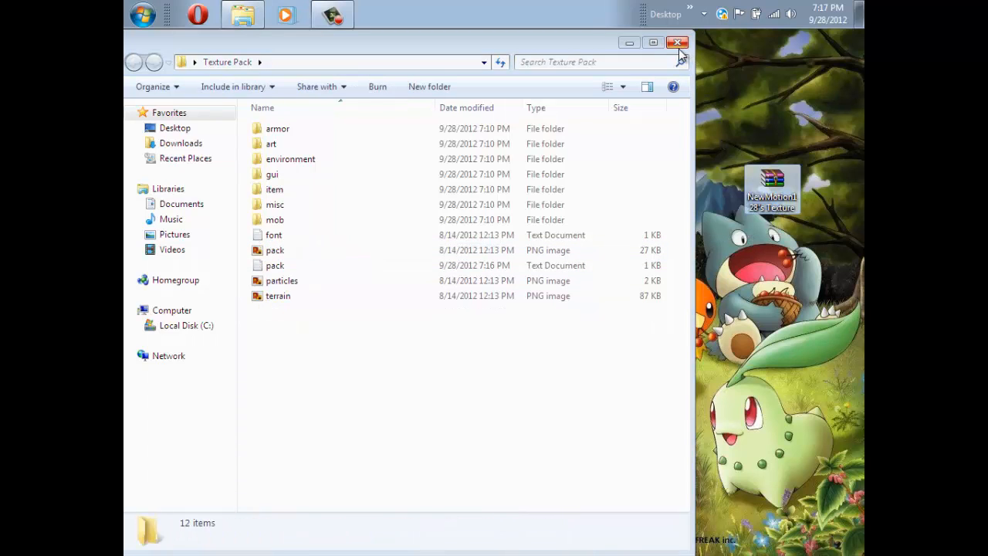
# Step: Close the Texture Pack window and navigate to the .minecraft folder in Roaming
pyautogui.click(678, 42)
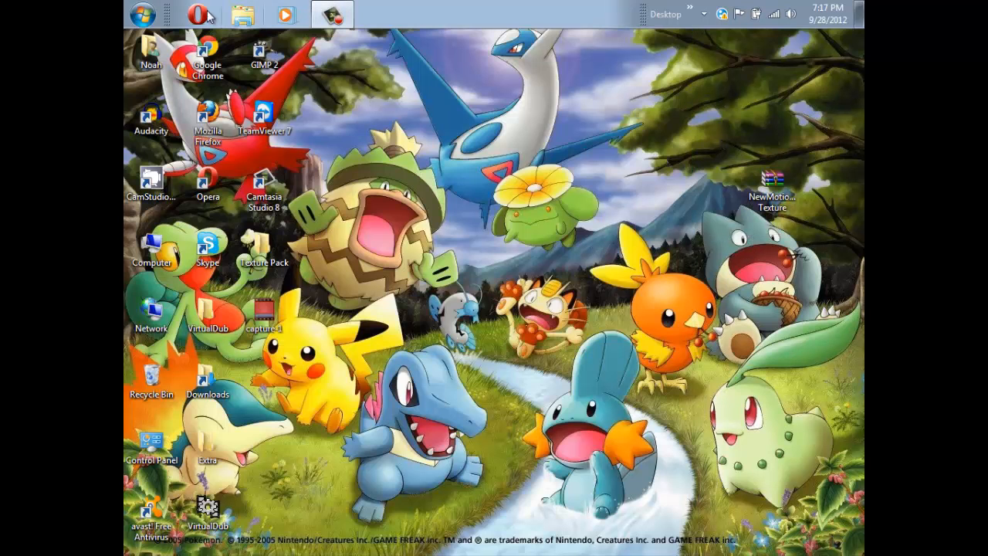
pyautogui.click(143, 14)
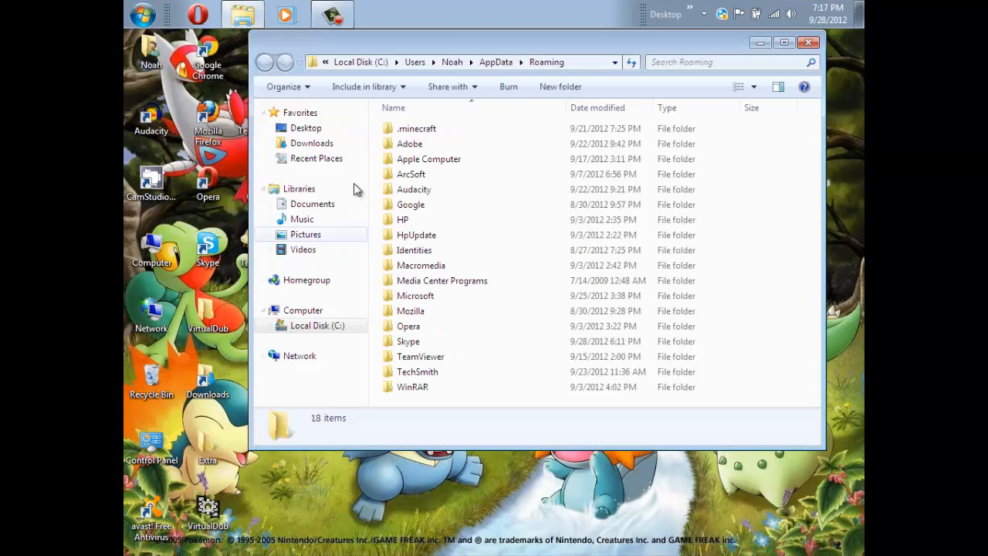
pyautogui.doubleClick(416, 128)
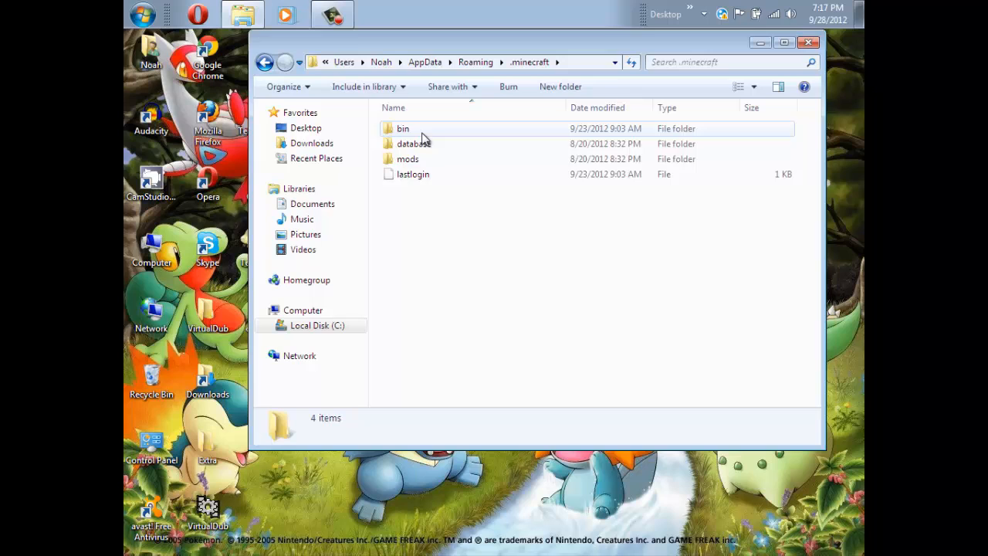
pyautogui.click(402, 128)
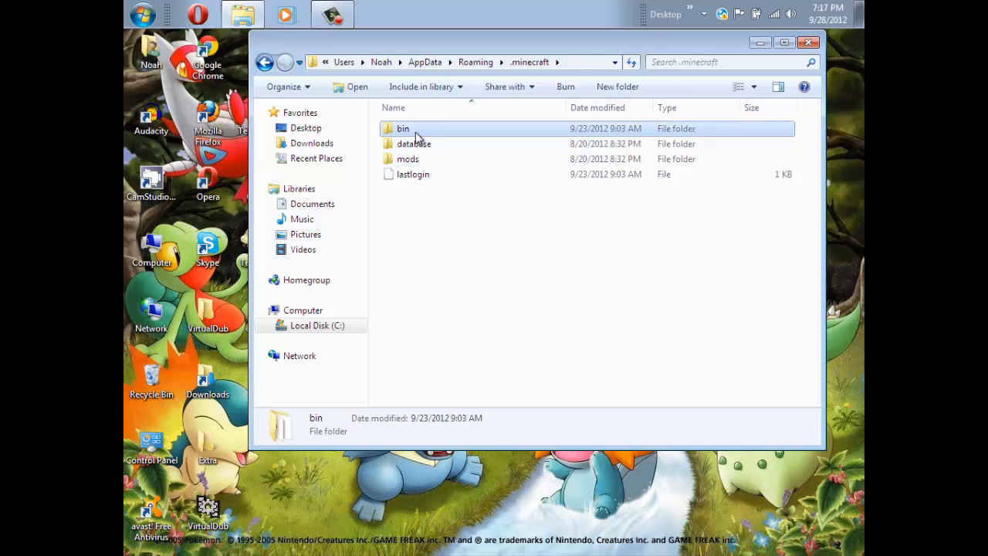
pyautogui.doubleClick(404, 128)
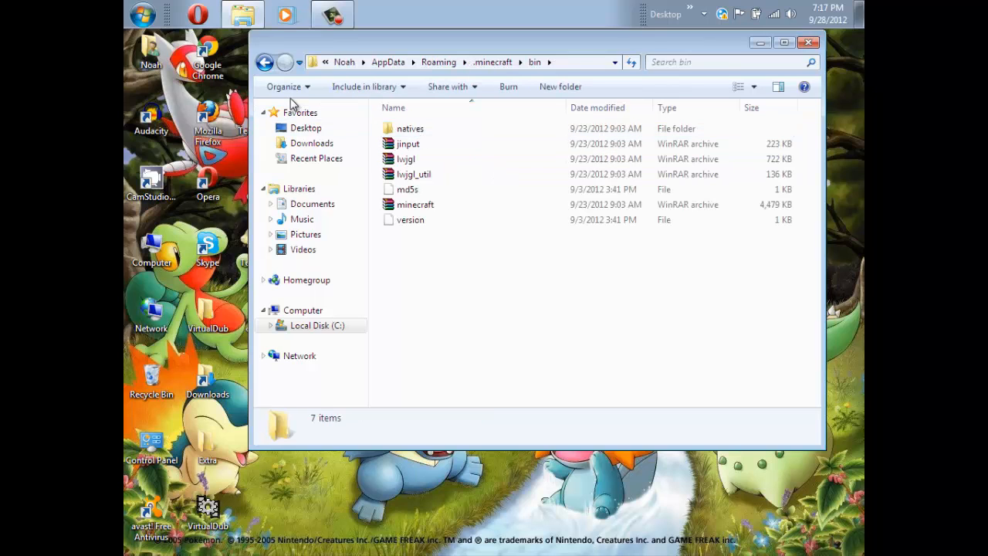
pyautogui.click(266, 62)
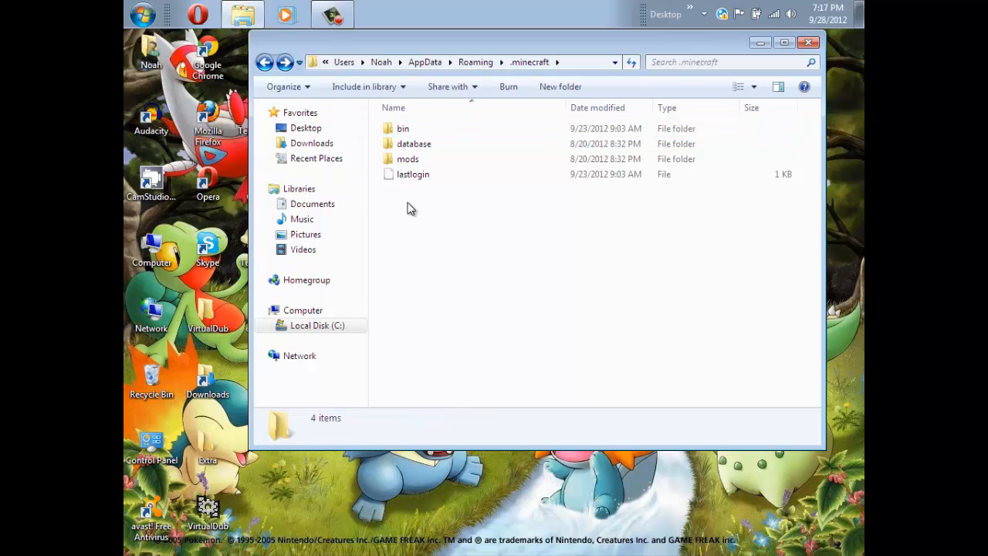
# Step: Create a texturepacks folder in .minecraft and move the desktop archive into it
pyautogui.rightClick(411, 209)
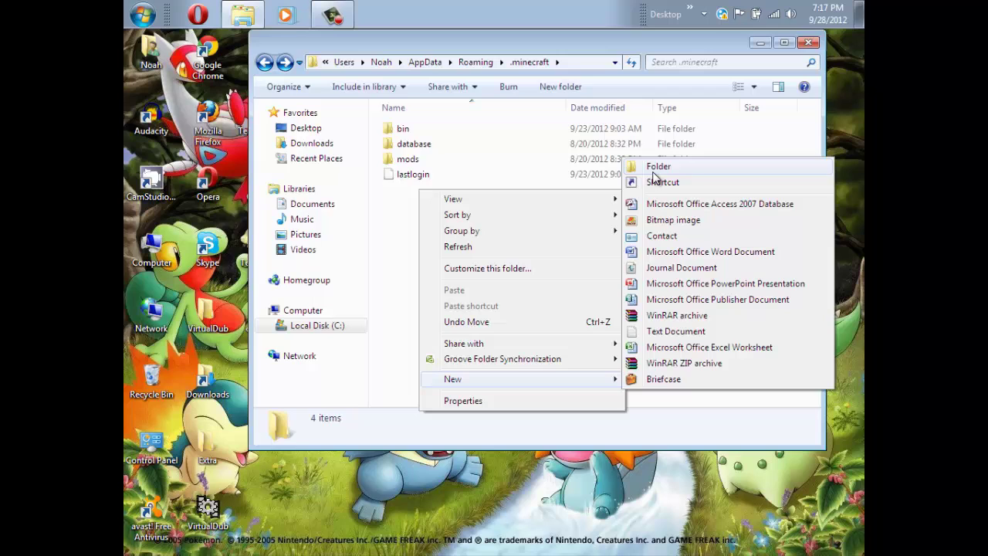
pyautogui.click(659, 166)
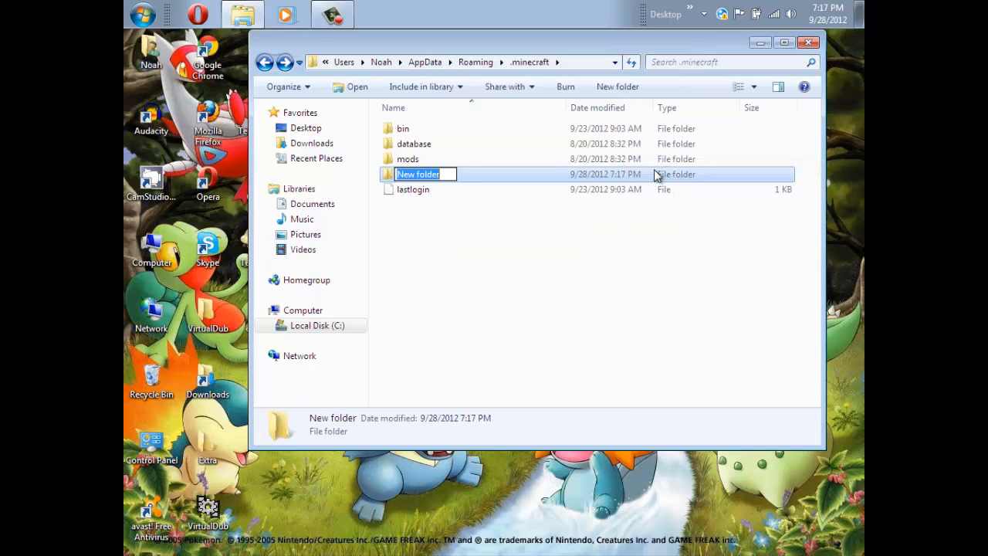
pyautogui.write('texturepacks')
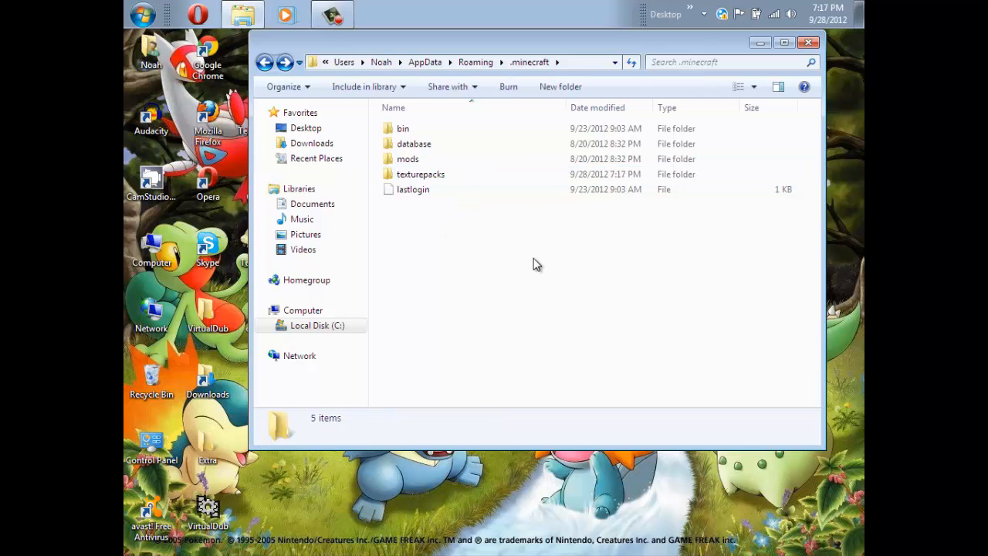
pyautogui.moveTo(468, 293)
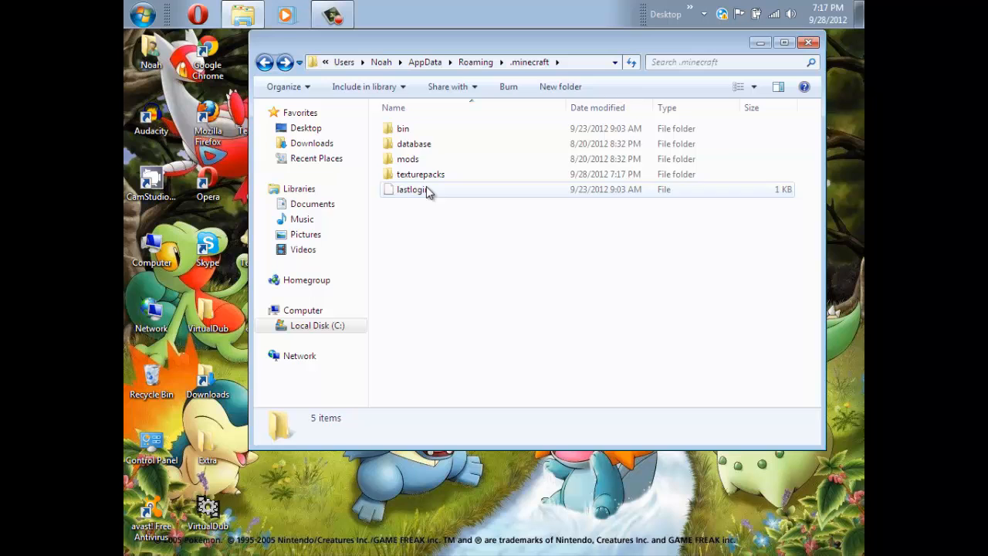
pyautogui.doubleClick(421, 174)
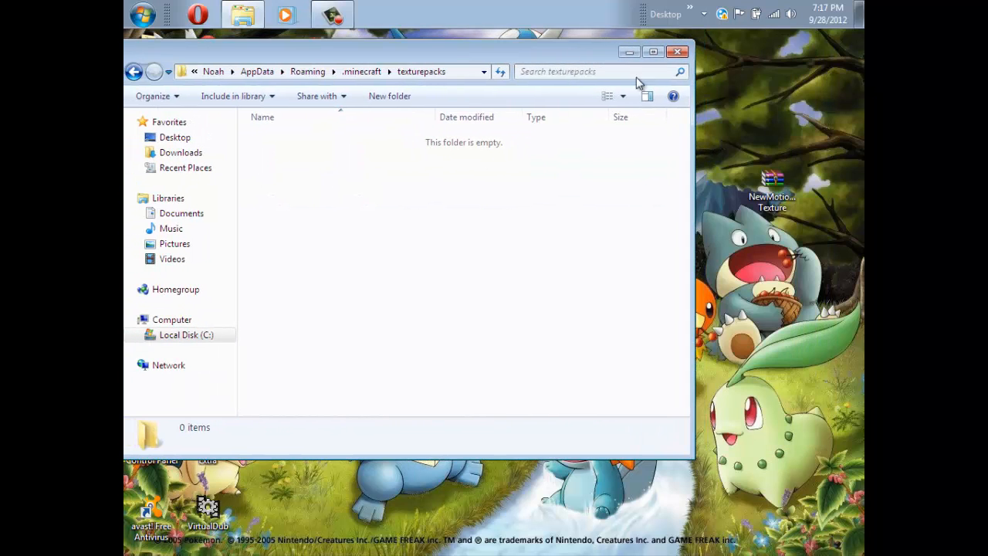
pyautogui.moveTo(773, 181); pyautogui.dragTo(467, 217)
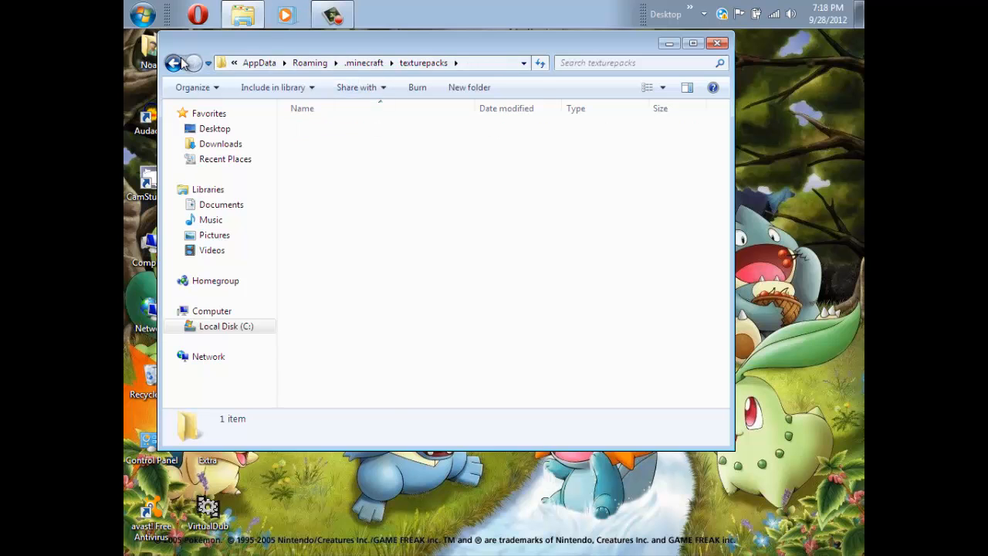
pyautogui.click(175, 63)
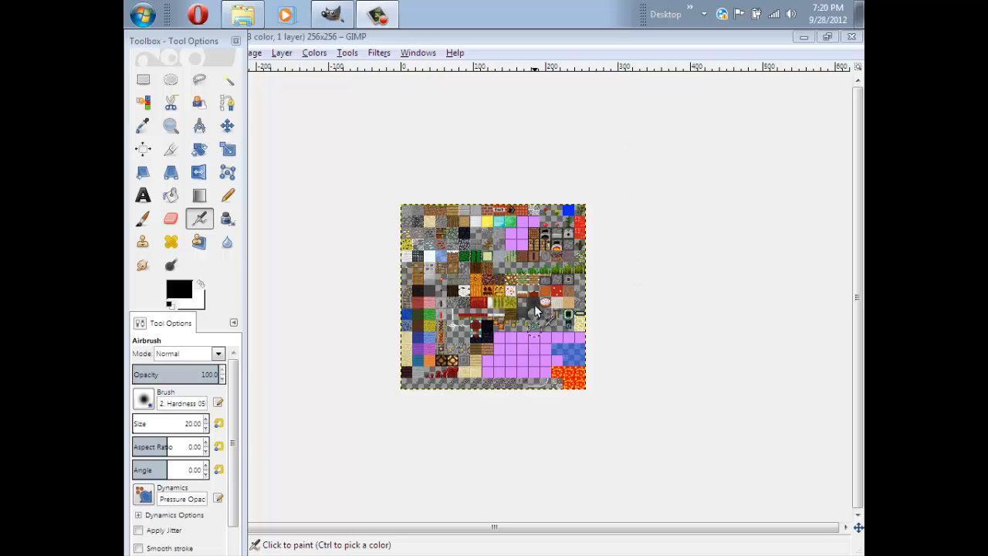
# Step: Scale the terrain sheet from 256 to 512 × 512 pixels with interpolation None
pyautogui.rightClick(539, 311)
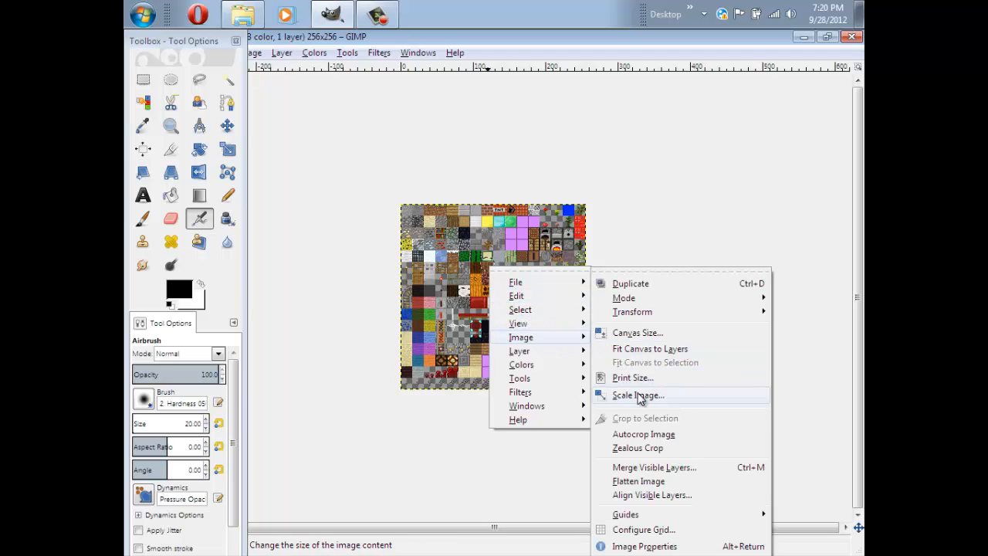
pyautogui.click(638, 395)
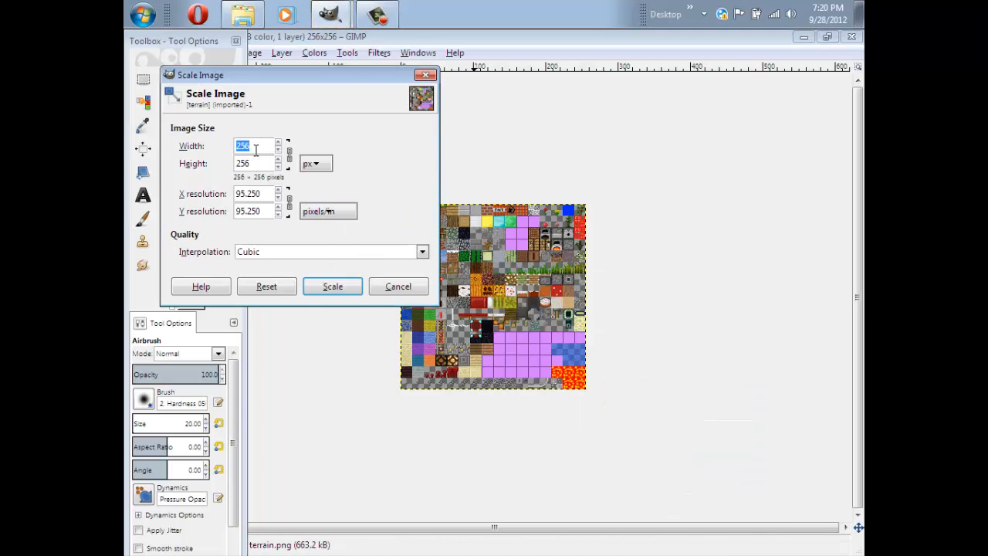
pyautogui.click(251, 163)
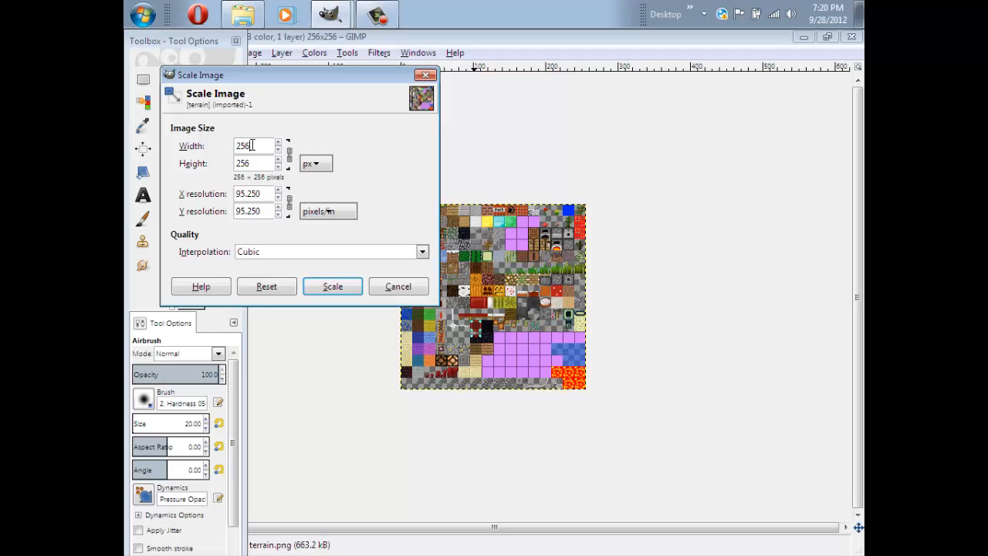
pyautogui.write('51')
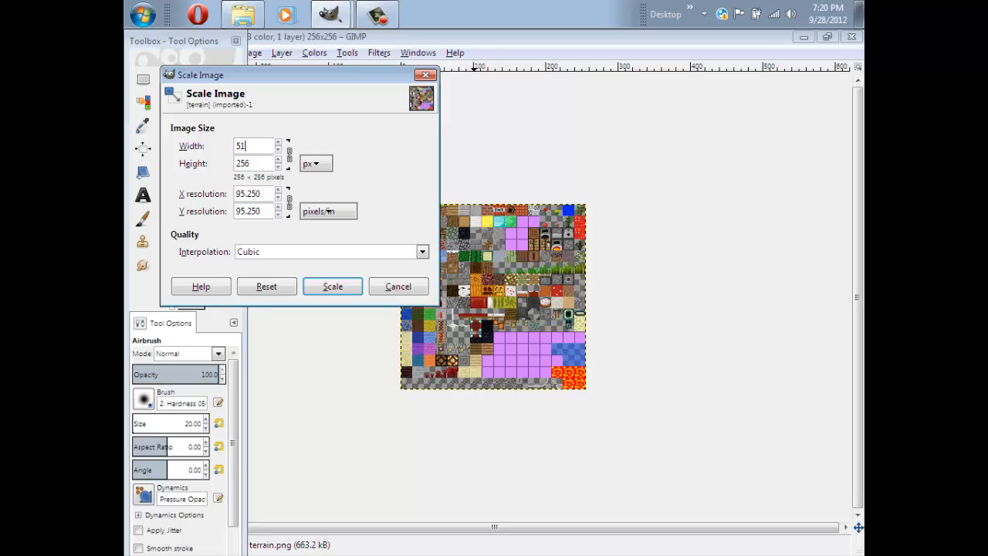
pyautogui.write('12')
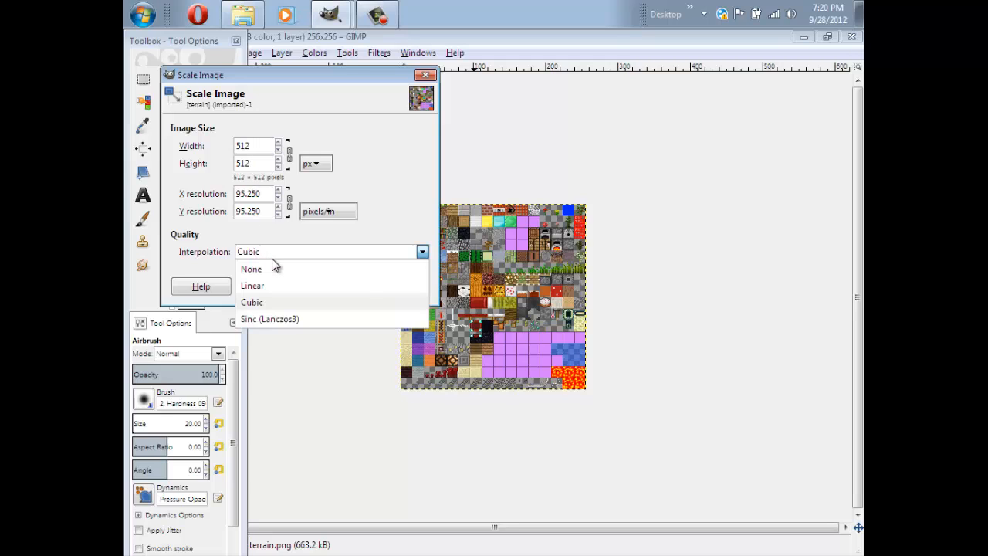
pyautogui.click(251, 269)
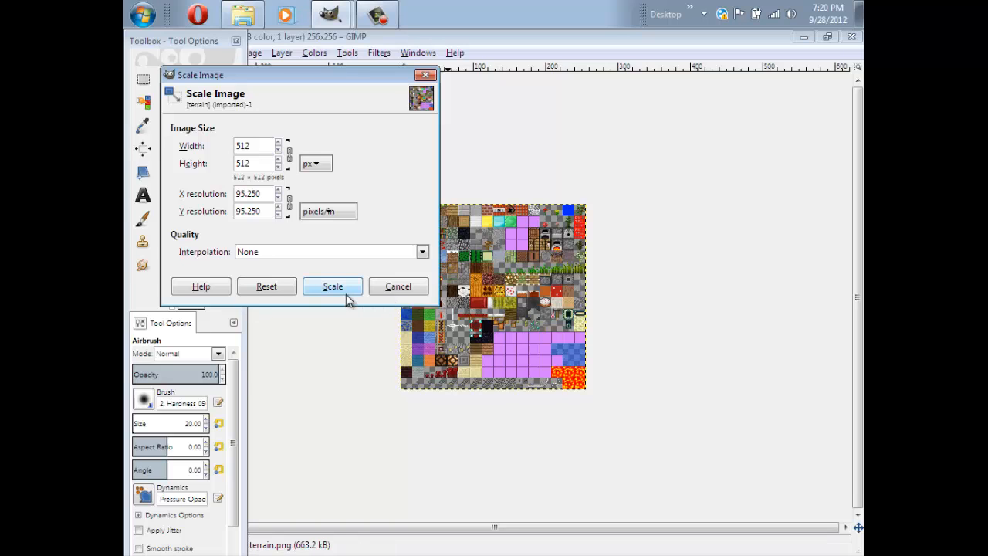
pyautogui.click(332, 286)
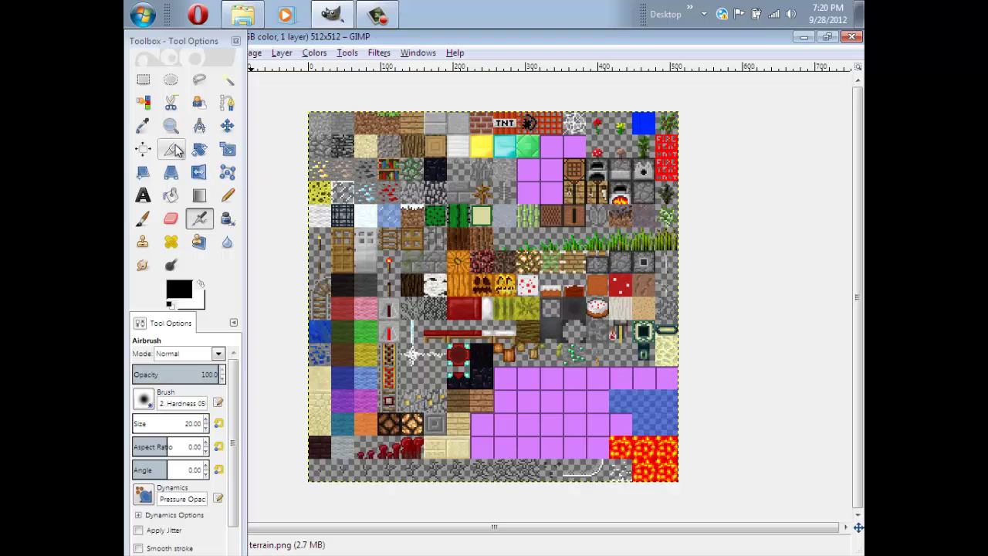
# Step: Zoom in on the enlarged terrain sheet, then switch to the Eraser tool
pyautogui.click(171, 126)
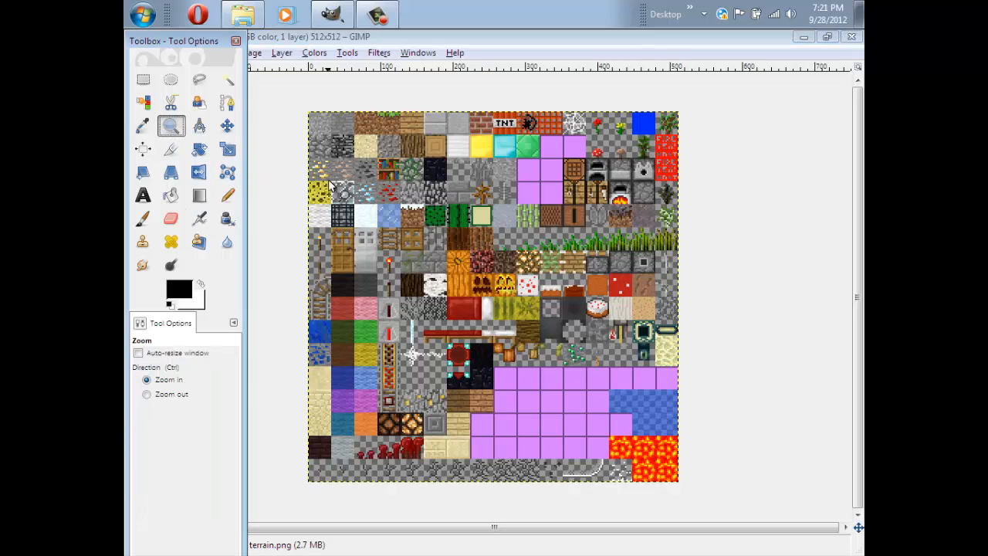
pyautogui.moveTo(358, 216)
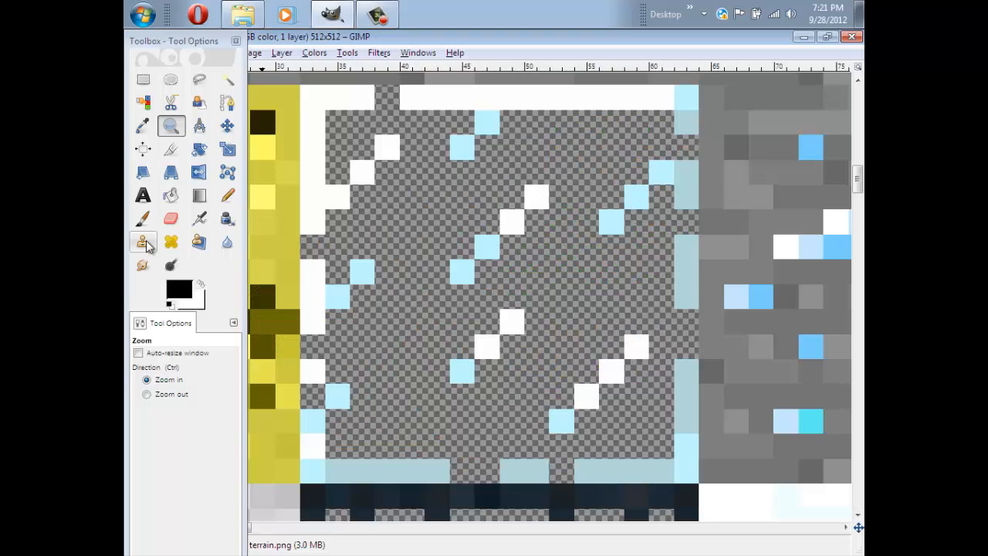
pyautogui.click(170, 219)
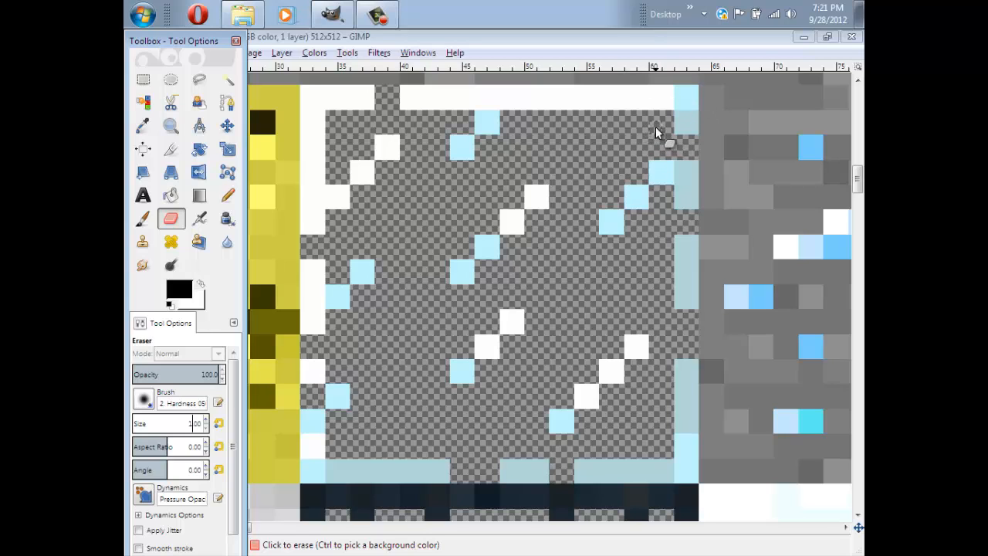
pyautogui.moveTo(488, 164)
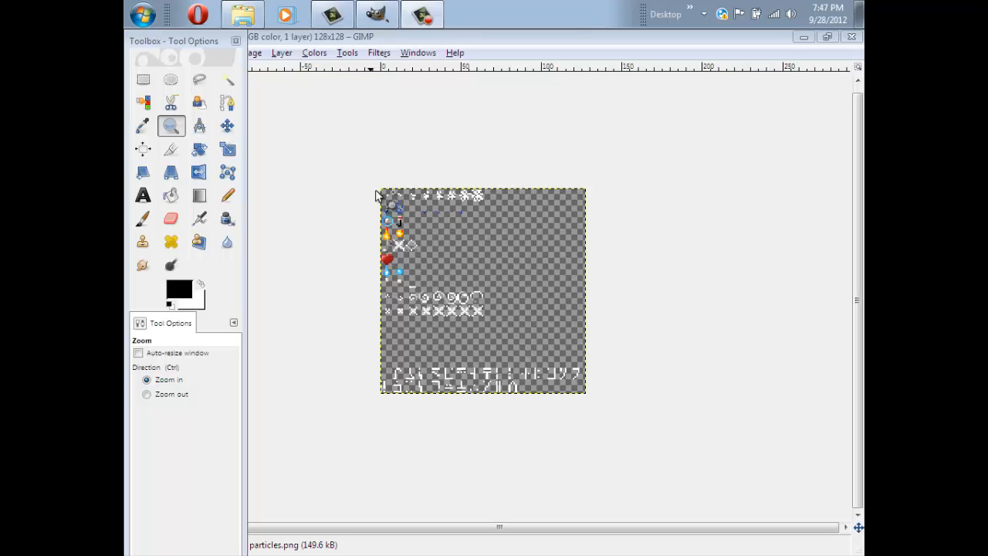
pyautogui.moveTo(500, 242)
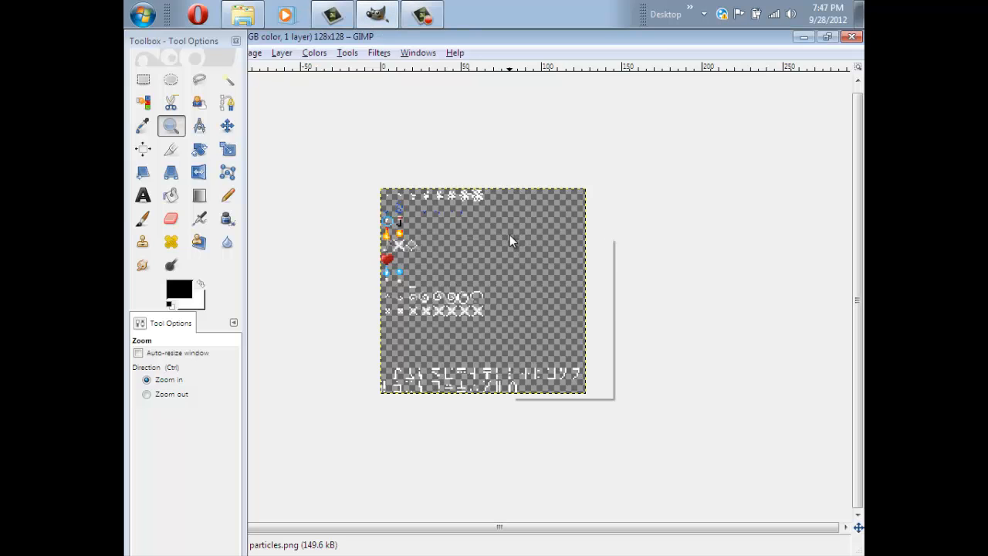
pyautogui.rightClick(511, 241)
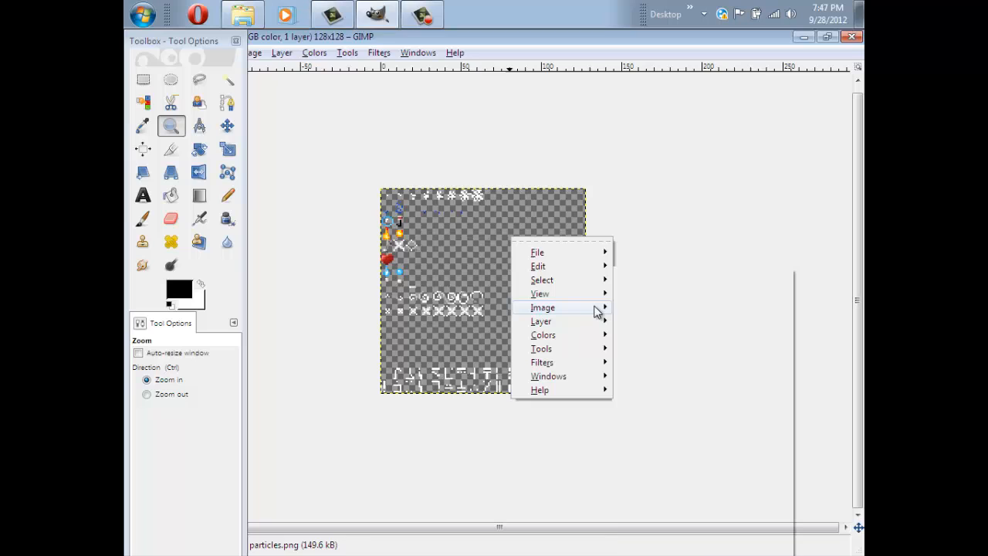
pyautogui.click(542, 308)
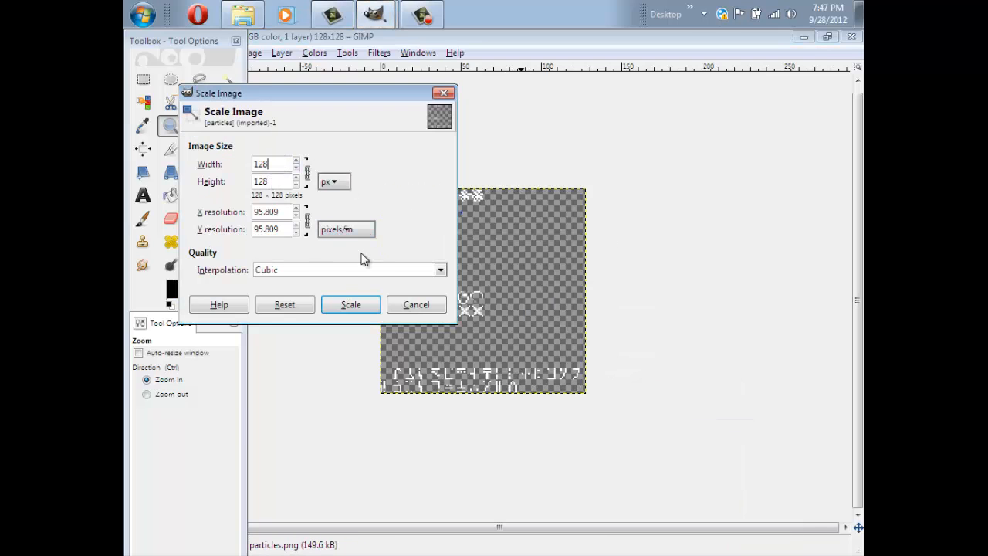
pyautogui.moveTo(442, 92)
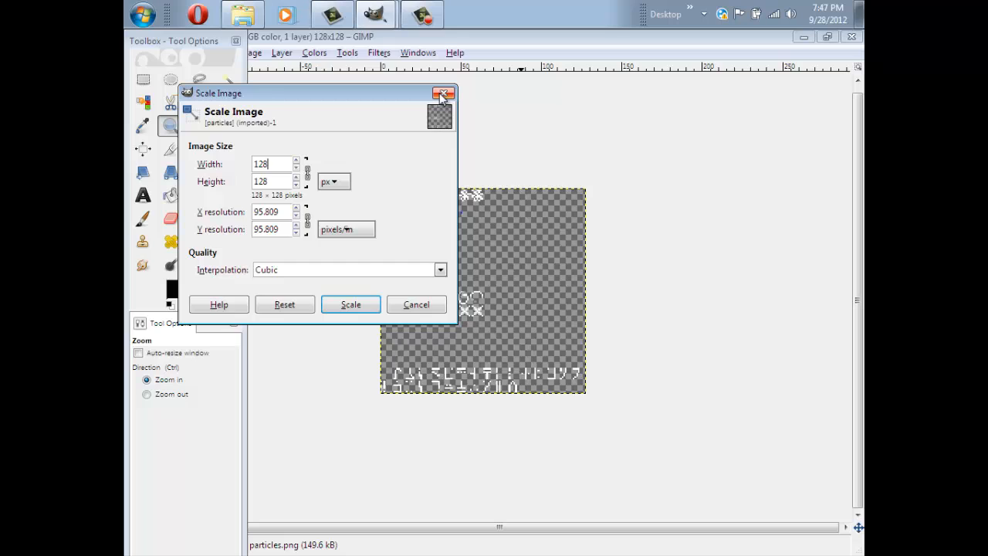
pyautogui.click(442, 93)
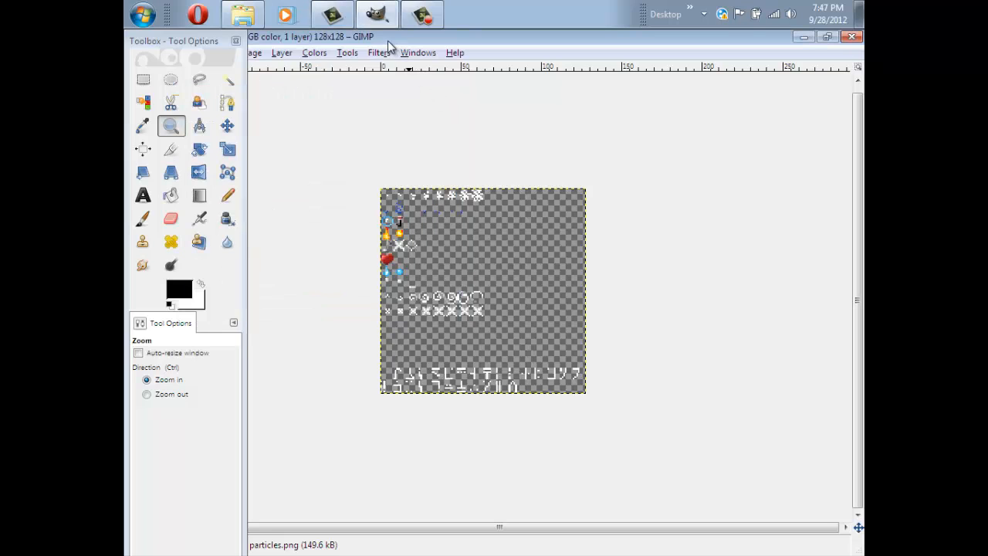
pyautogui.click(143, 14)
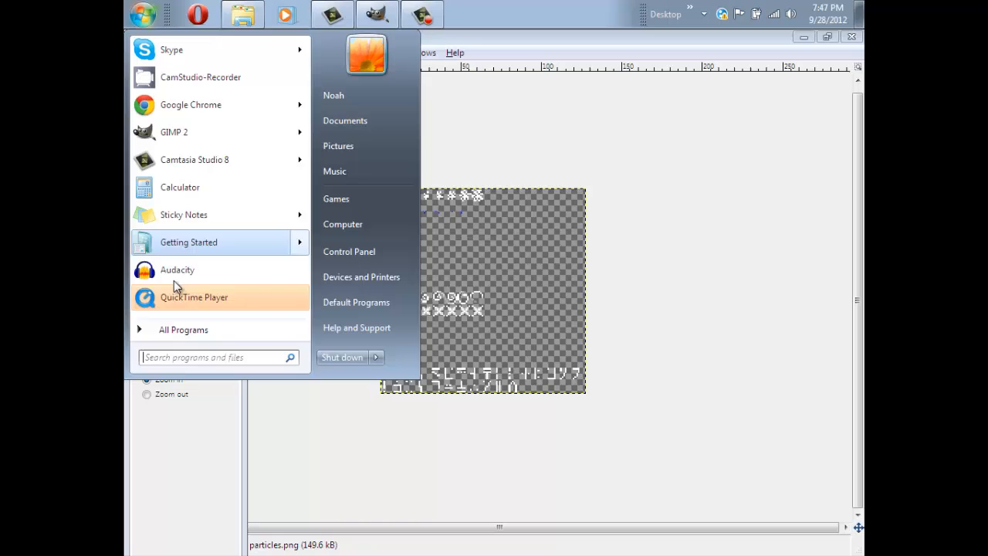
pyautogui.write('calc')
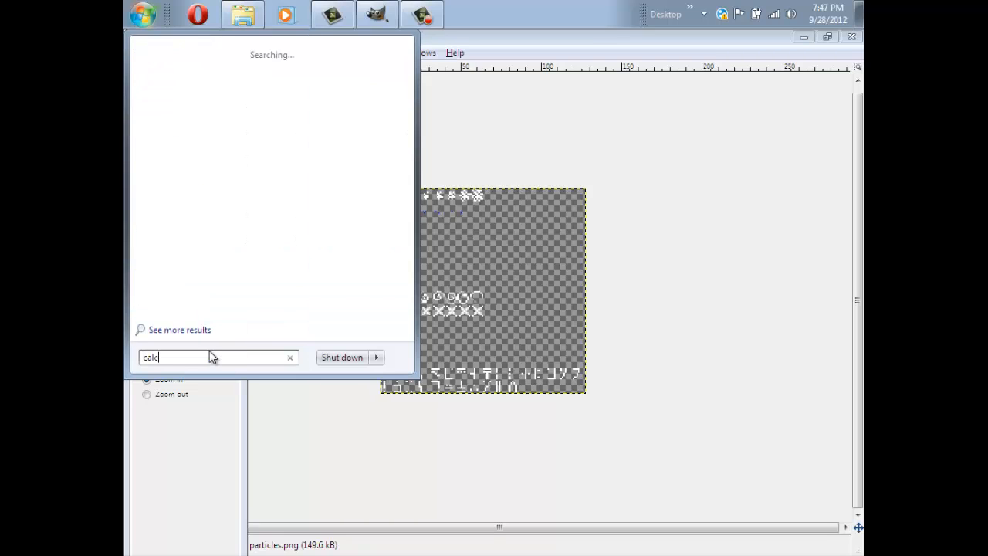
pyautogui.press('Enter')
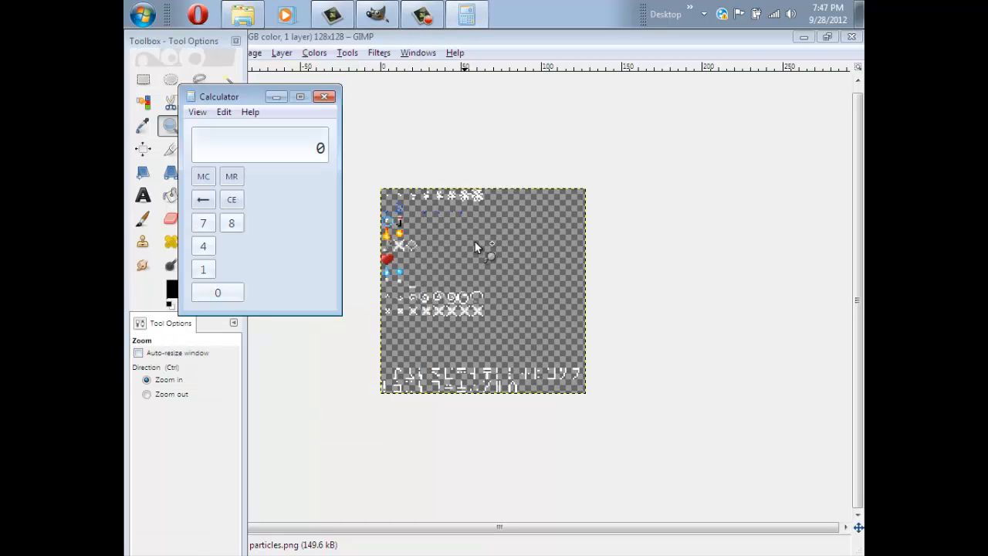
pyautogui.click(197, 111)
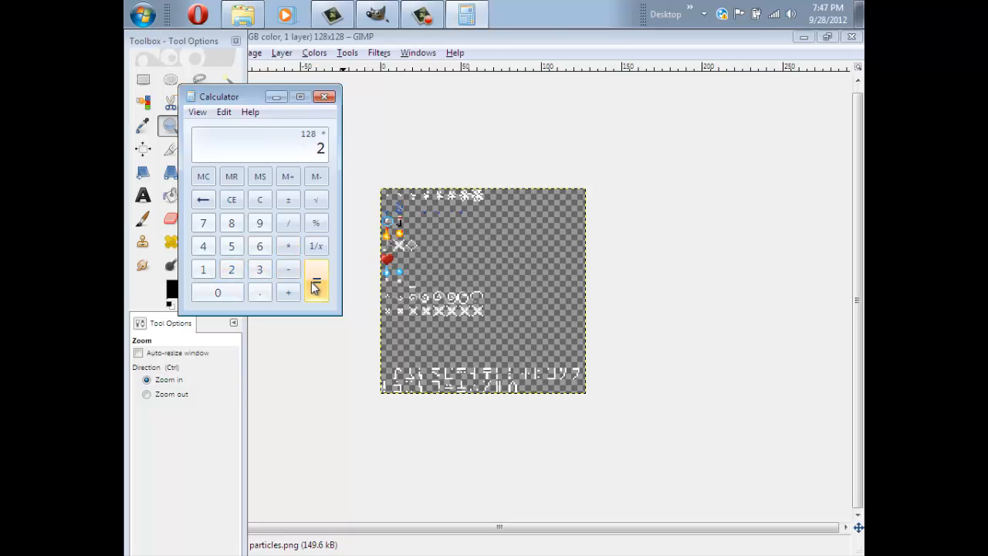
pyautogui.click(315, 282)
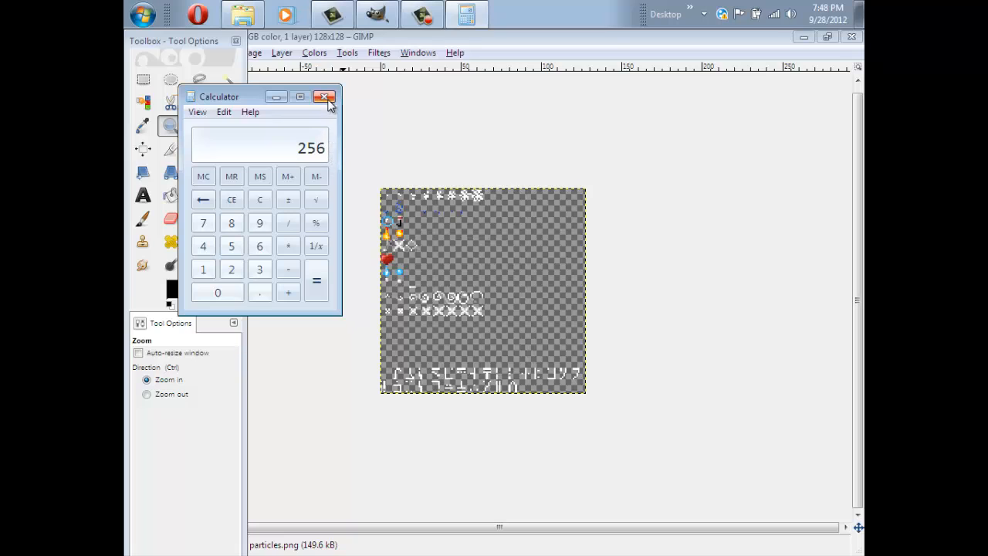
pyautogui.click(323, 97)
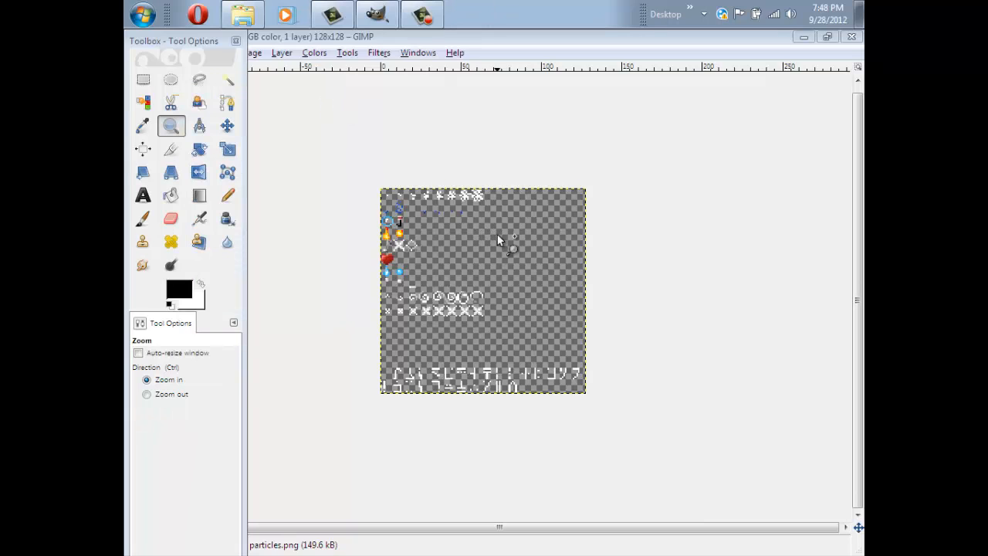
# Step: Scale the particles texture to 256 × 256 pixels and begin closing the image
pyautogui.rightClick(498, 240)
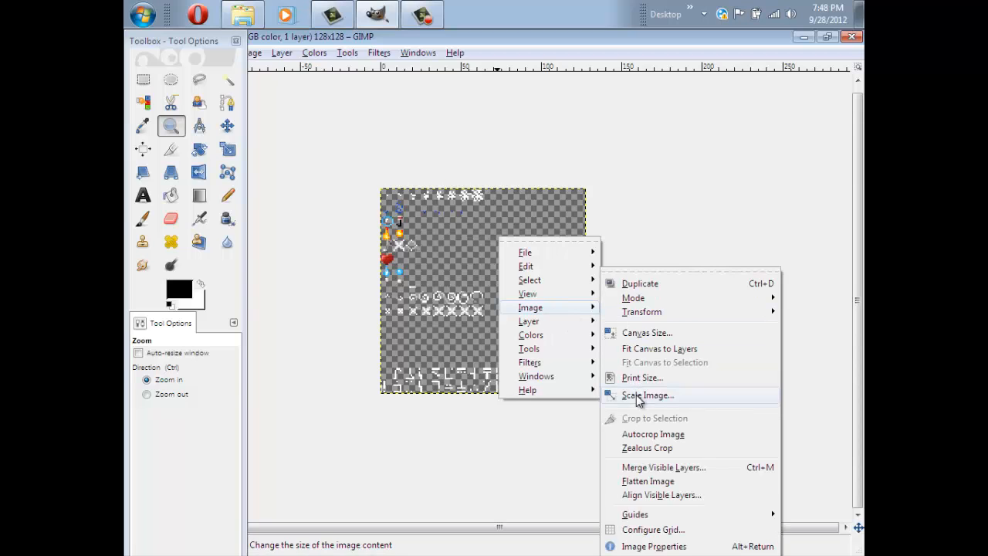
pyautogui.click(646, 395)
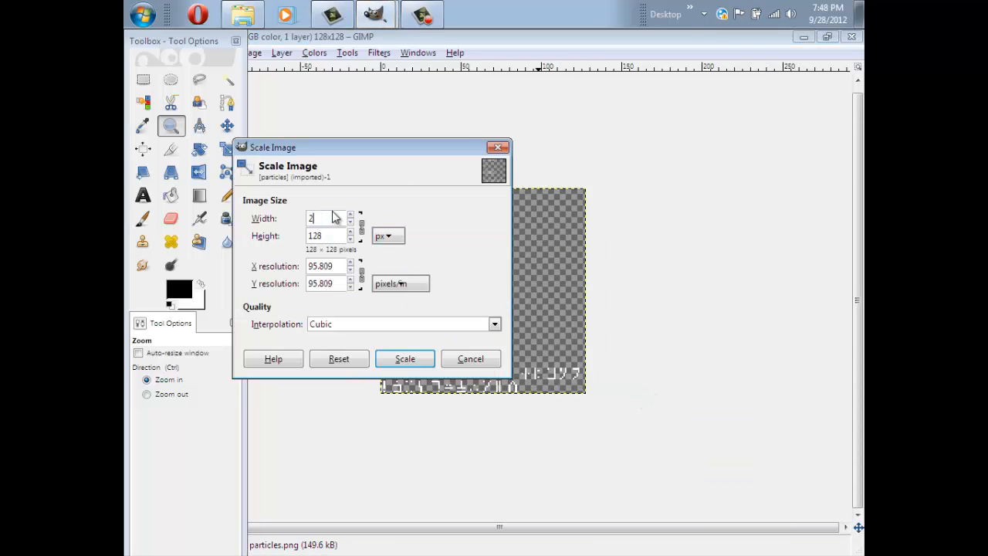
pyautogui.write('56')
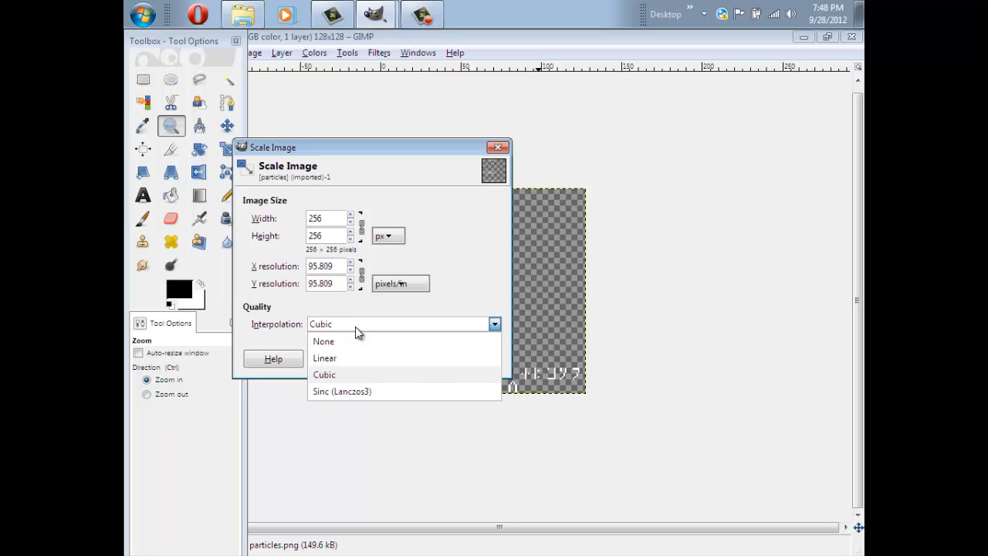
pyautogui.moveTo(350, 349)
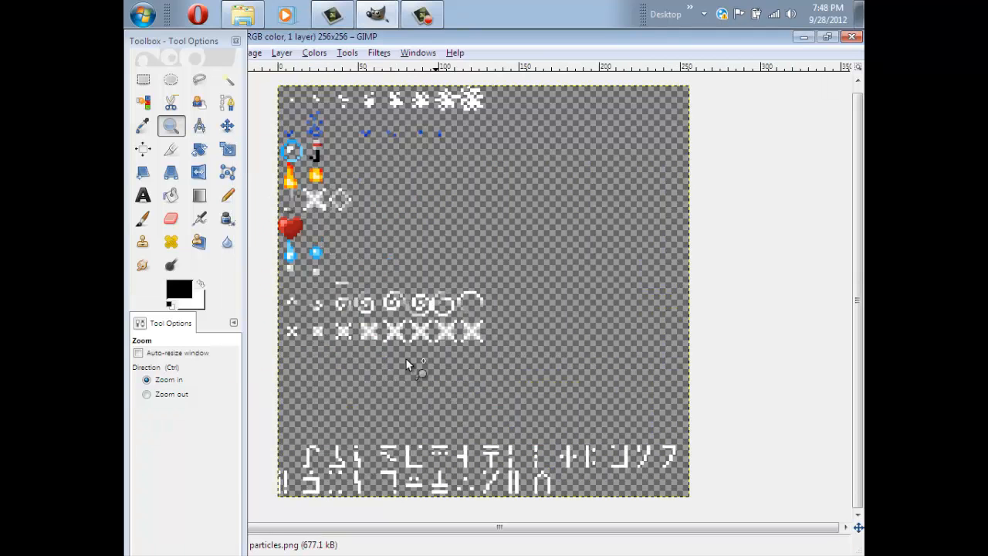
pyautogui.moveTo(406, 190)
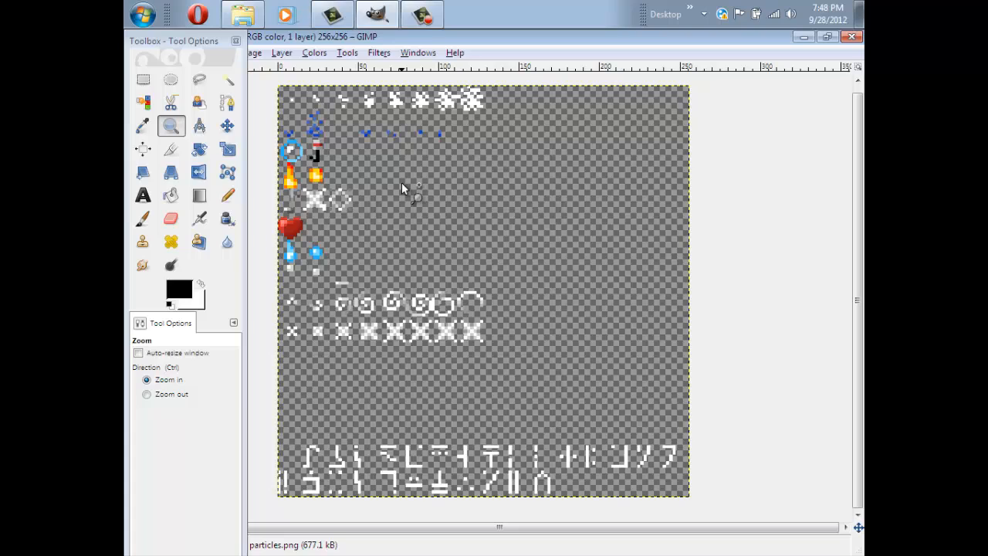
pyautogui.moveTo(537, 133)
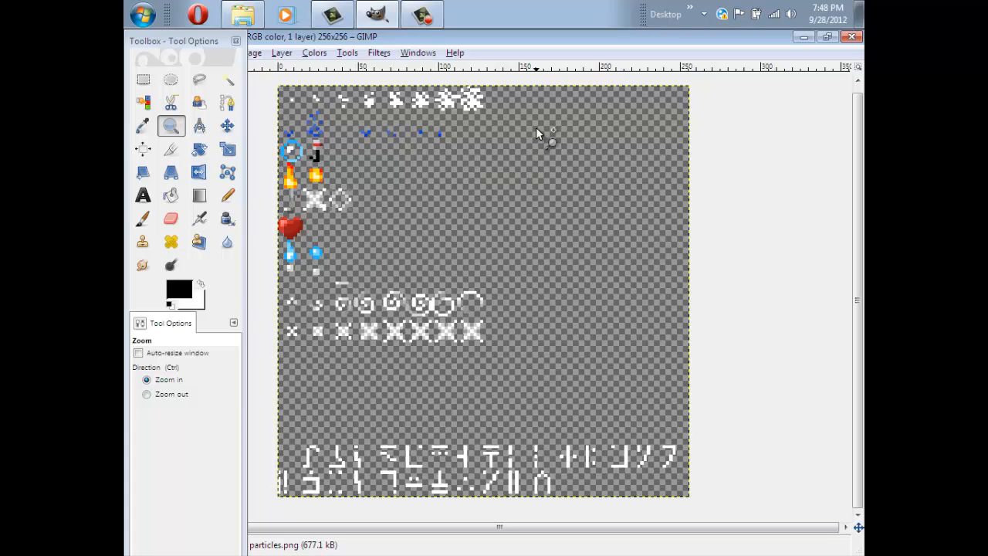
pyautogui.moveTo(859, 125)
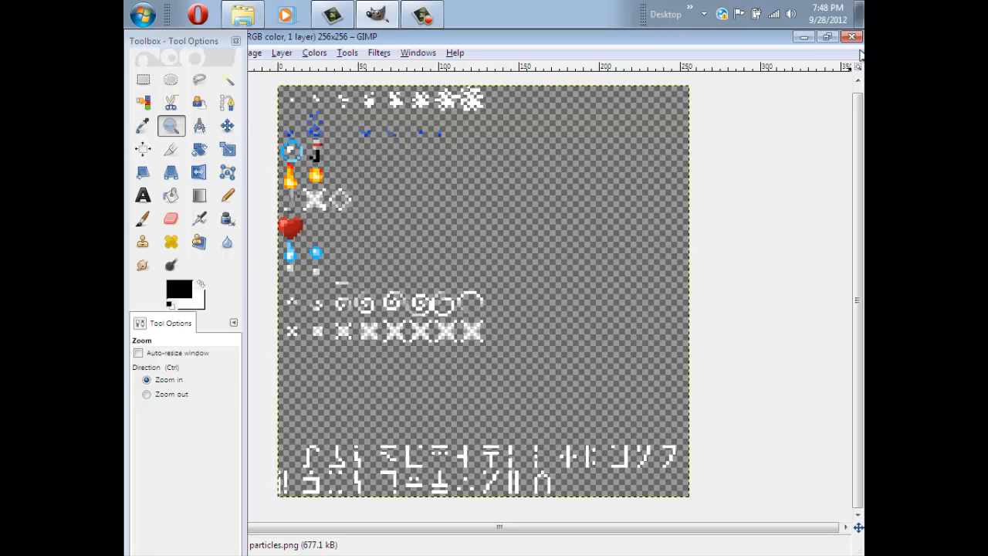
pyautogui.click(850, 36)
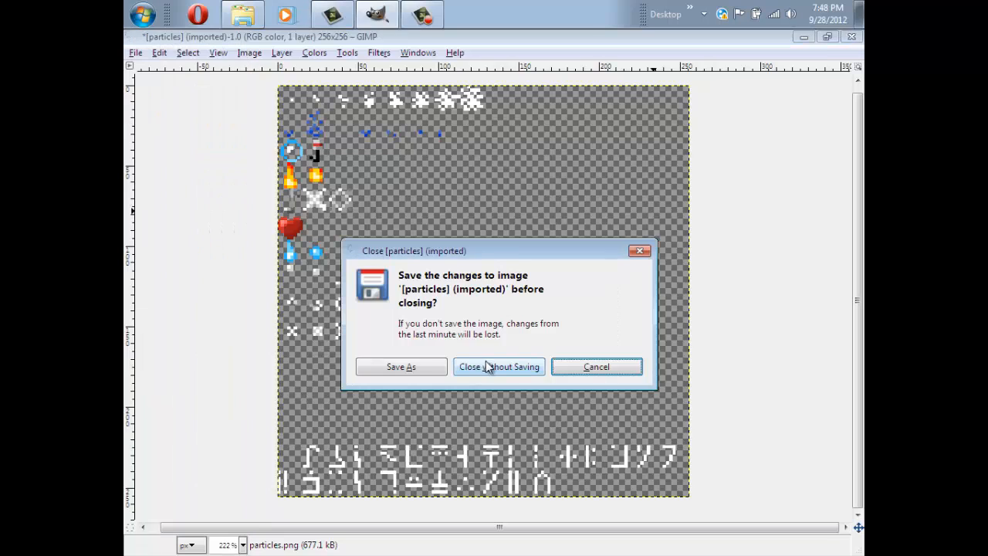
# Step: Close the particles image without saving and zip the pack files into an archive named HD
pyautogui.click(499, 367)
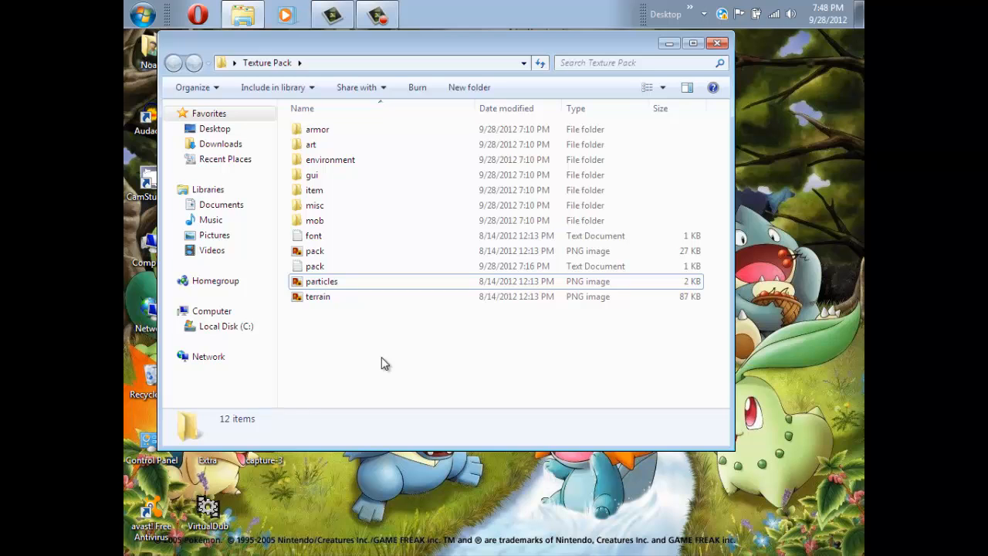
pyautogui.moveTo(415, 325)
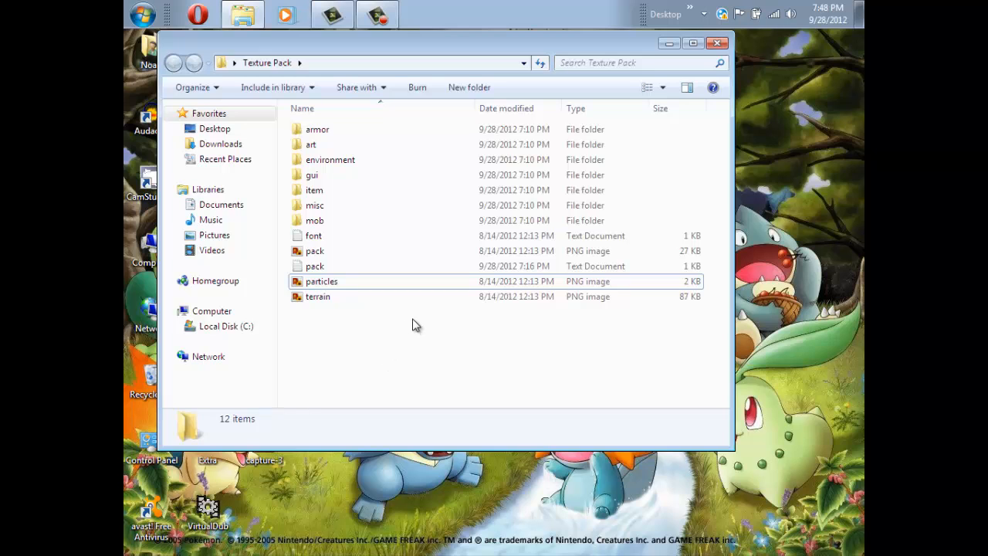
pyautogui.press('ctrl+a')
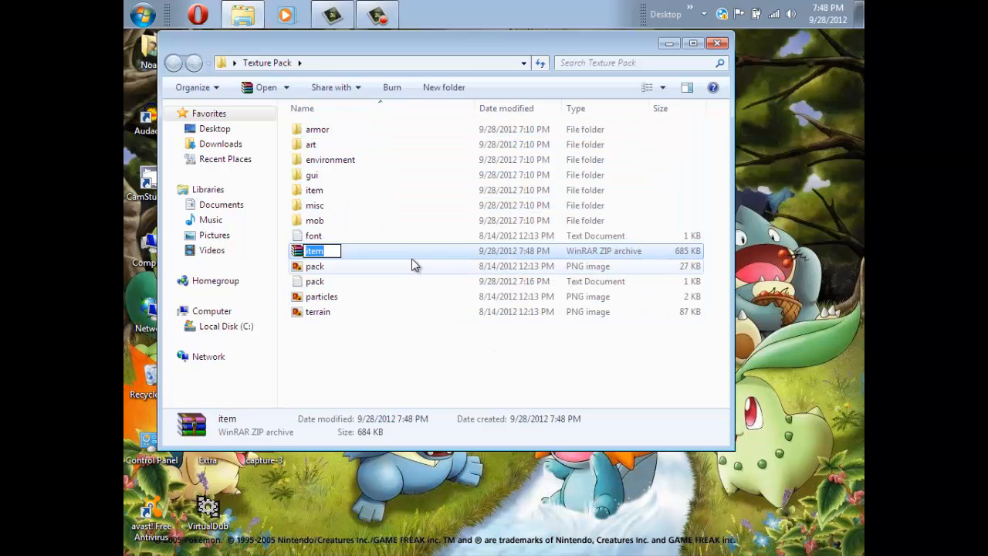
pyautogui.write('HD')
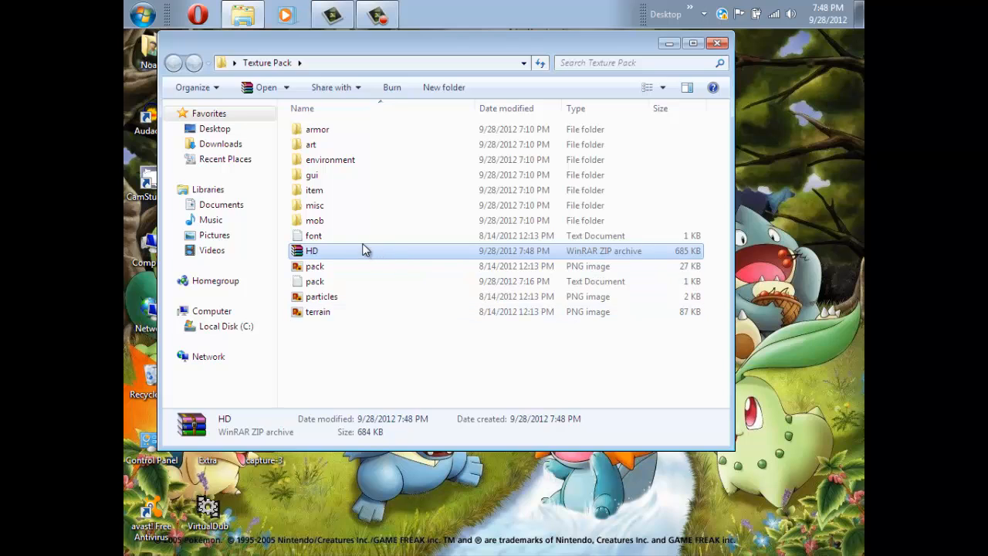
pyautogui.moveTo(364, 250)
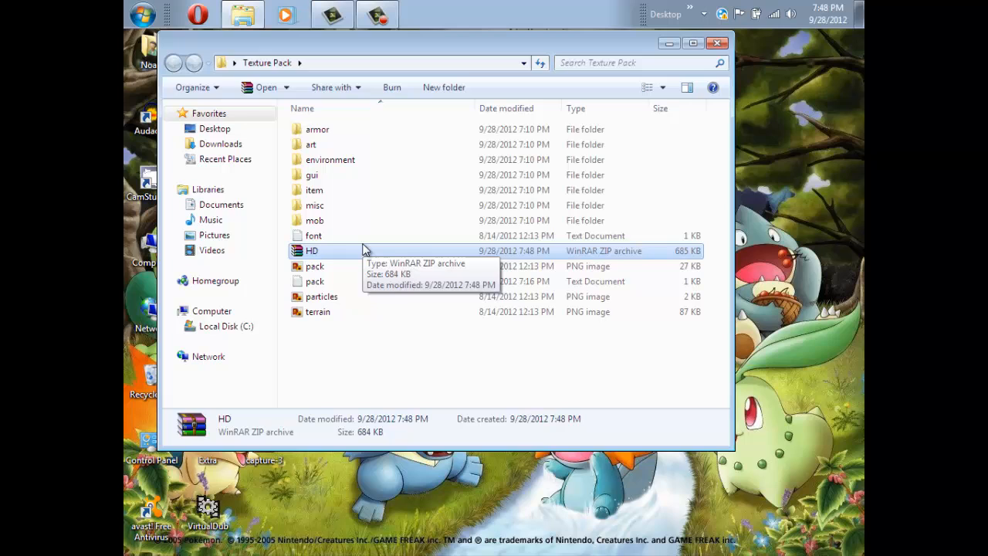
pyautogui.moveTo(450, 371)
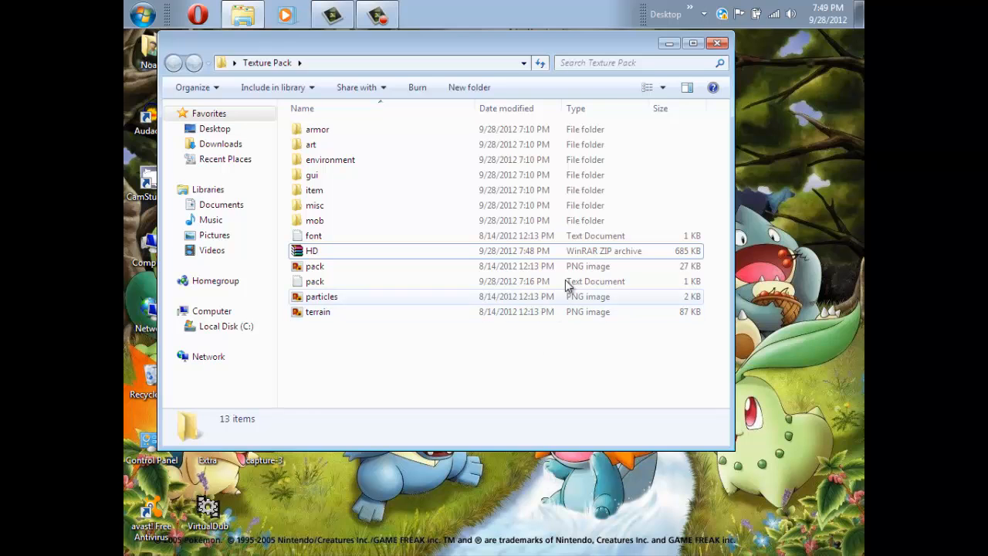
pyautogui.click(312, 250)
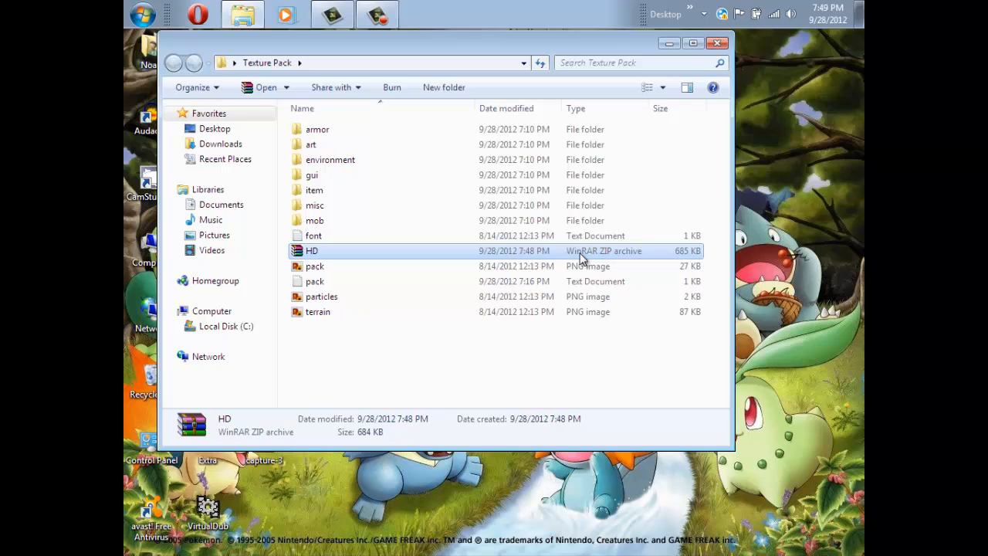